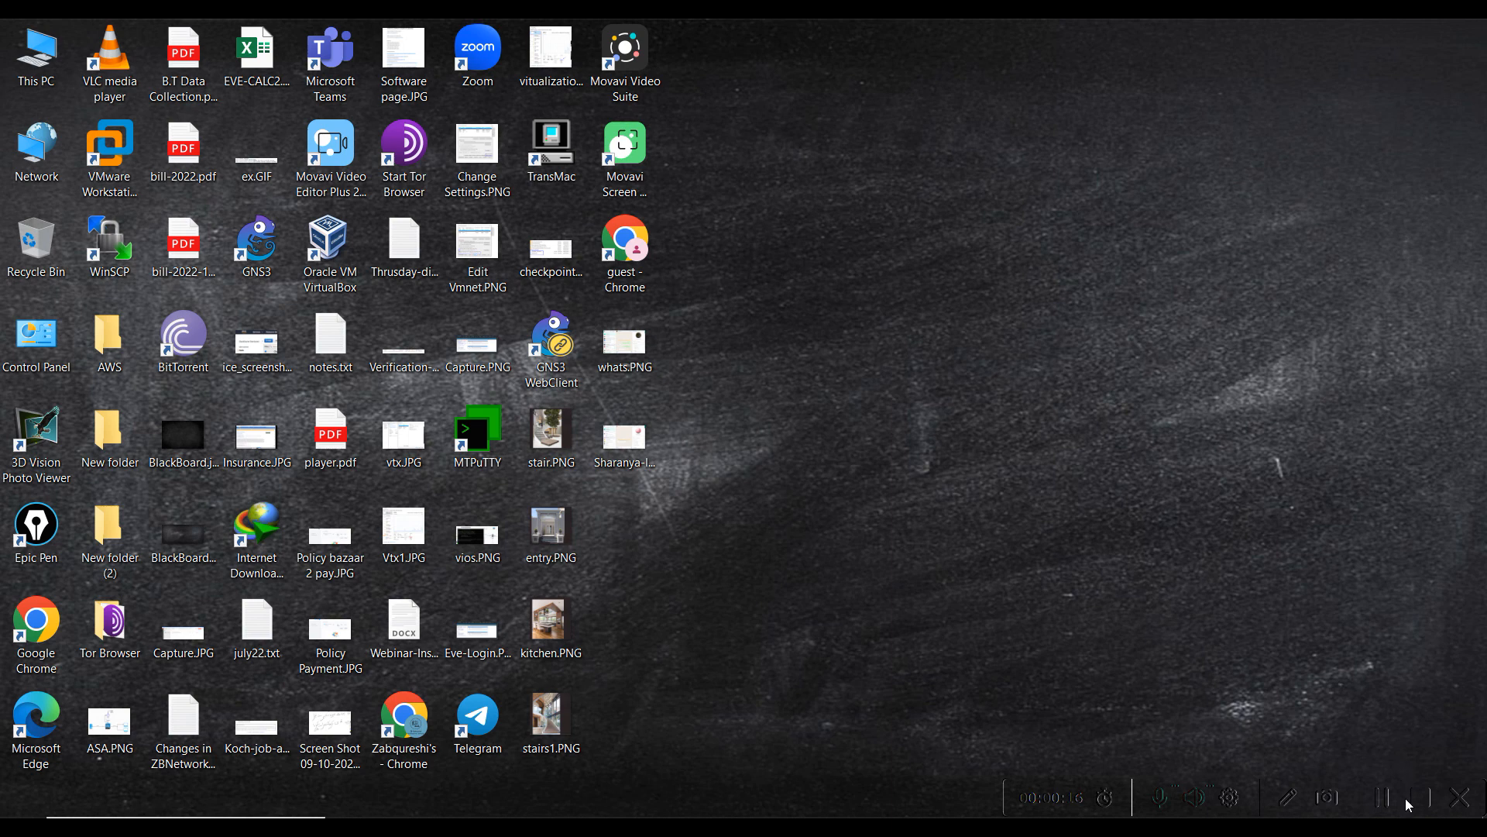
- Launch GNS3 from its desktop shortcut and wait for the Test-gns3 project
click(257, 245)
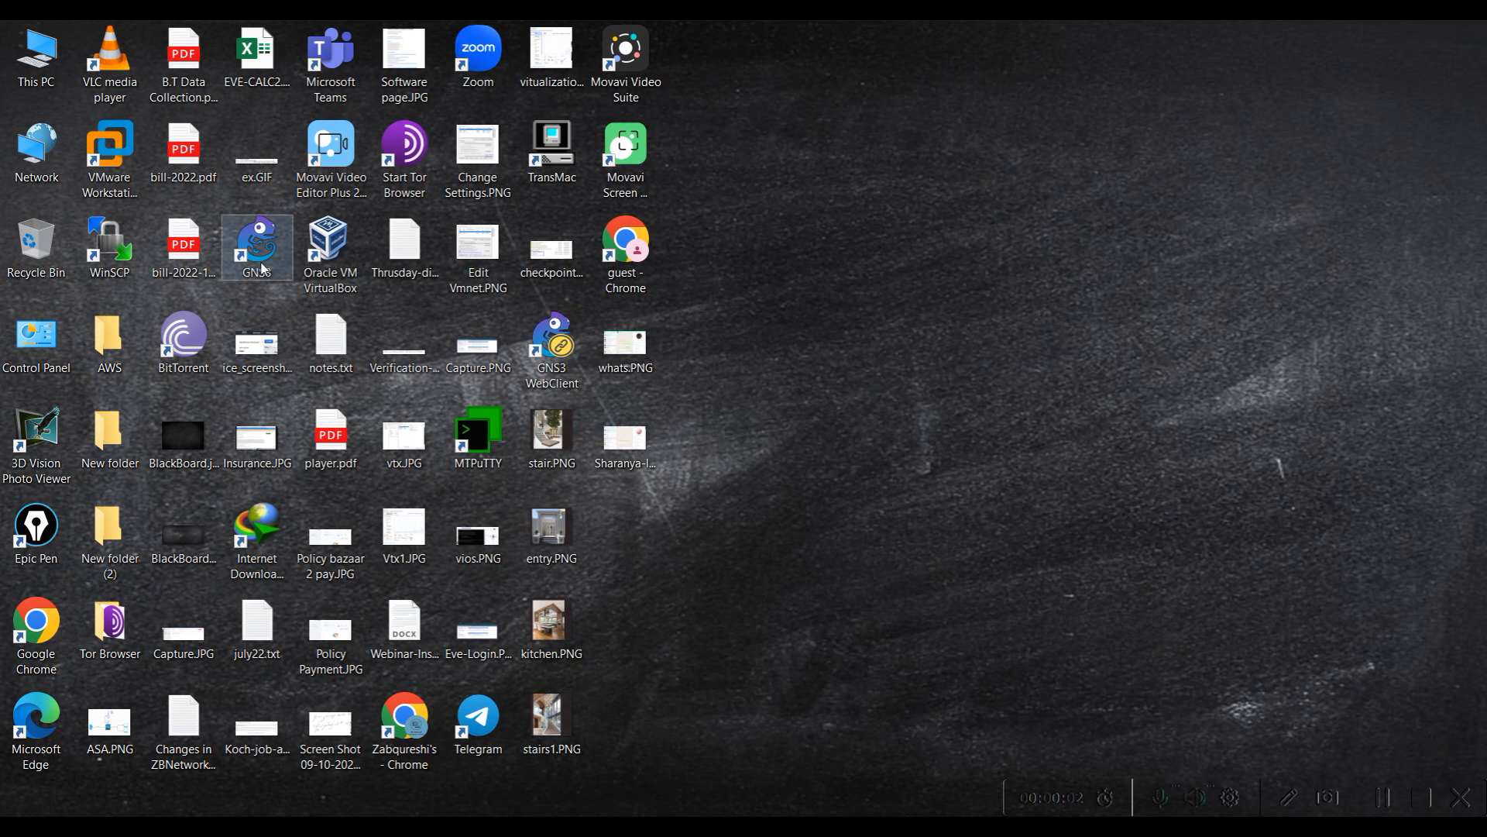
double_click(256, 246)
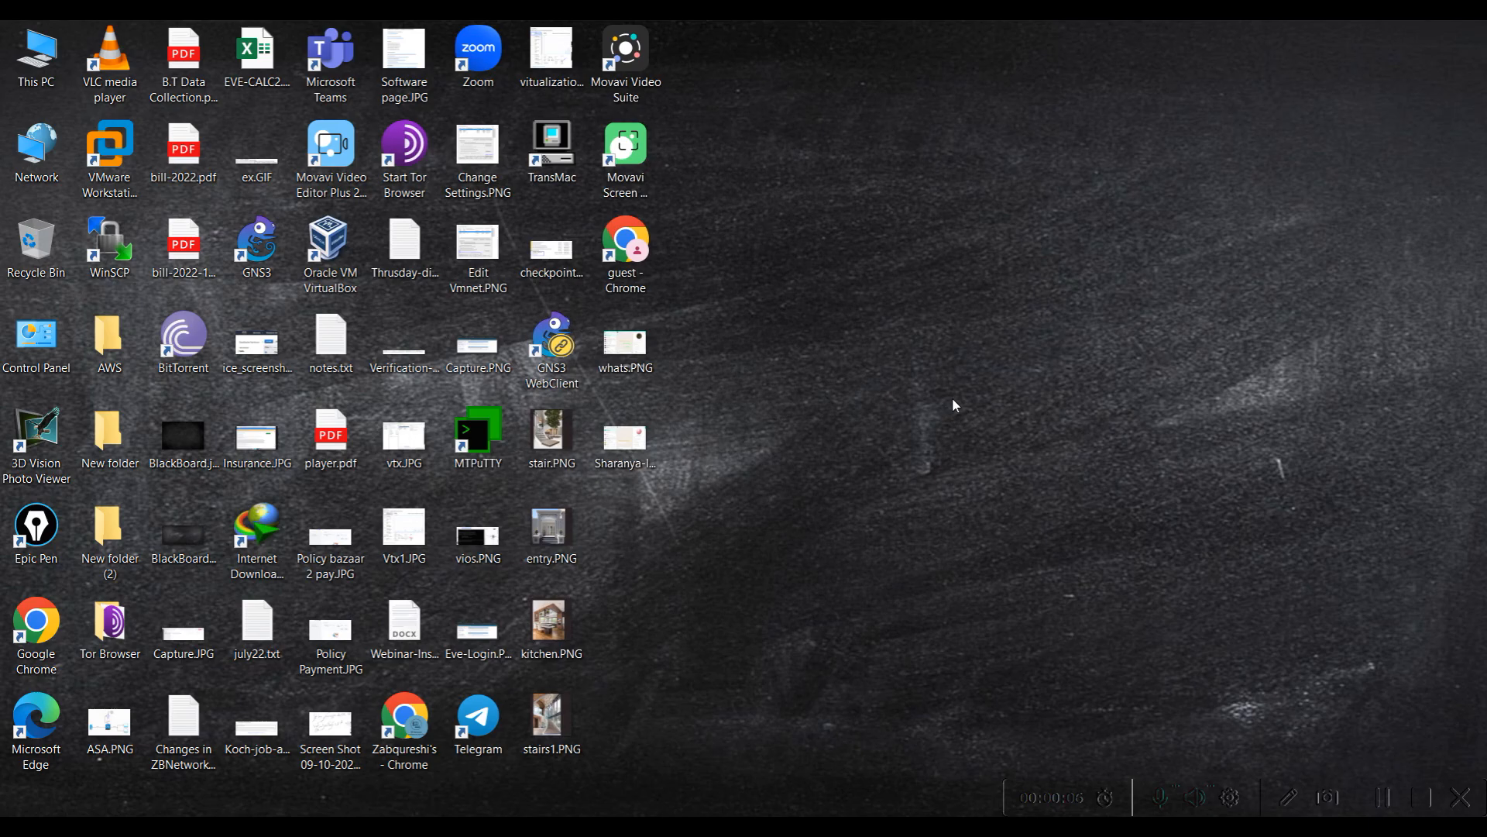
double_click(257, 242)
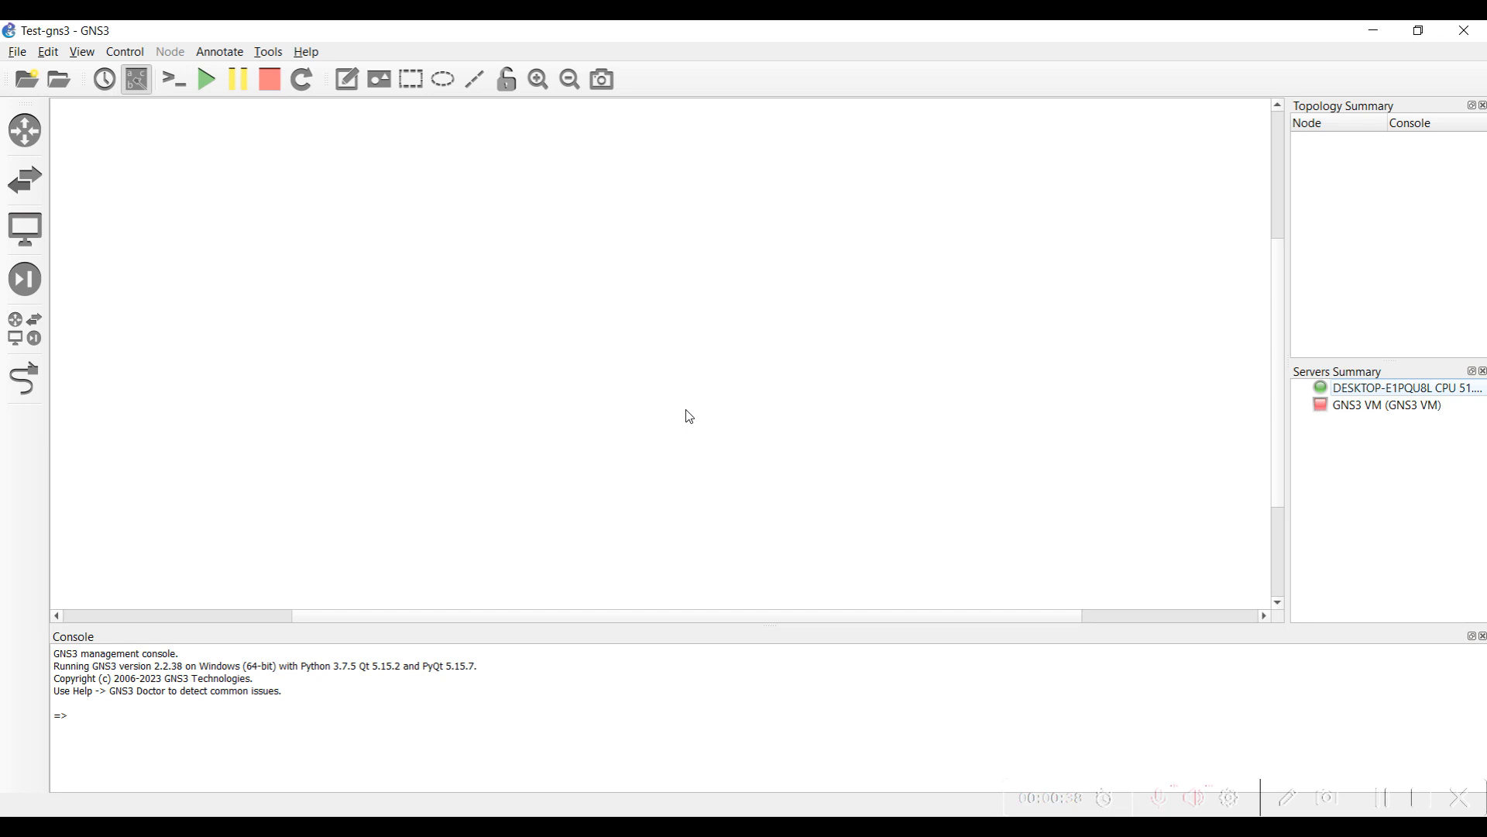
mouse_move(698, 384)
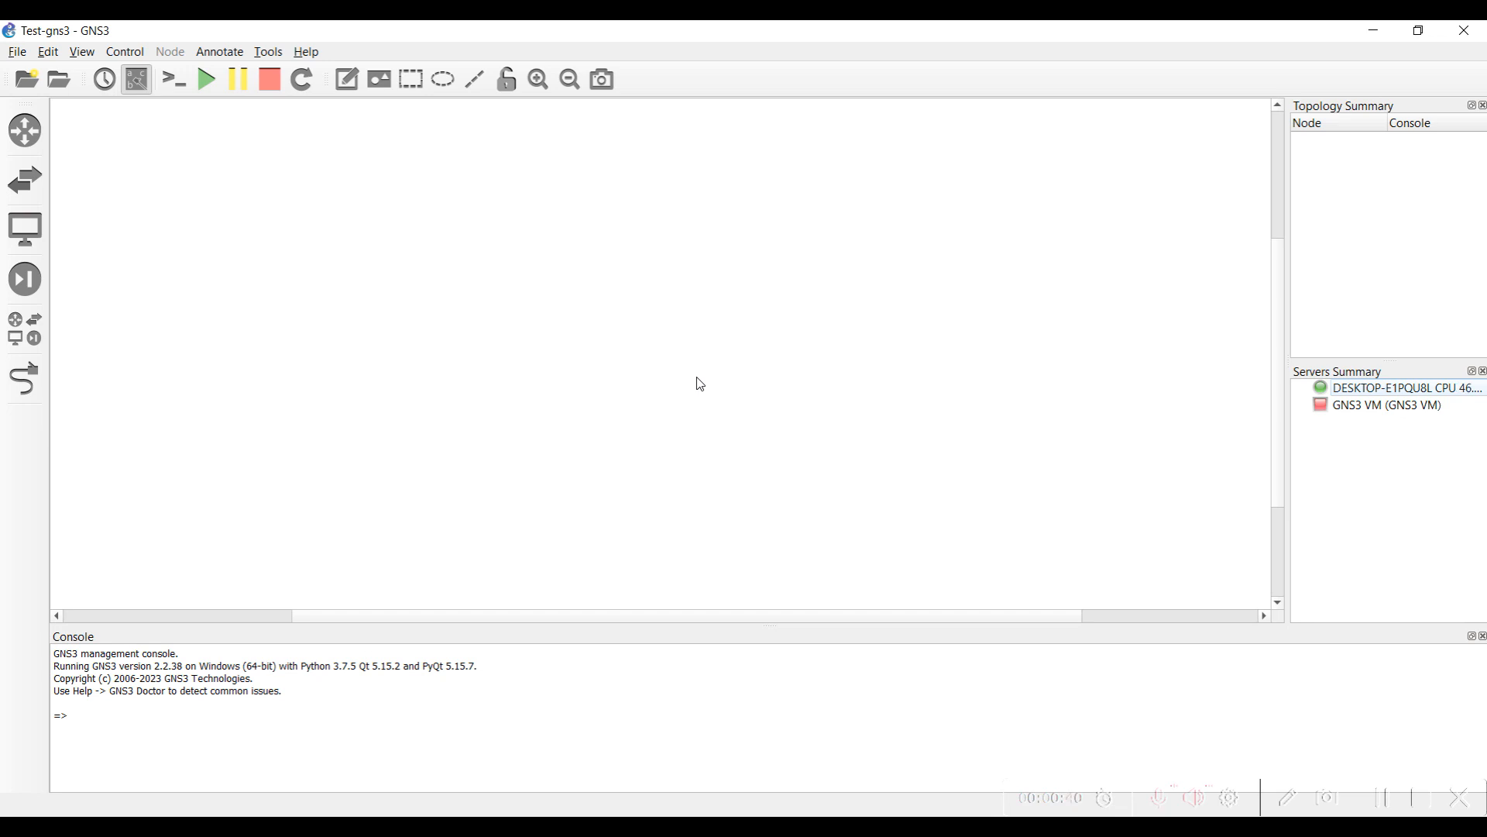
- Show, hide and reshow the router template list, confirming it is empty
click(46, 51)
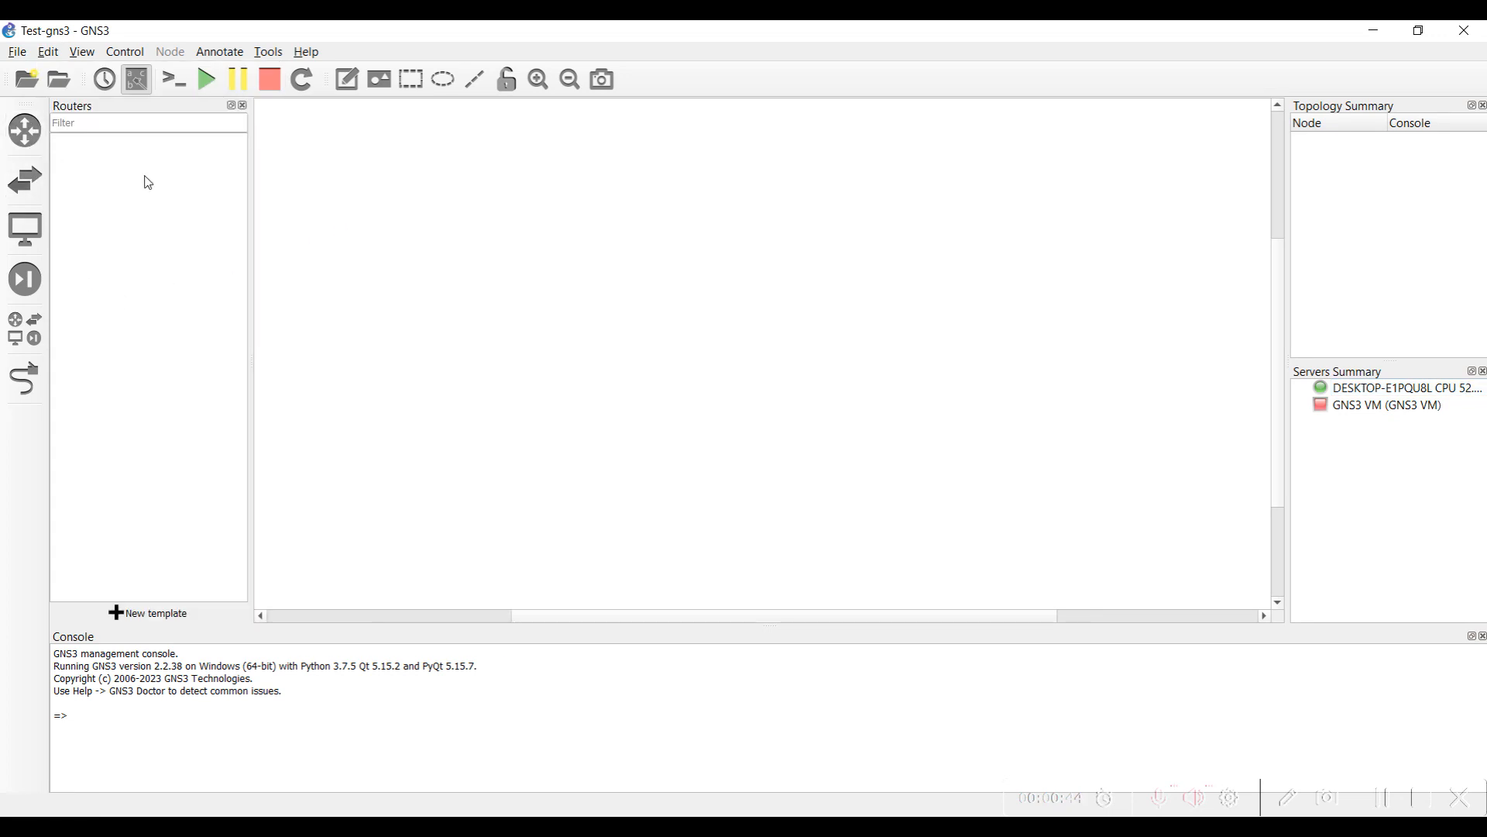
click(22, 130)
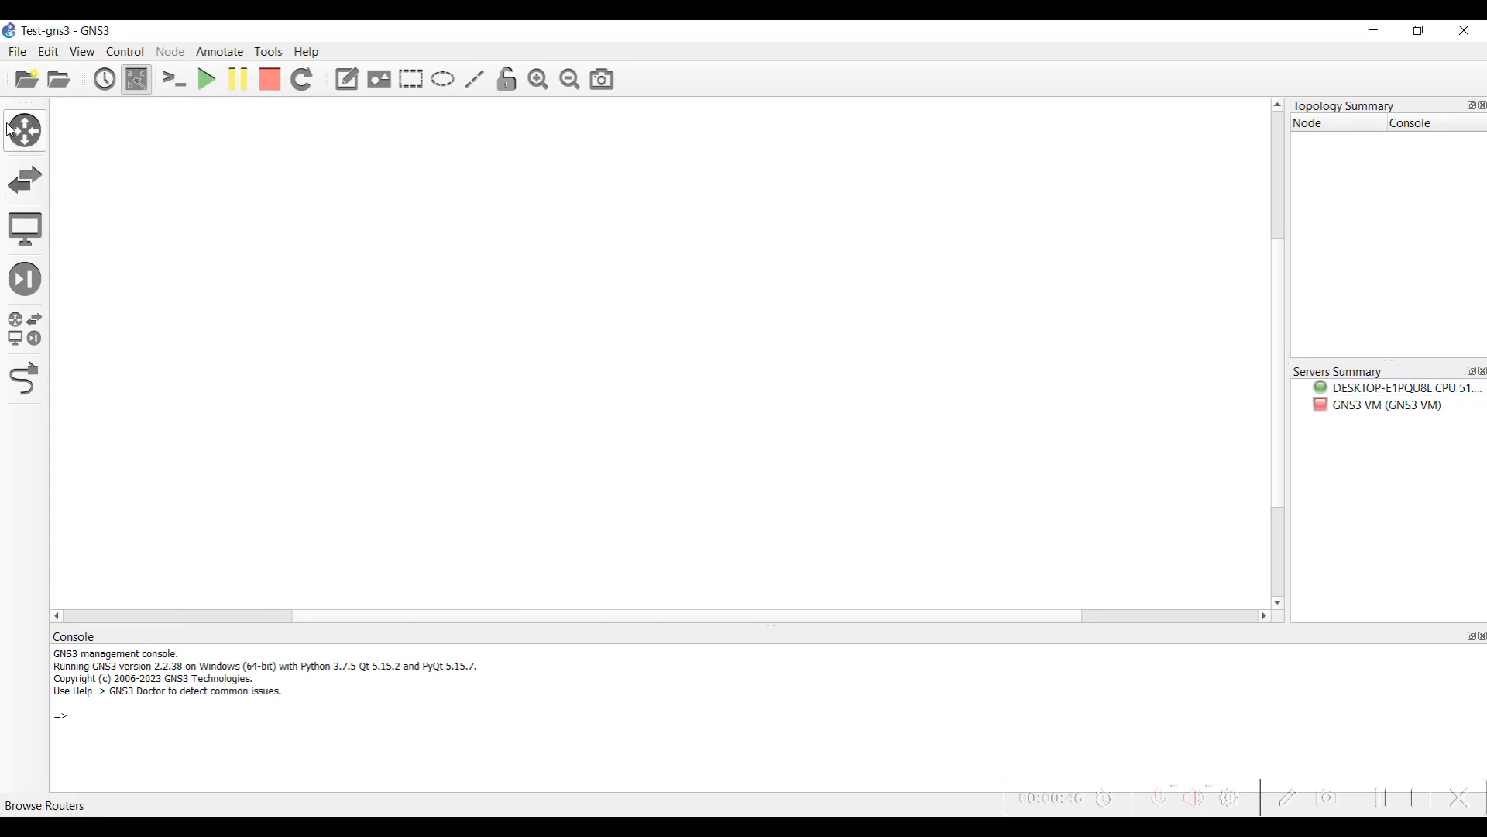
click(24, 130)
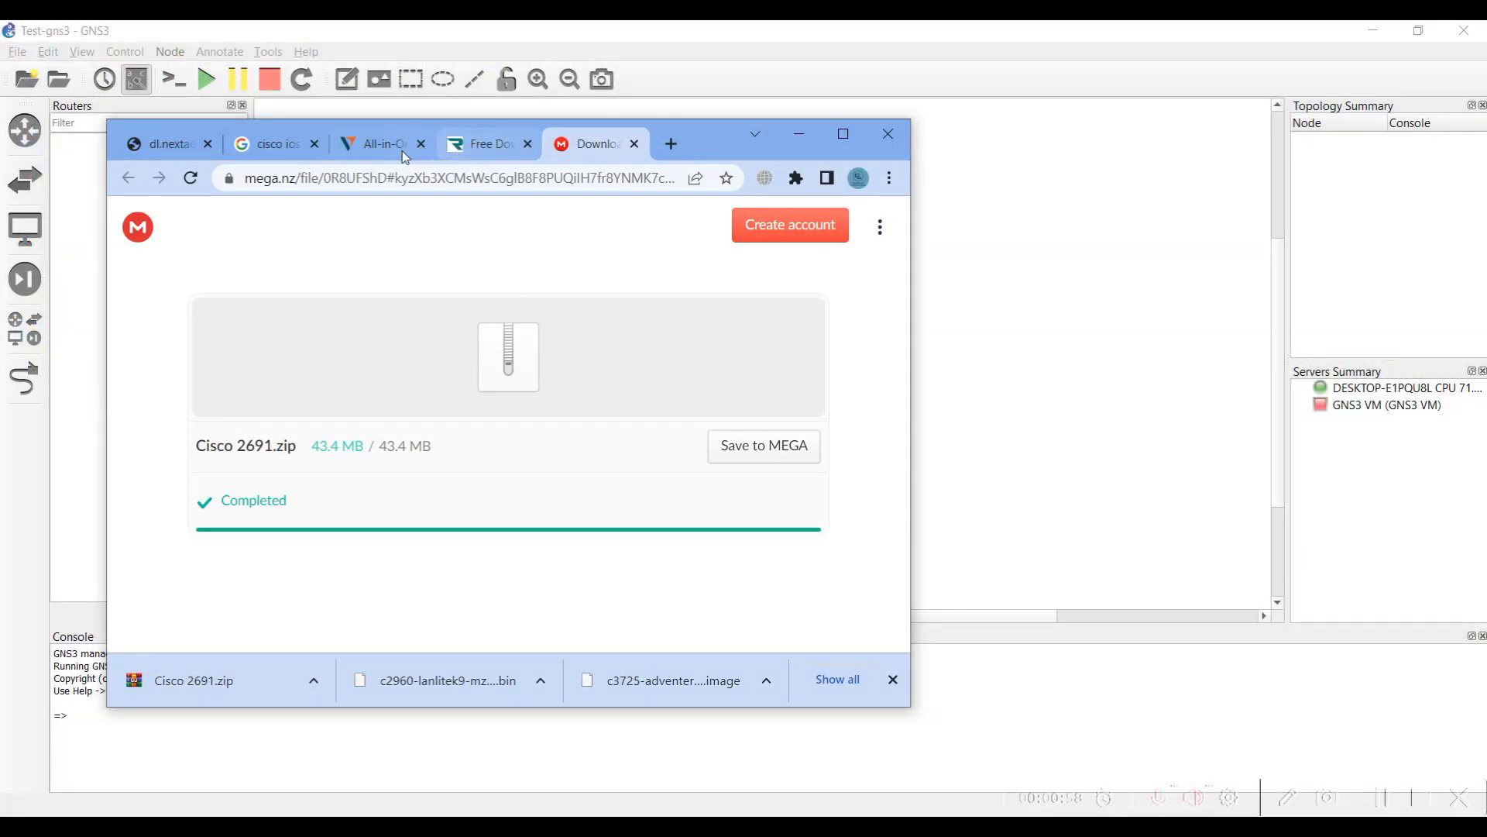
- Switch Chrome to the dl.nextadmin.net dynamips image listing and select its URL
click(275, 143)
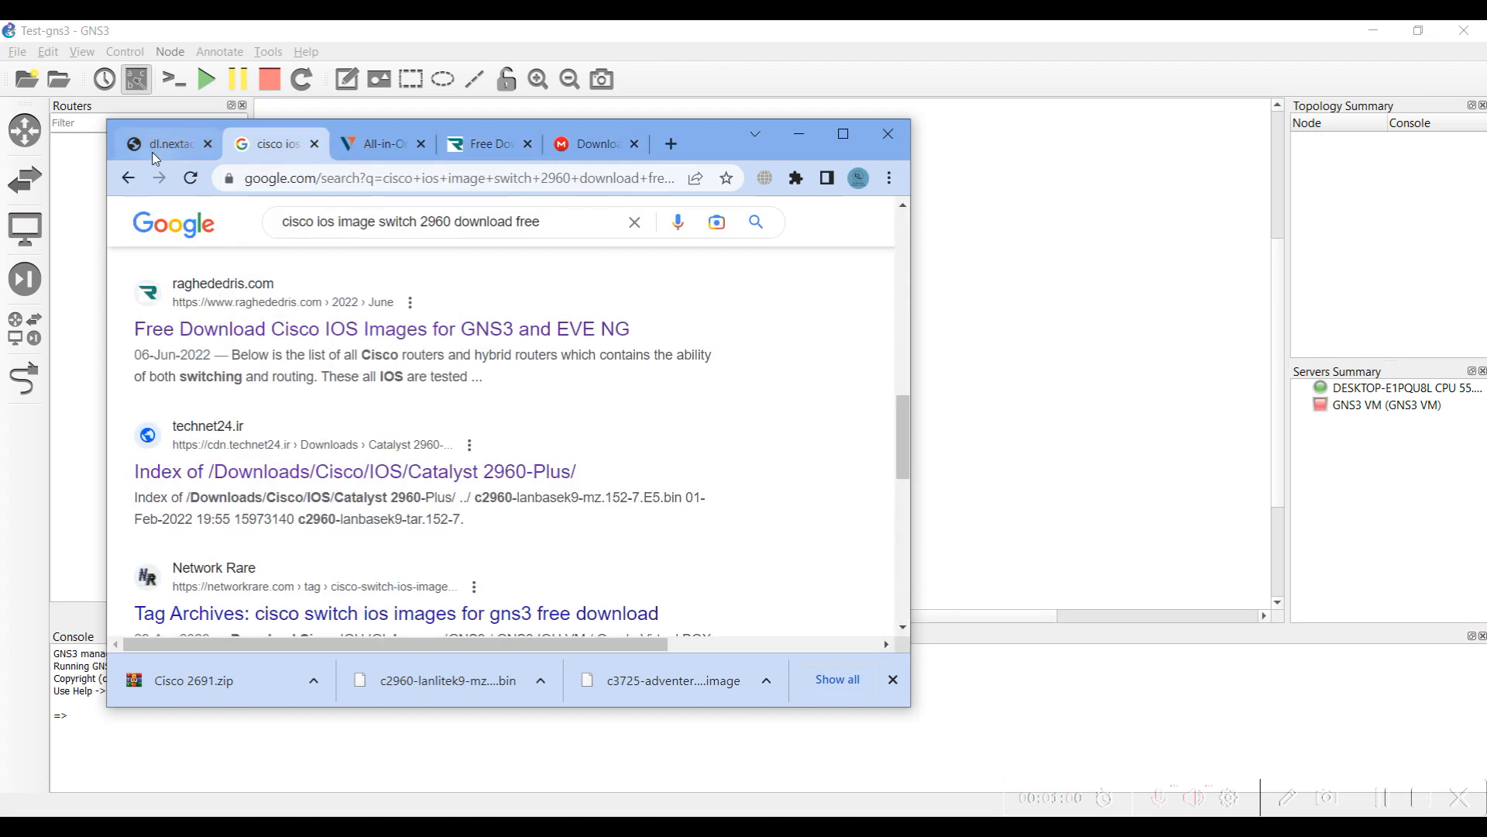
click(168, 143)
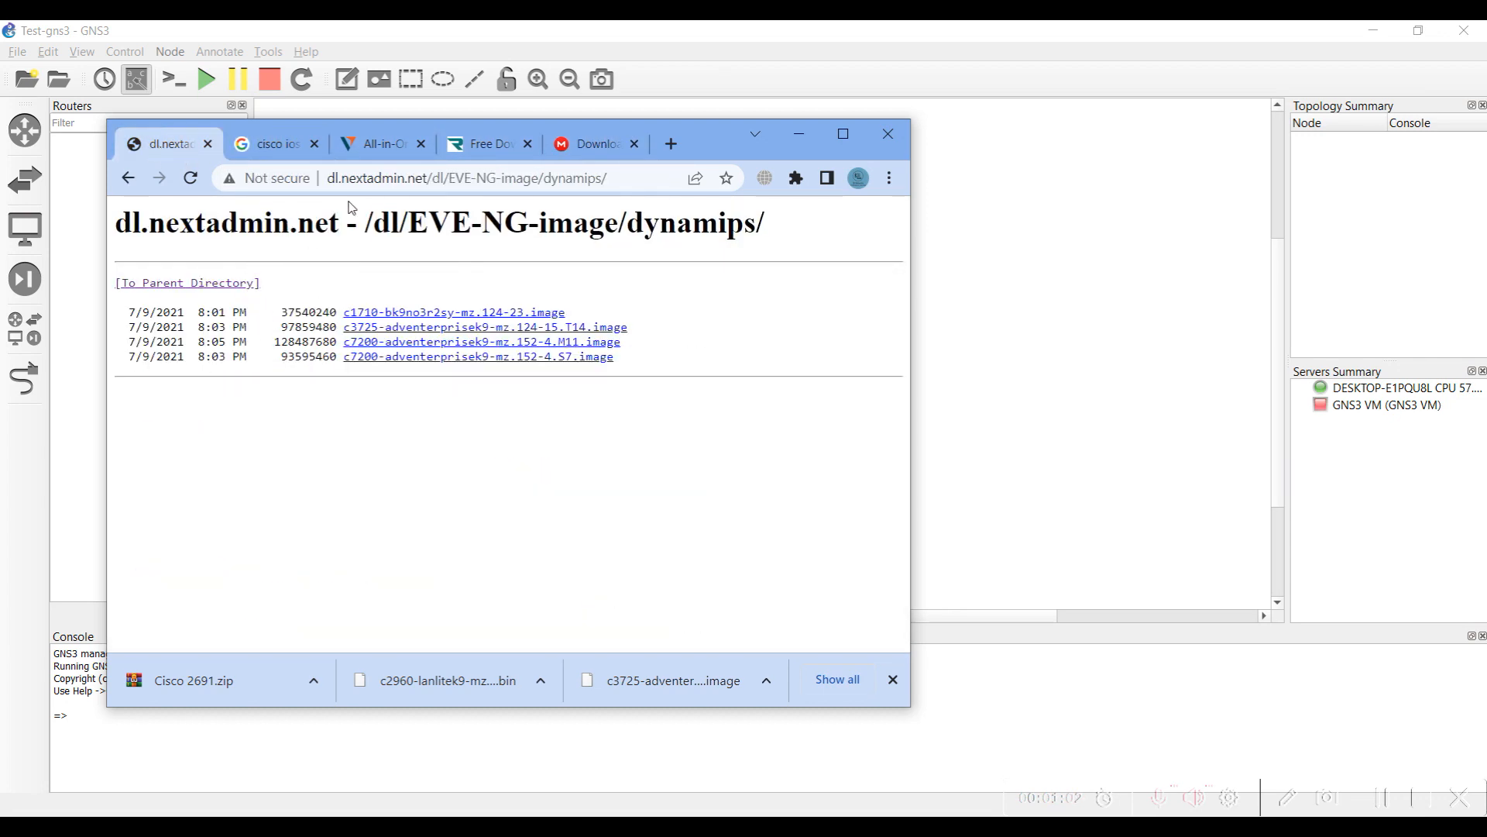
click(465, 178)
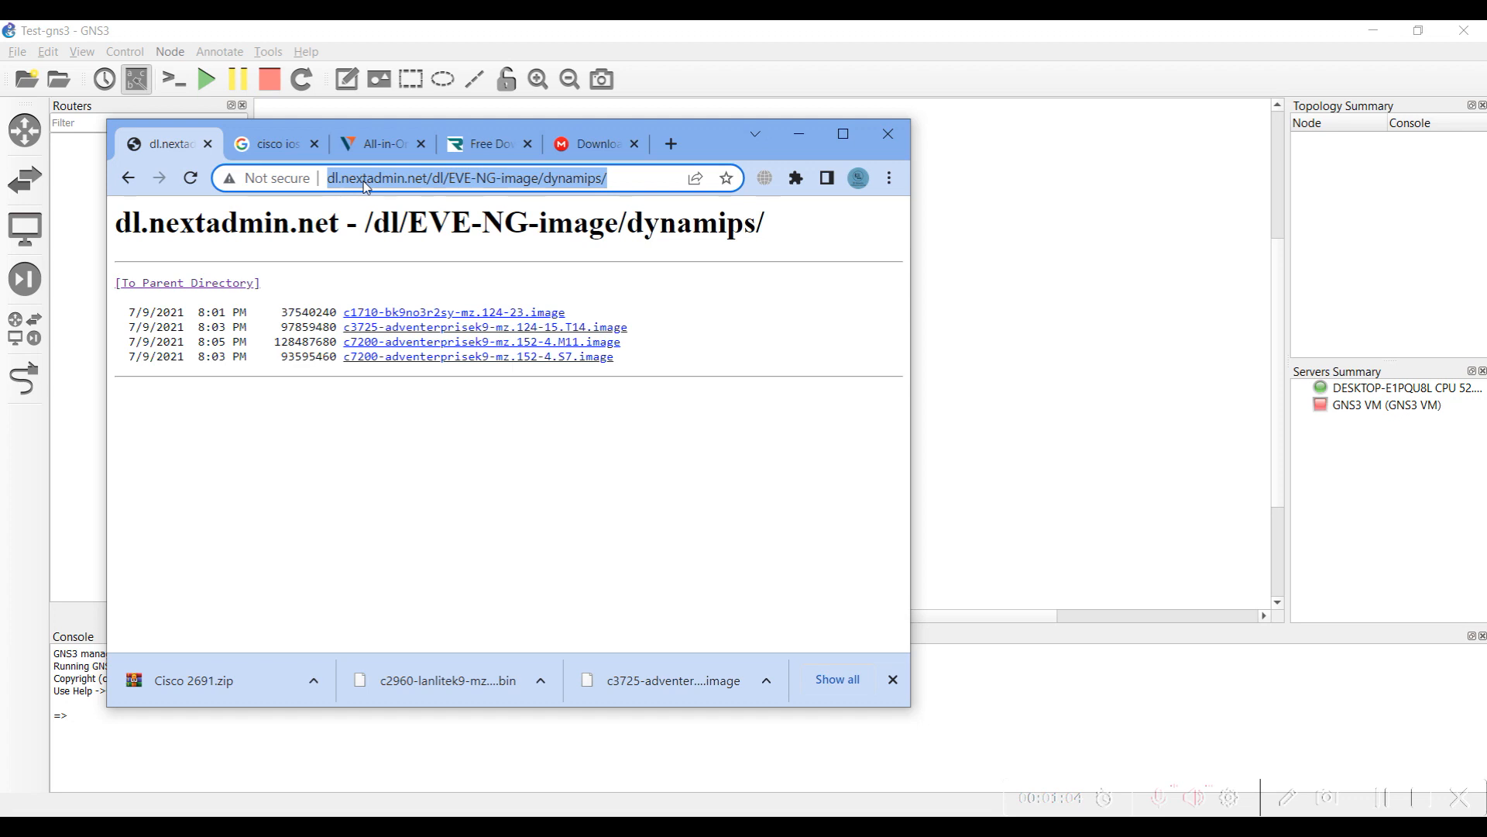
mouse_move(377, 188)
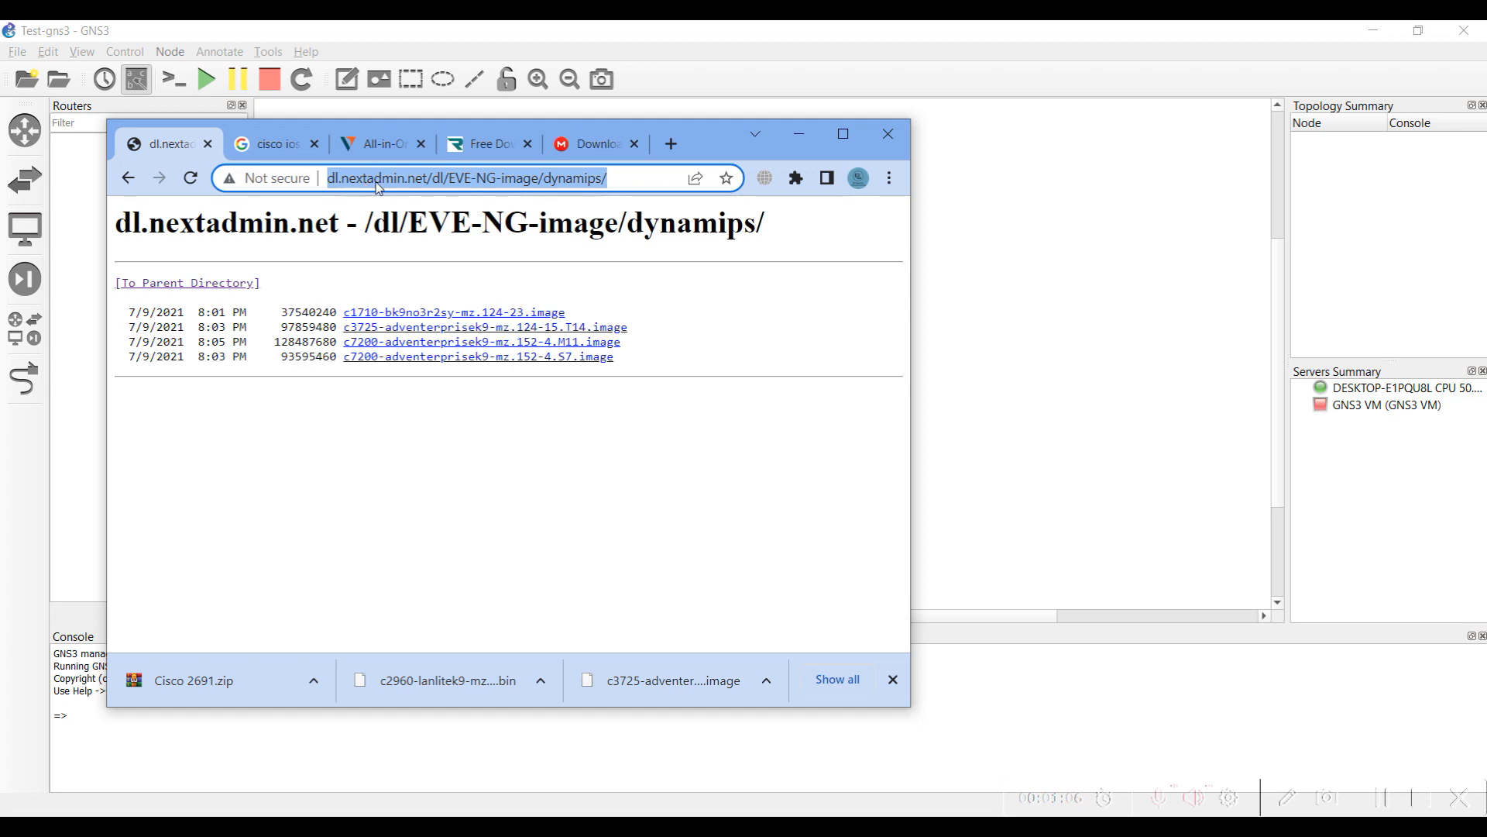
mouse_move(384, 358)
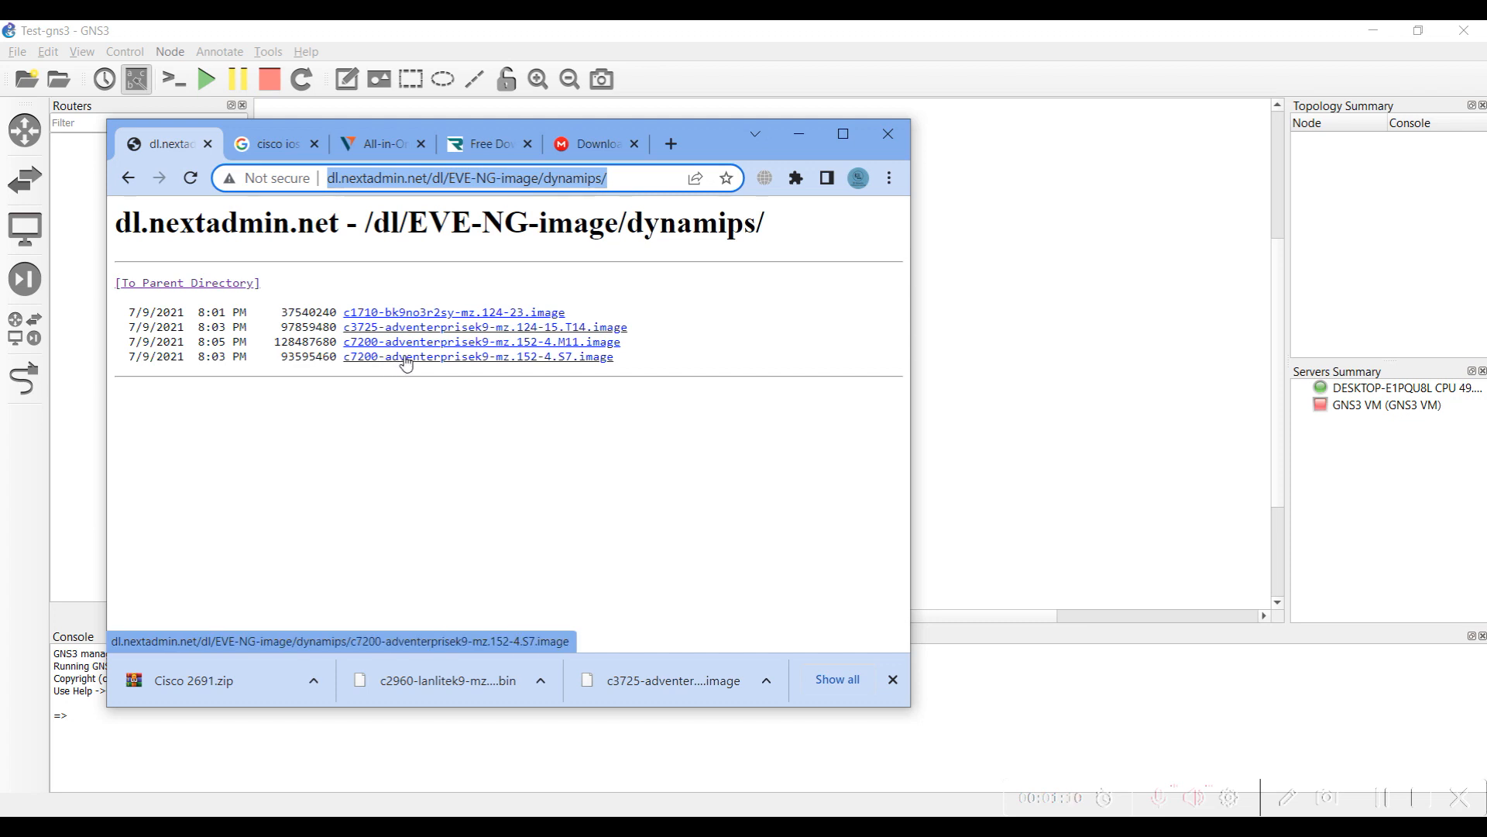
mouse_move(431, 367)
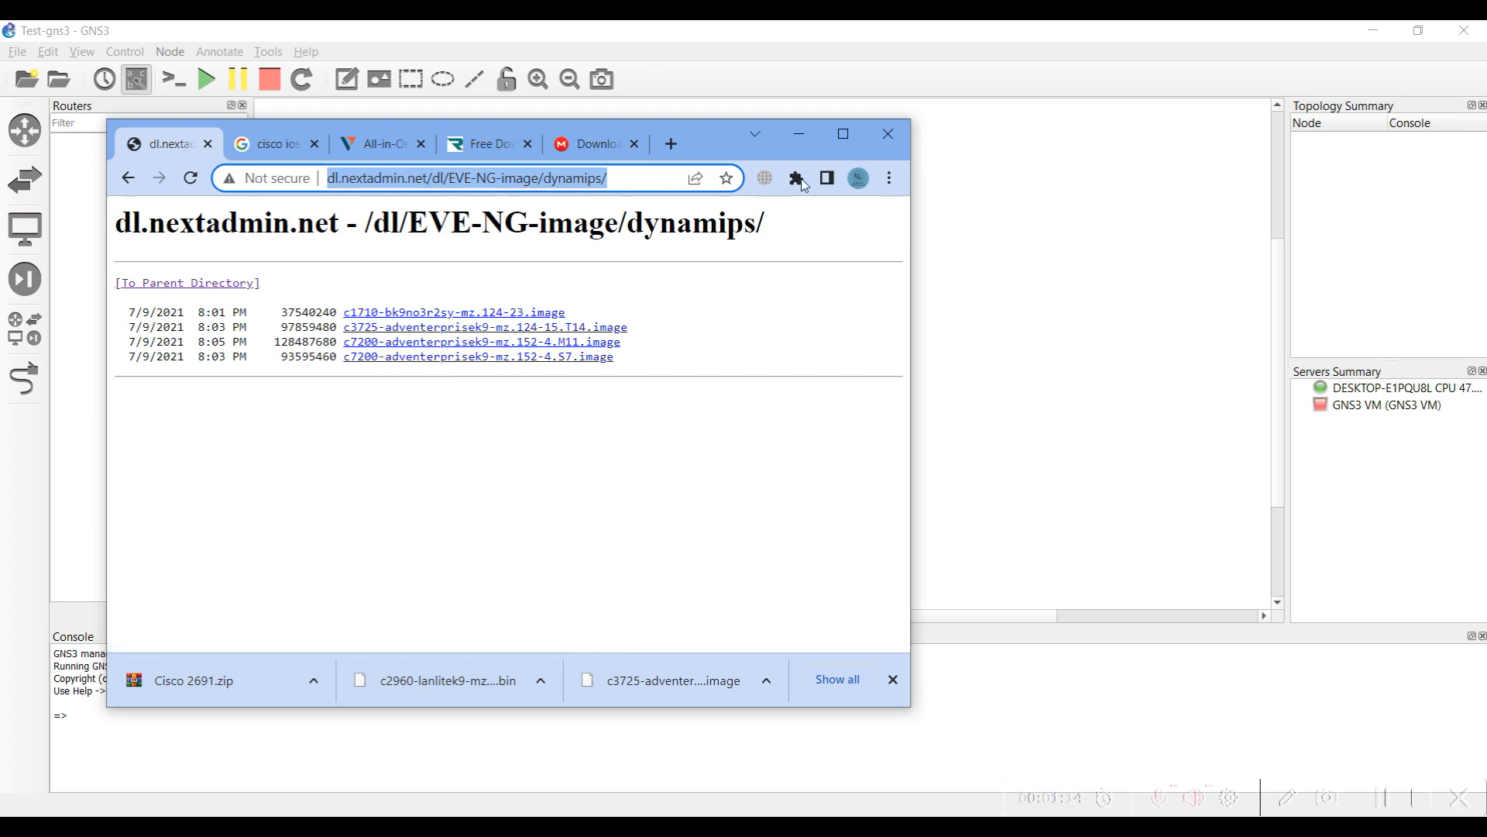
mouse_move(798, 132)
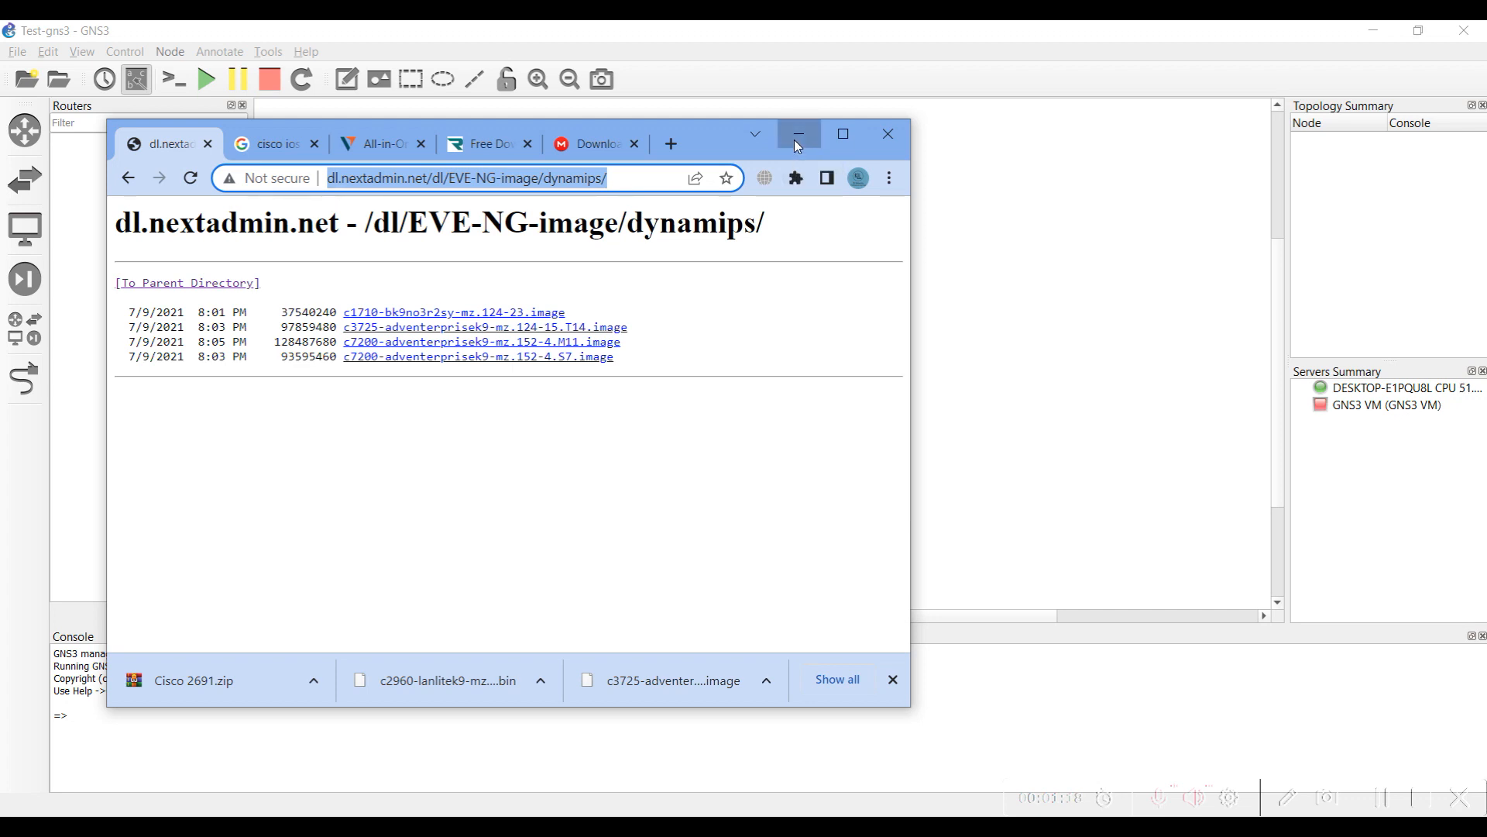
- Minimize Chrome and open the Dynamips IOS routers page in GNS3 Preferences
click(798, 134)
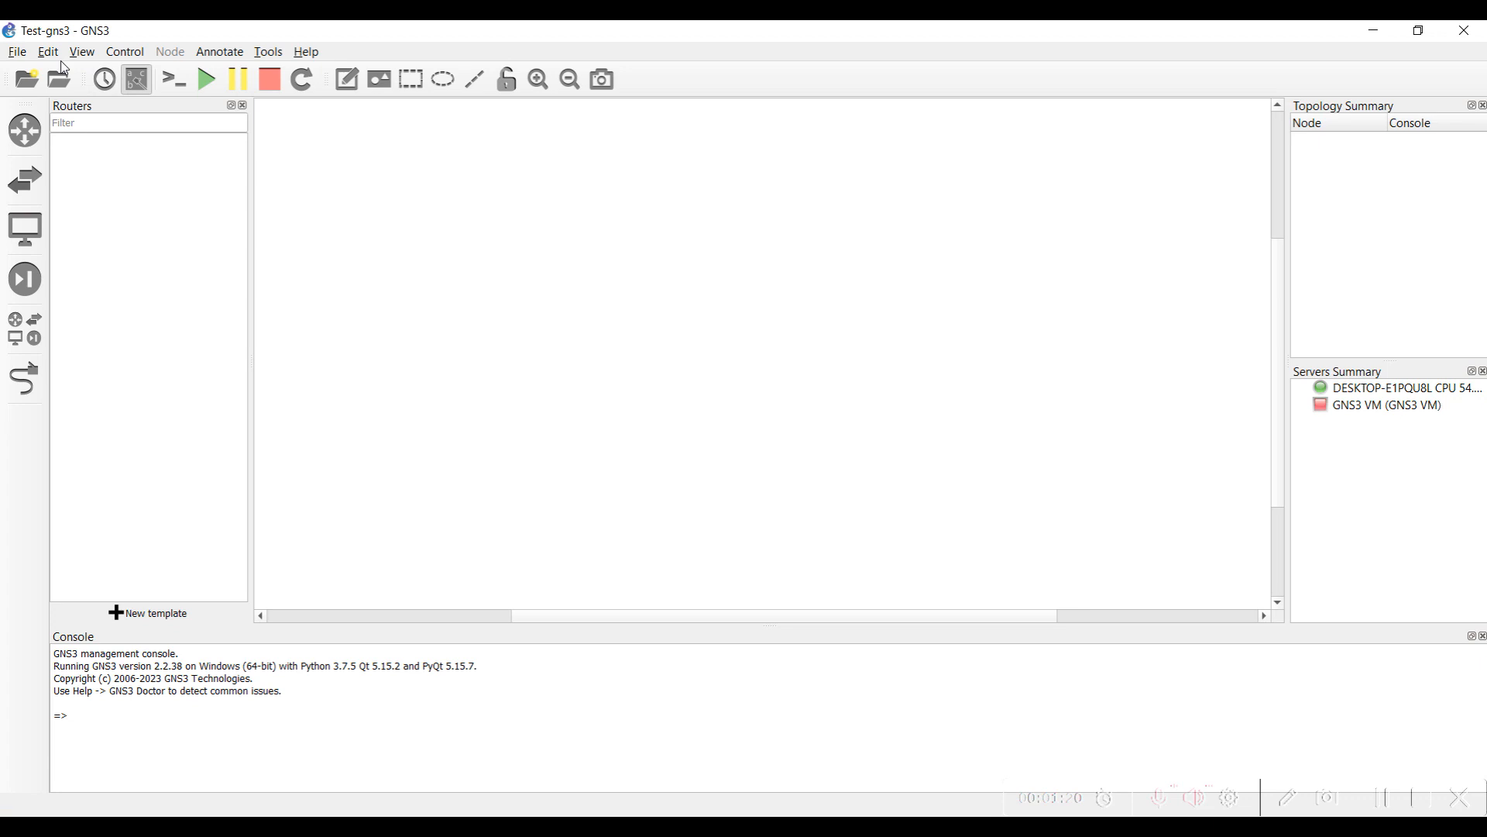
click(46, 51)
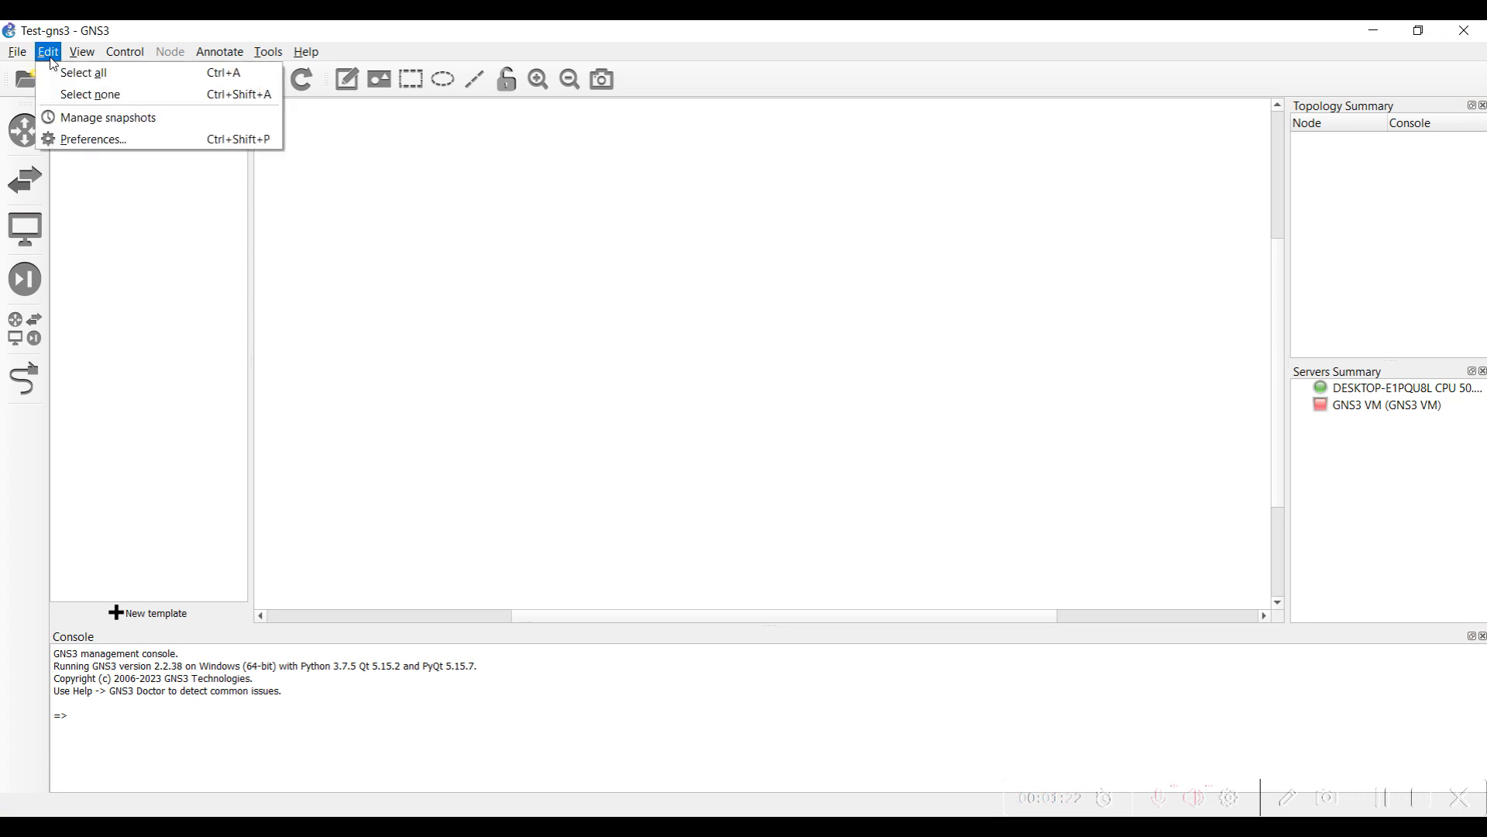
mouse_move(92, 139)
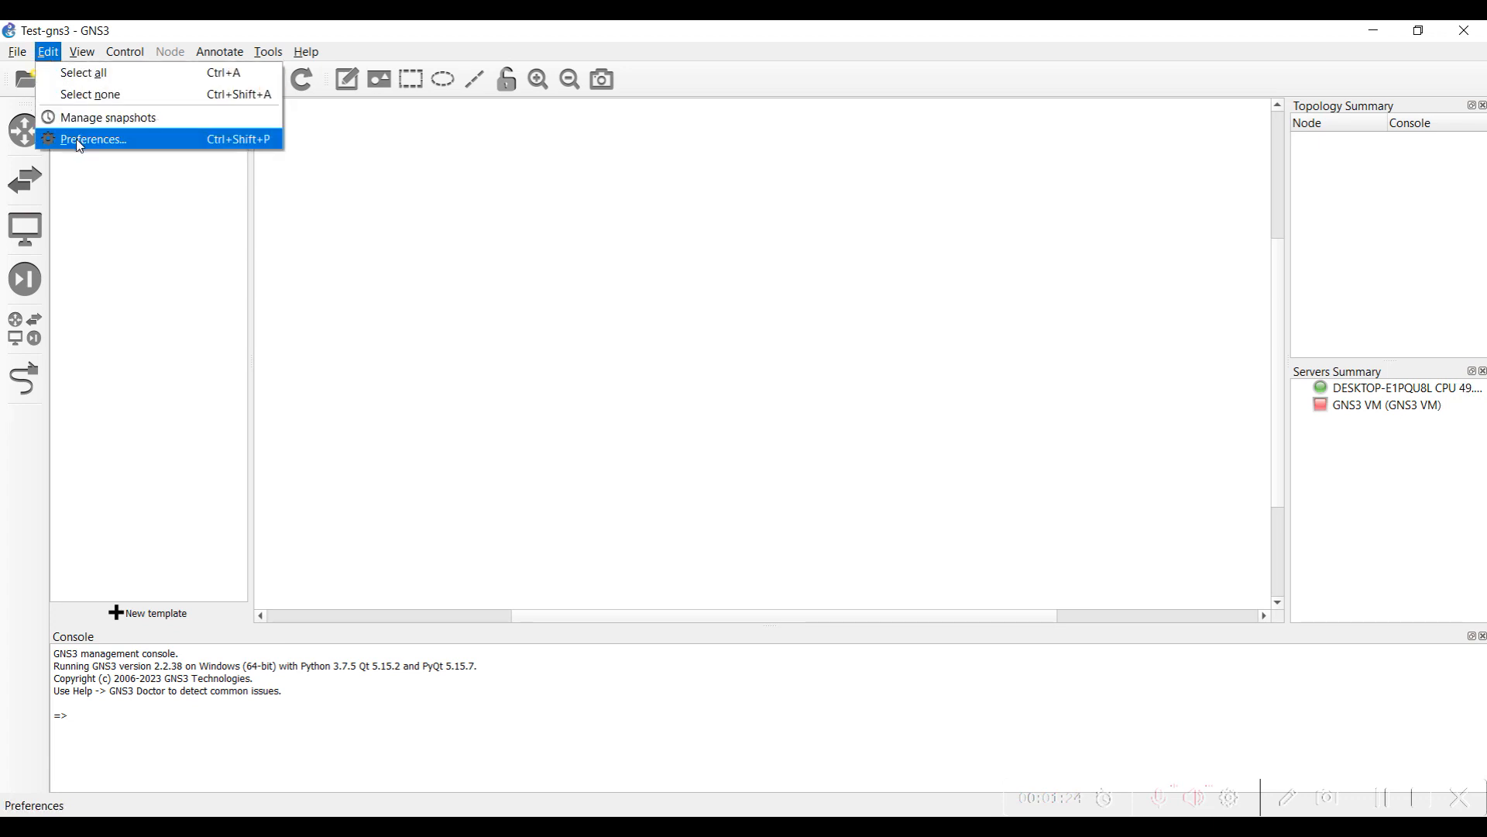
click(92, 139)
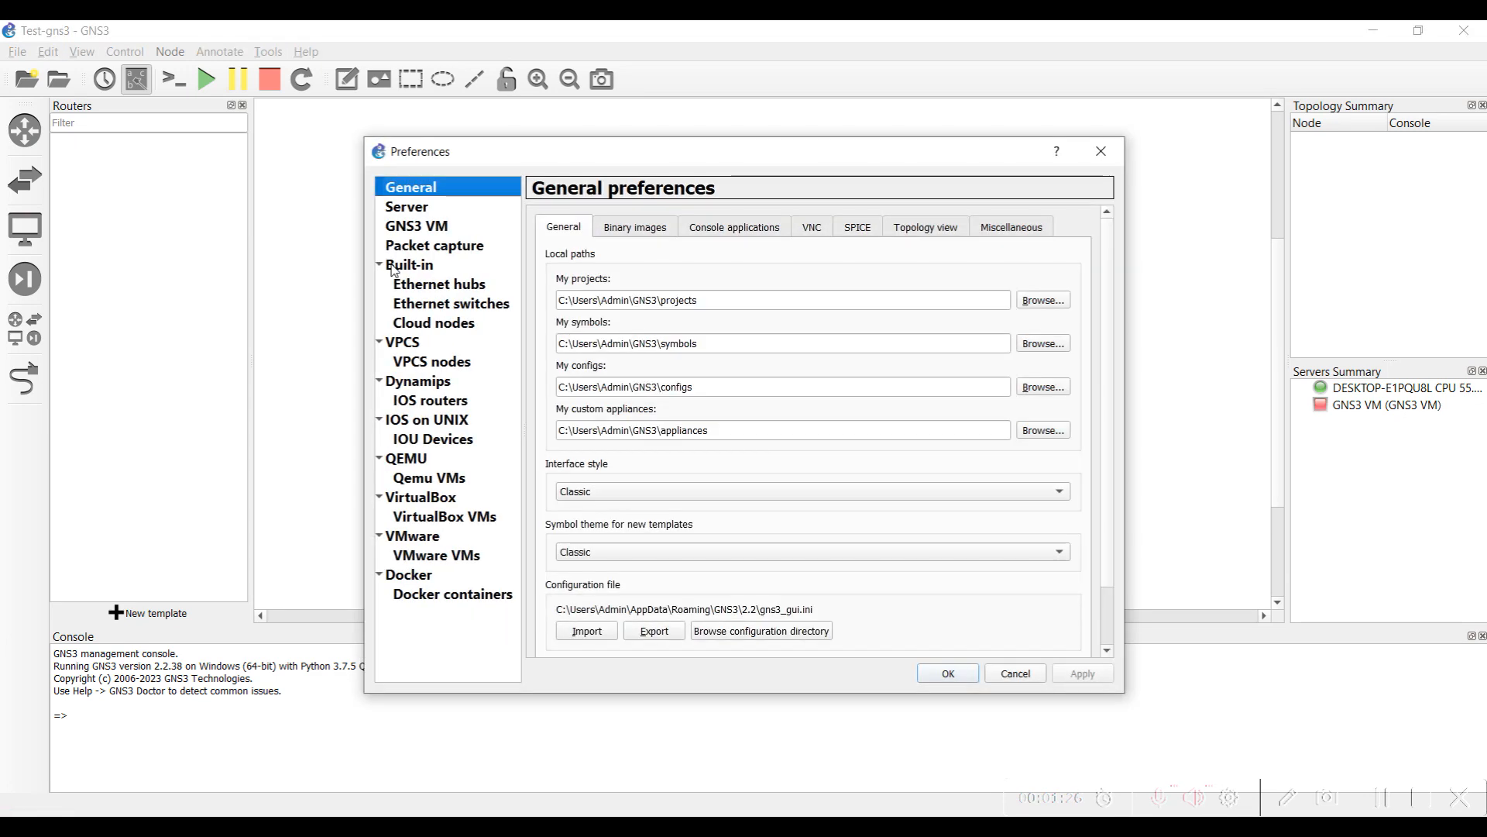
mouse_move(464, 310)
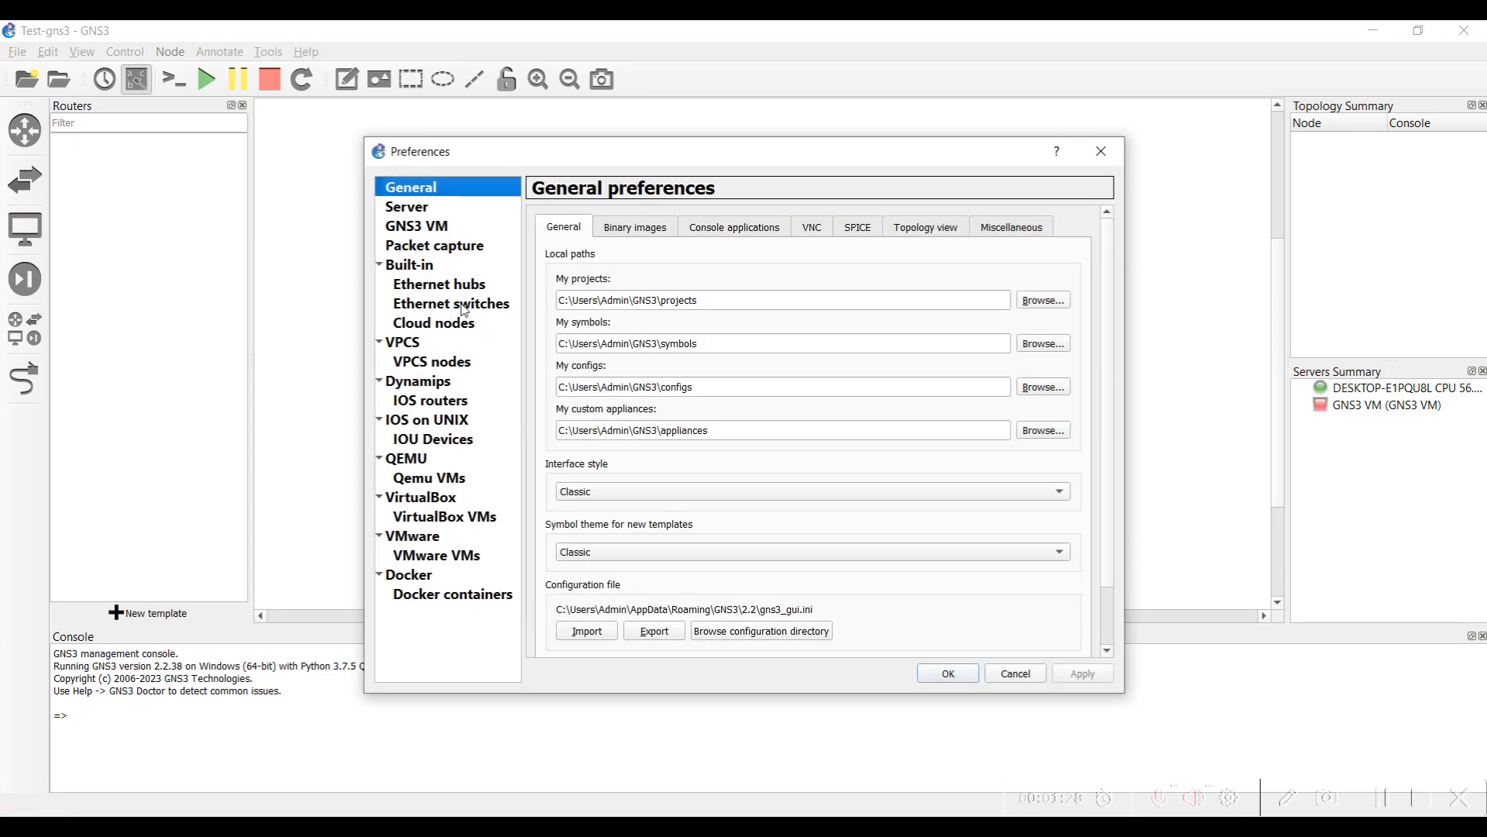
click(417, 380)
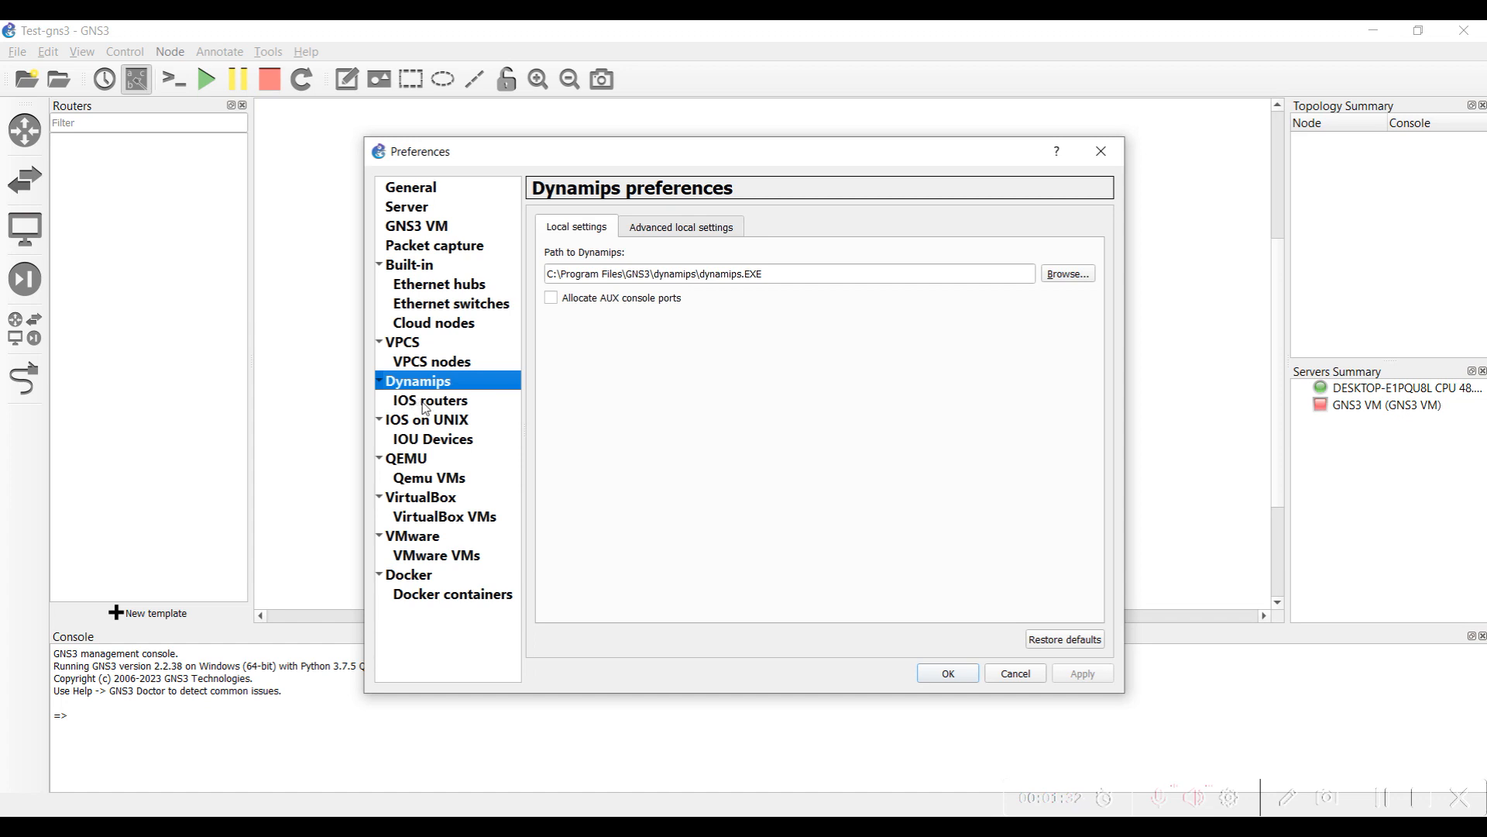
click(430, 399)
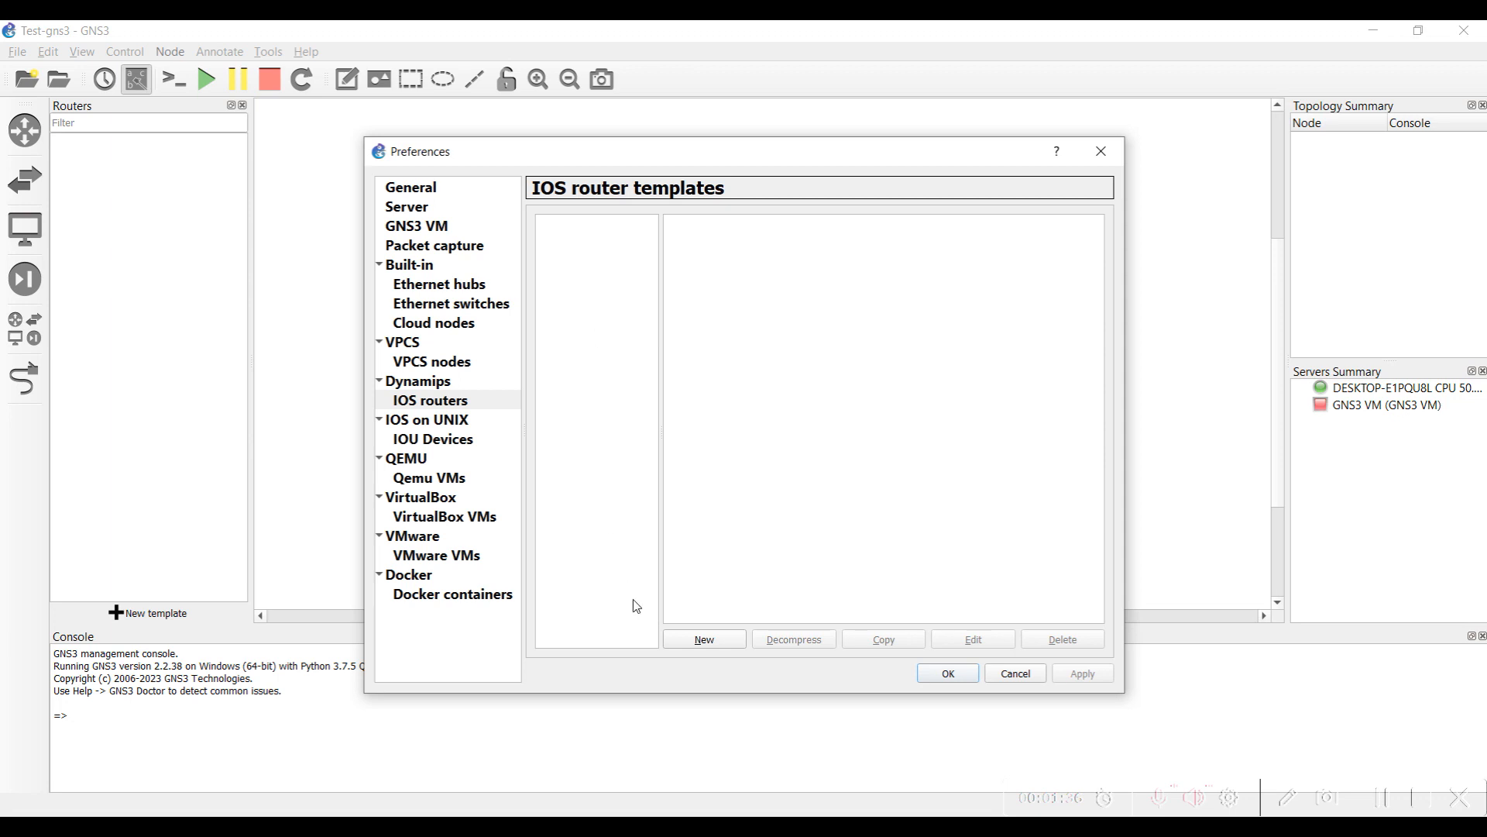
- Start a new locally run IOS router template using a new image
click(702, 638)
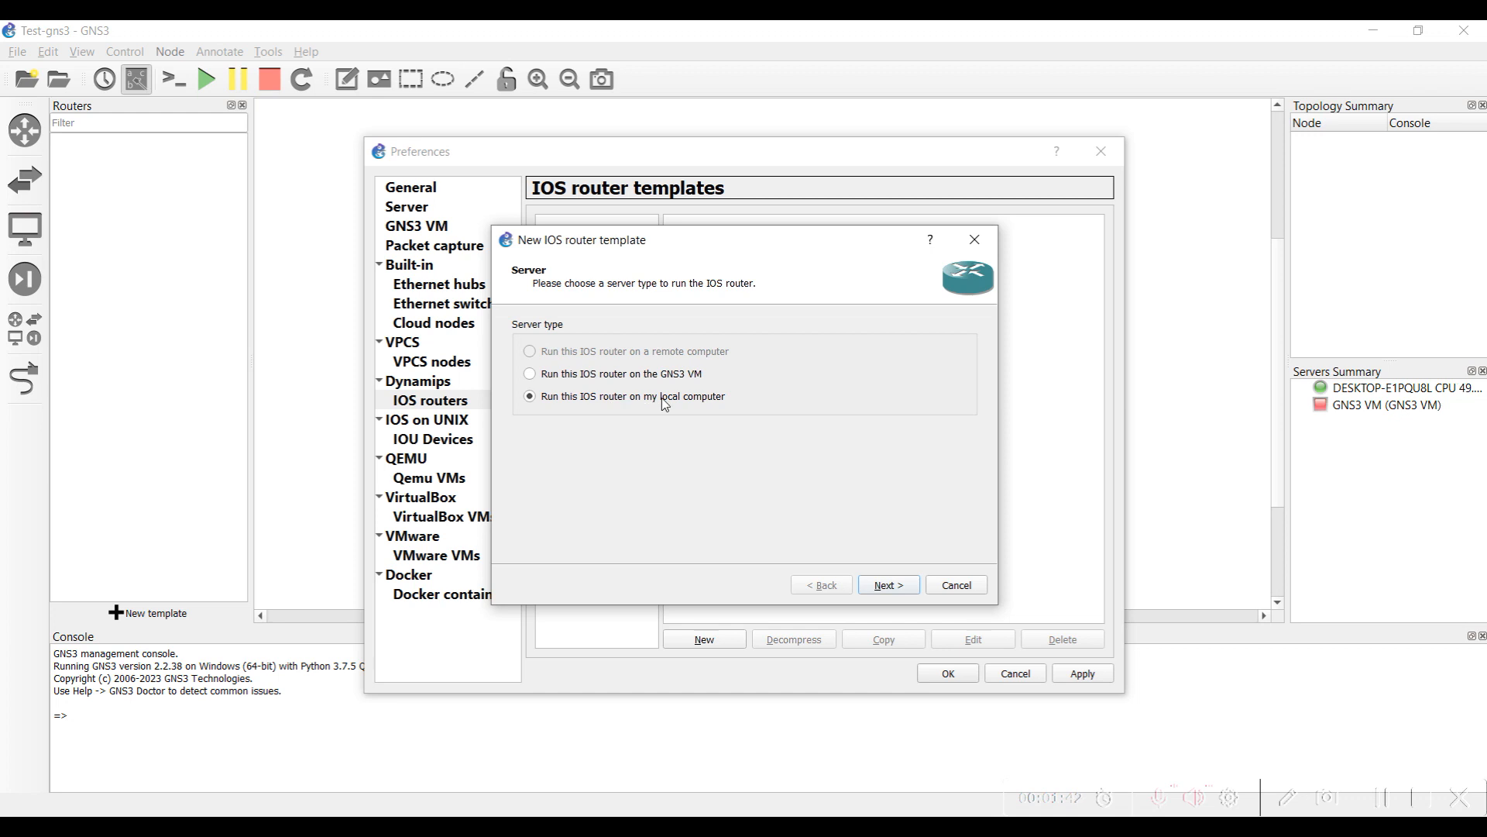
mouse_move(664, 382)
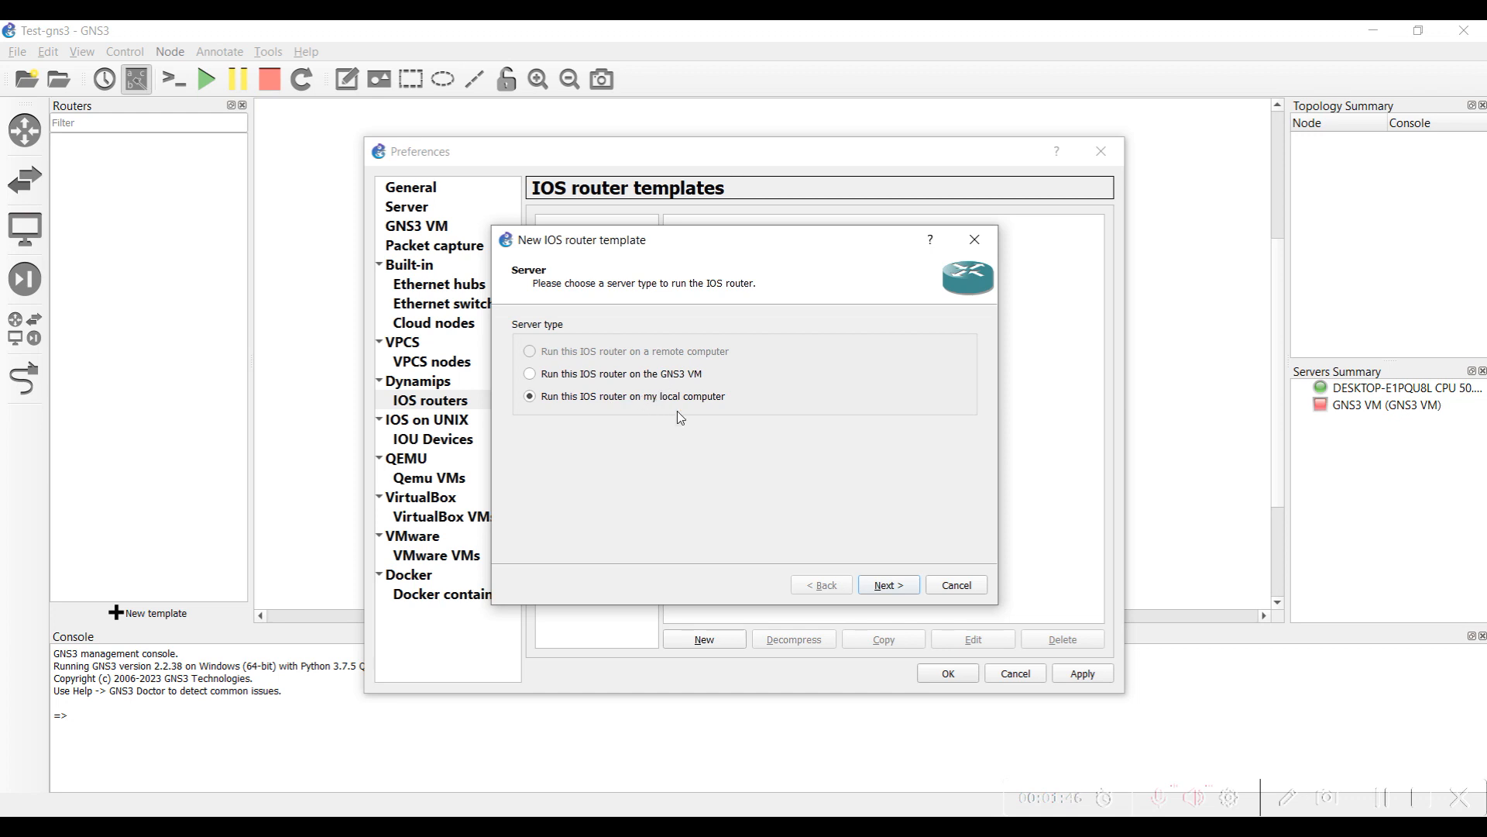
click(887, 585)
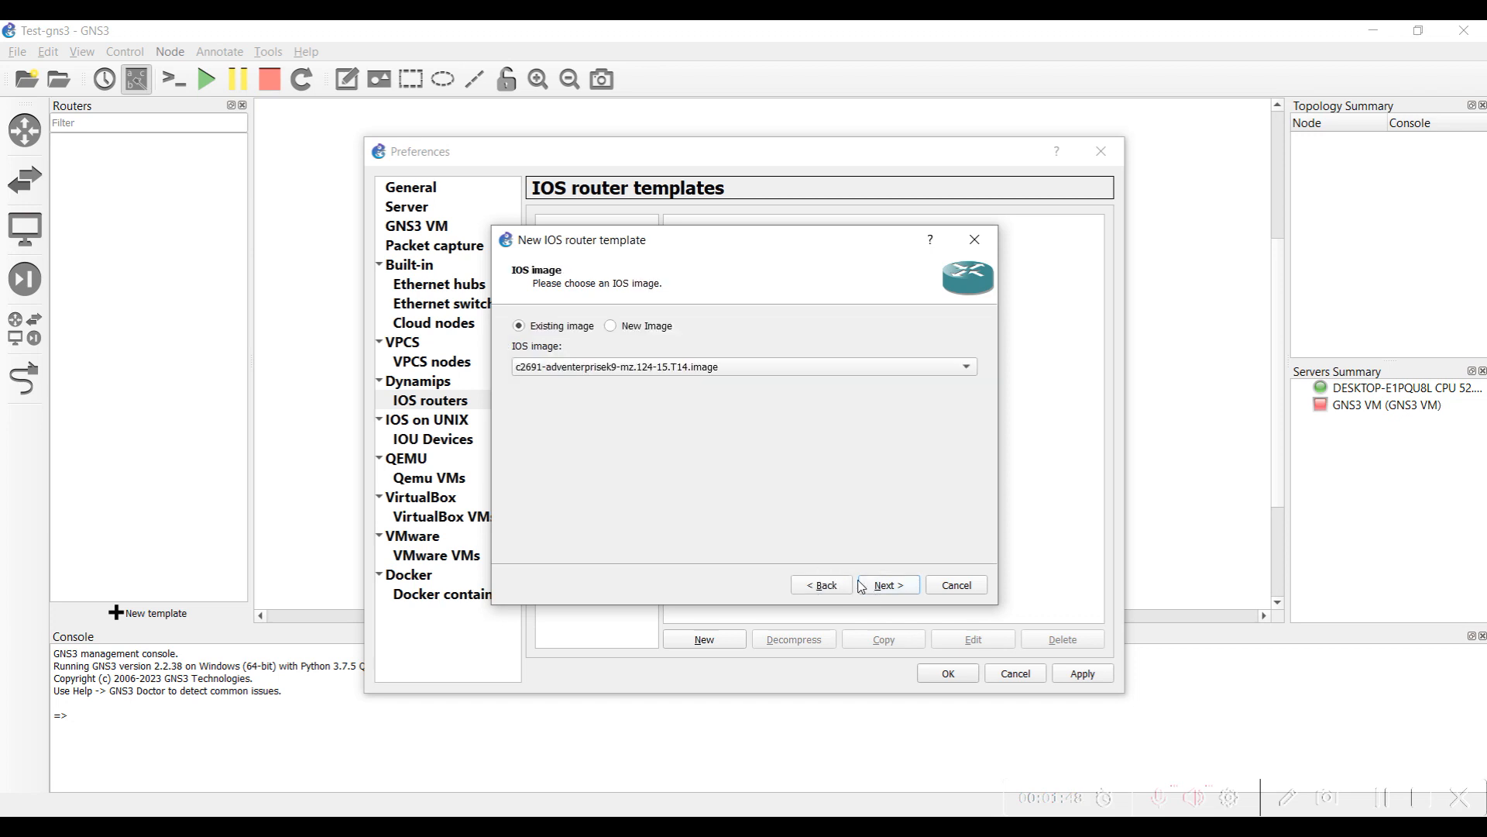
click(612, 325)
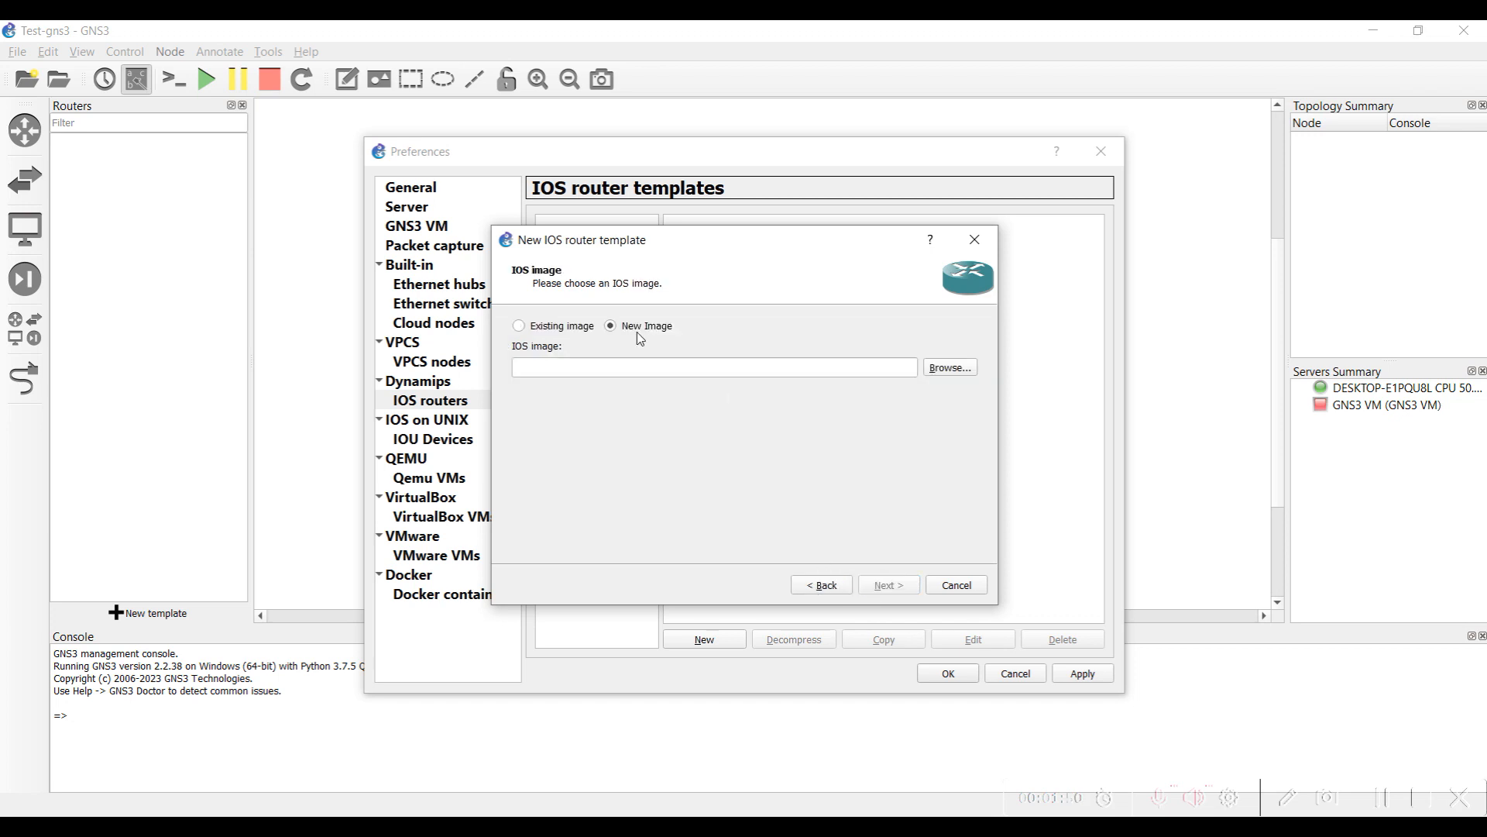
- Choose c7200-adventerprisek9-mz.152-4.S7.image from Downloads as the IOS image
click(948, 367)
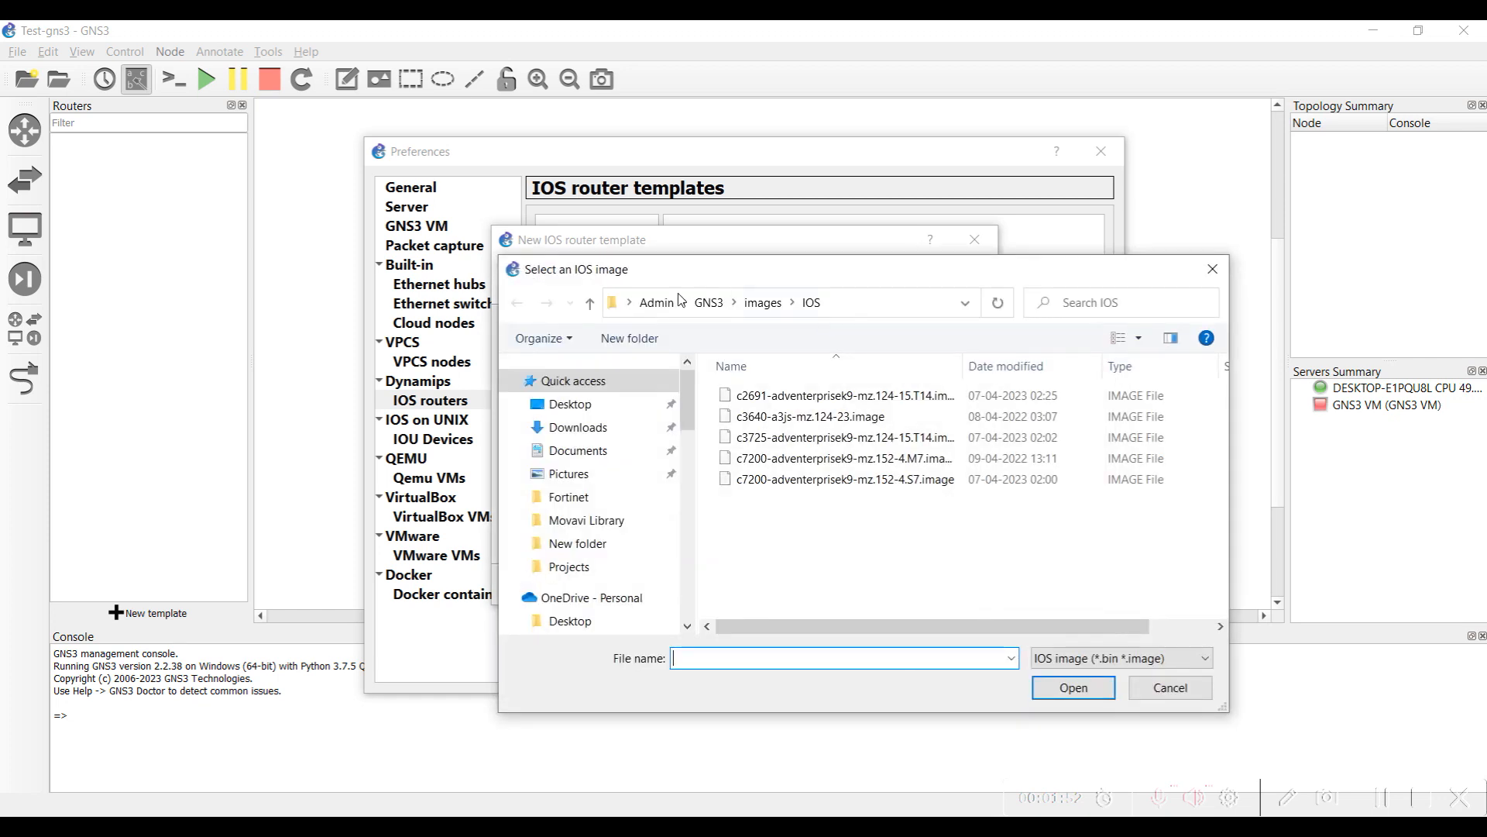
click(843, 479)
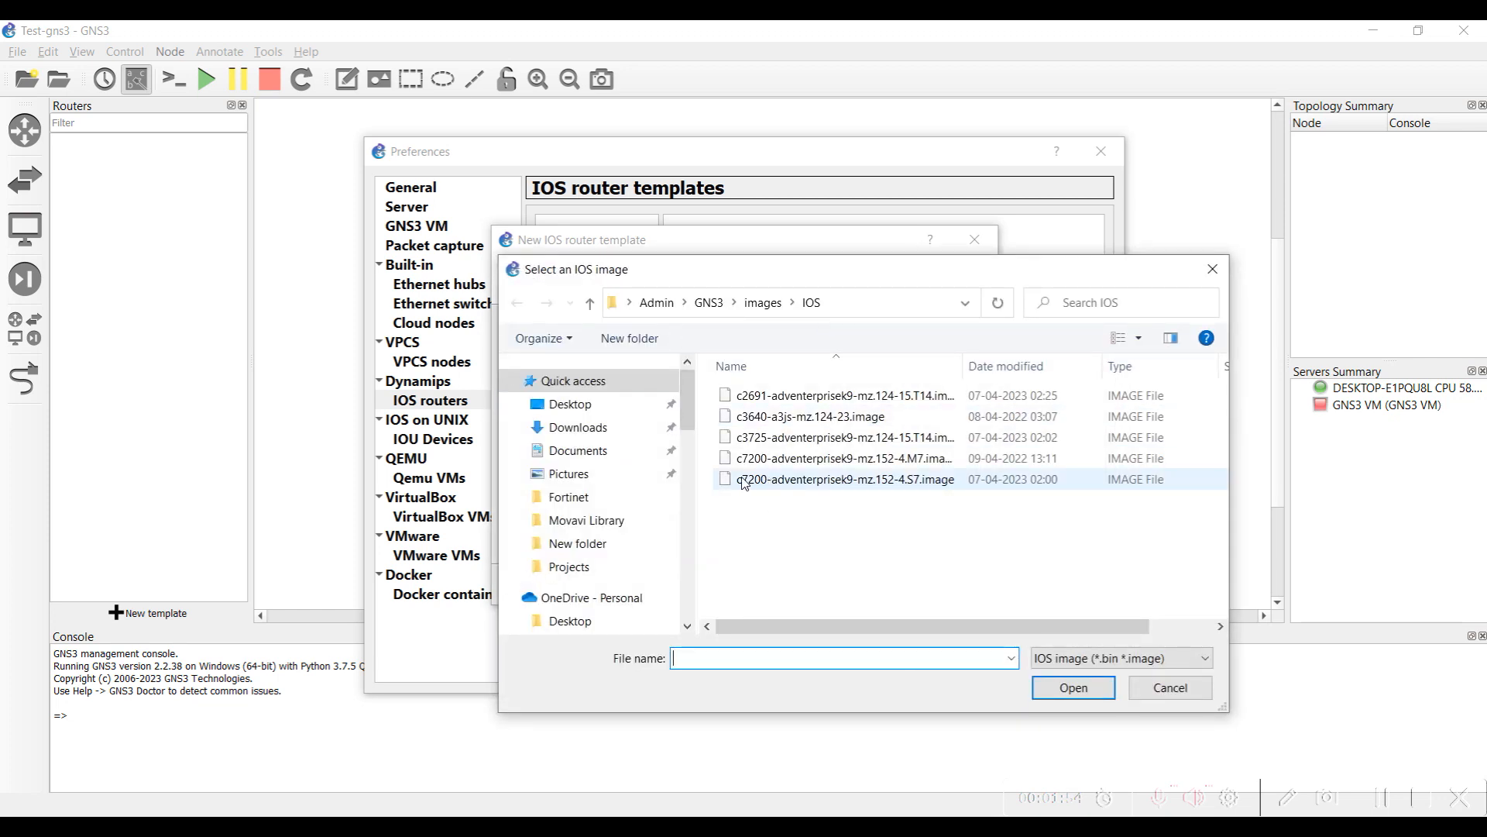
click(578, 426)
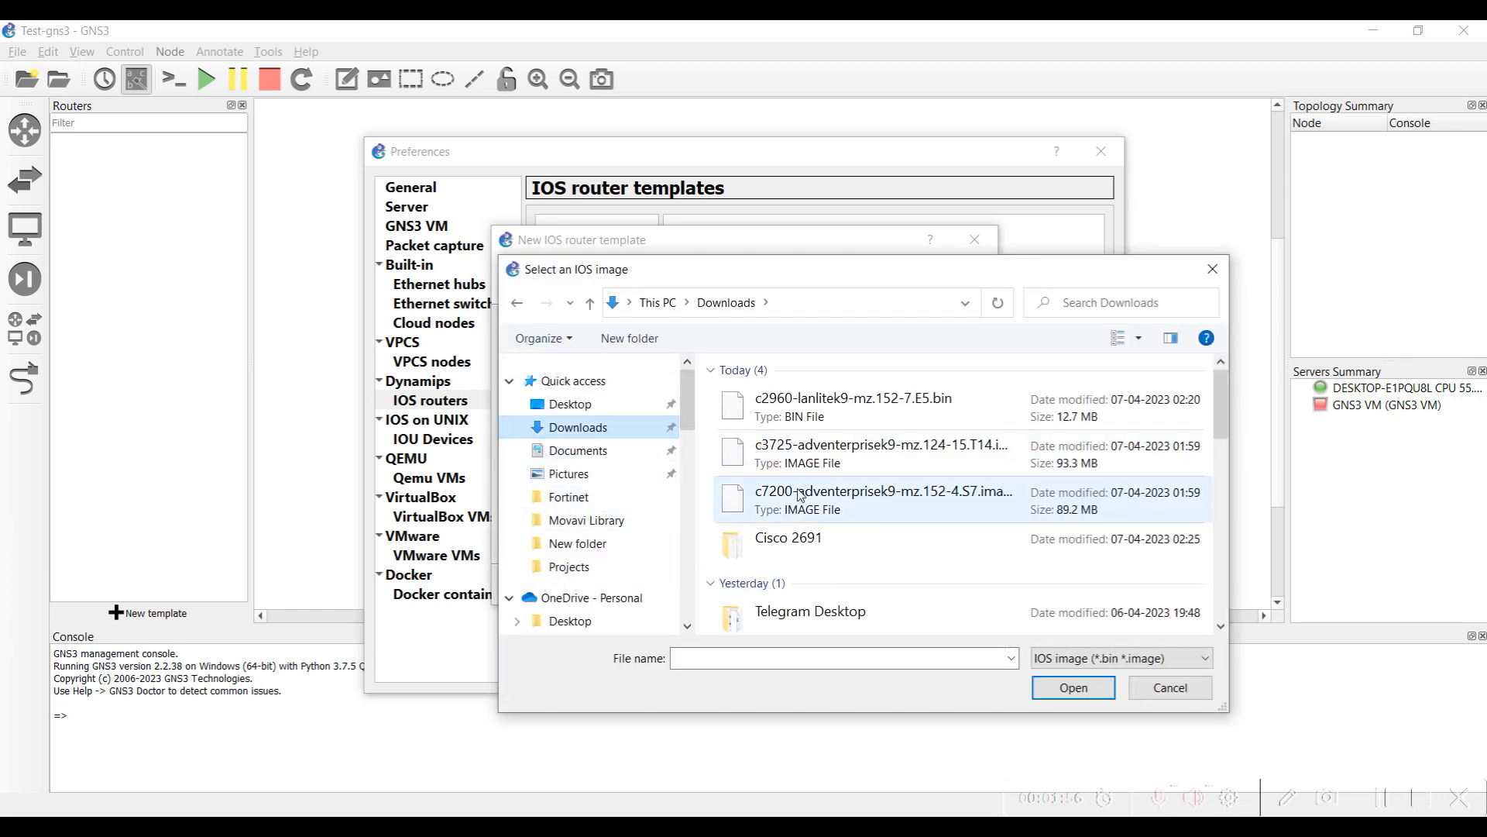
click(883, 499)
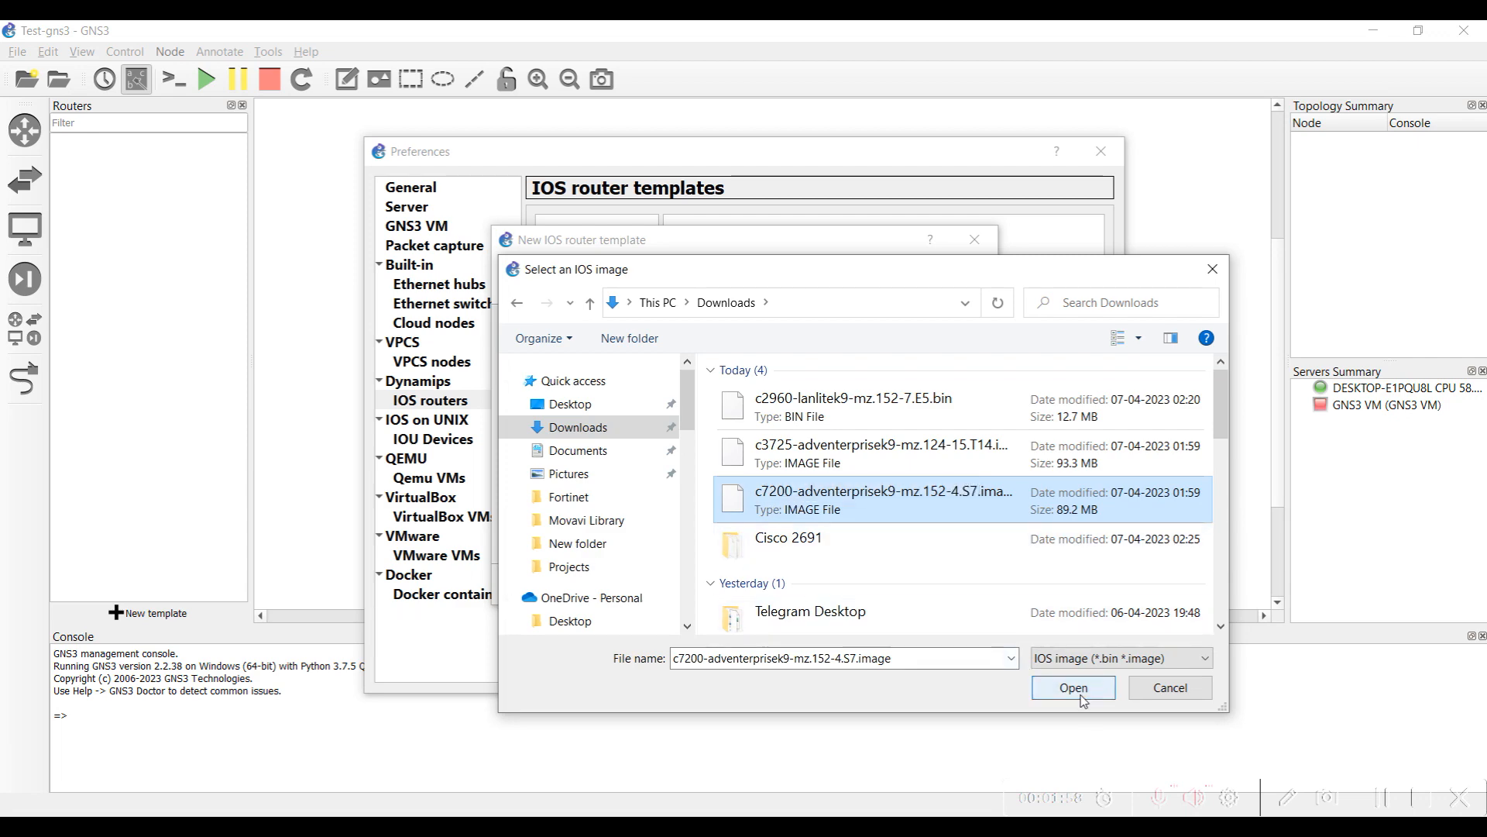
click(1072, 687)
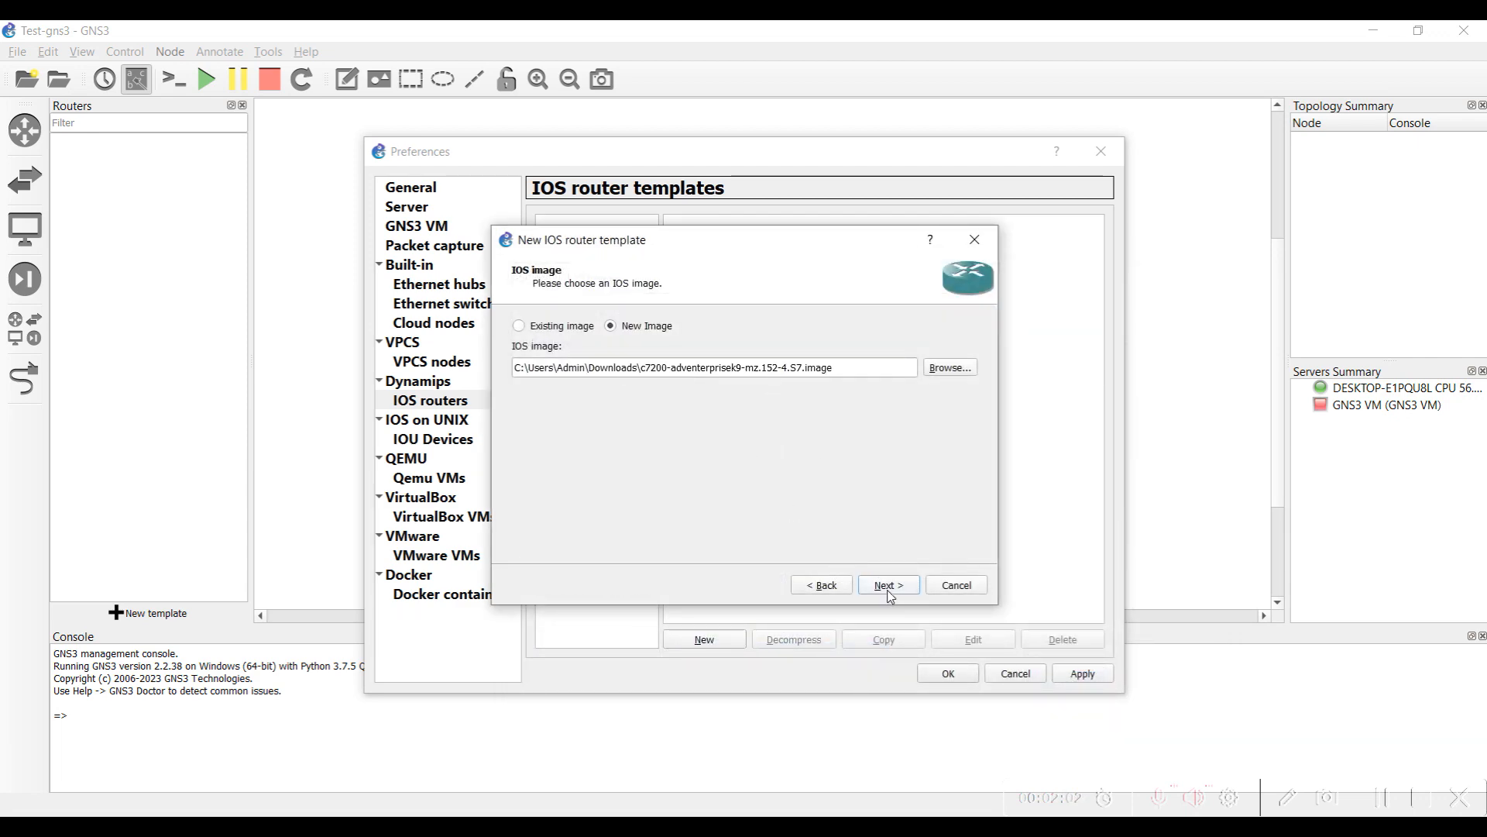
- Keep the Router-c7200 name, c7200 platform and 512 MiB RAM defaults
click(887, 584)
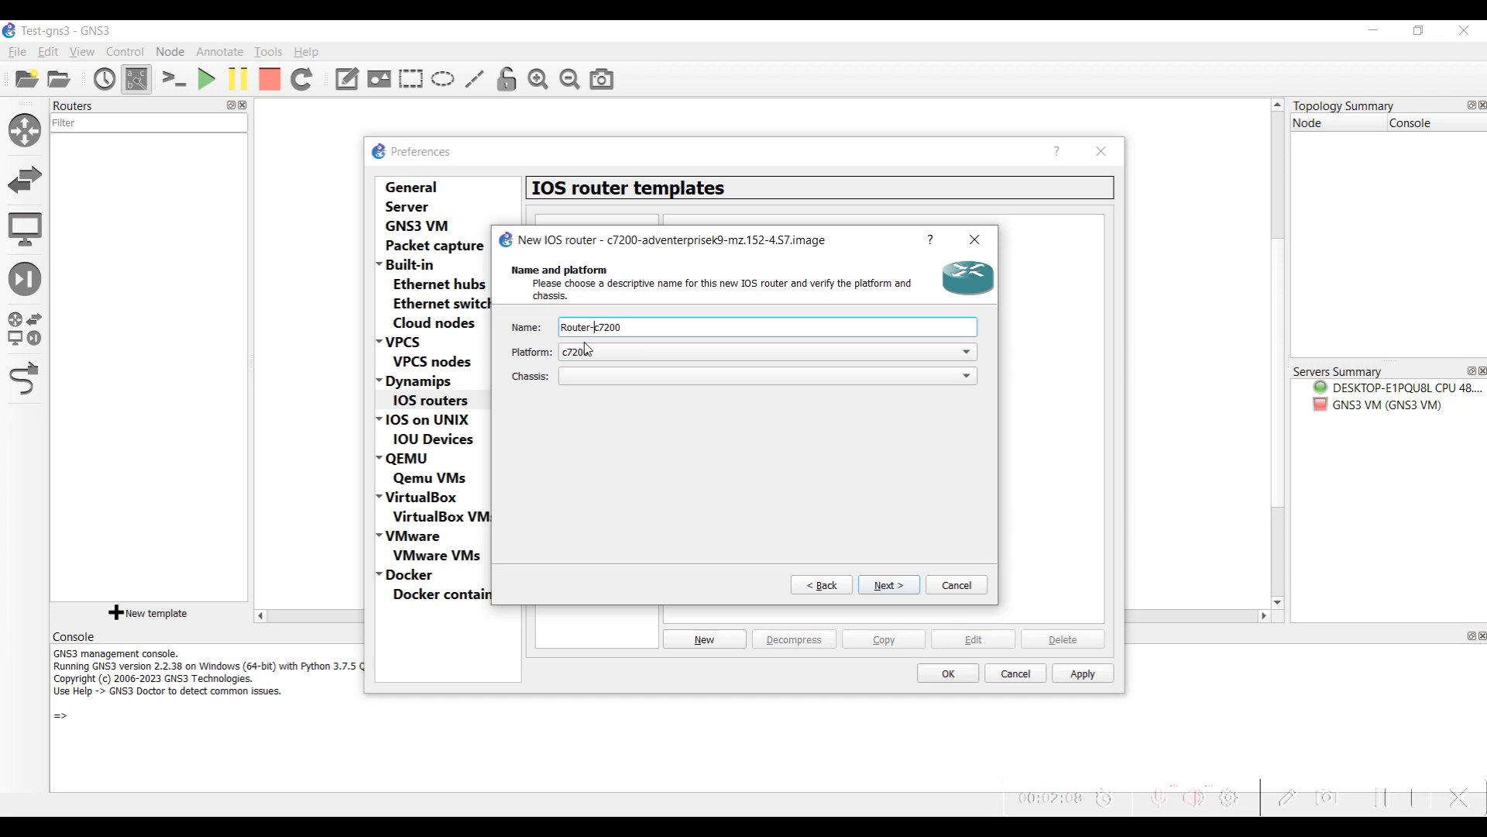
mouse_move(813, 542)
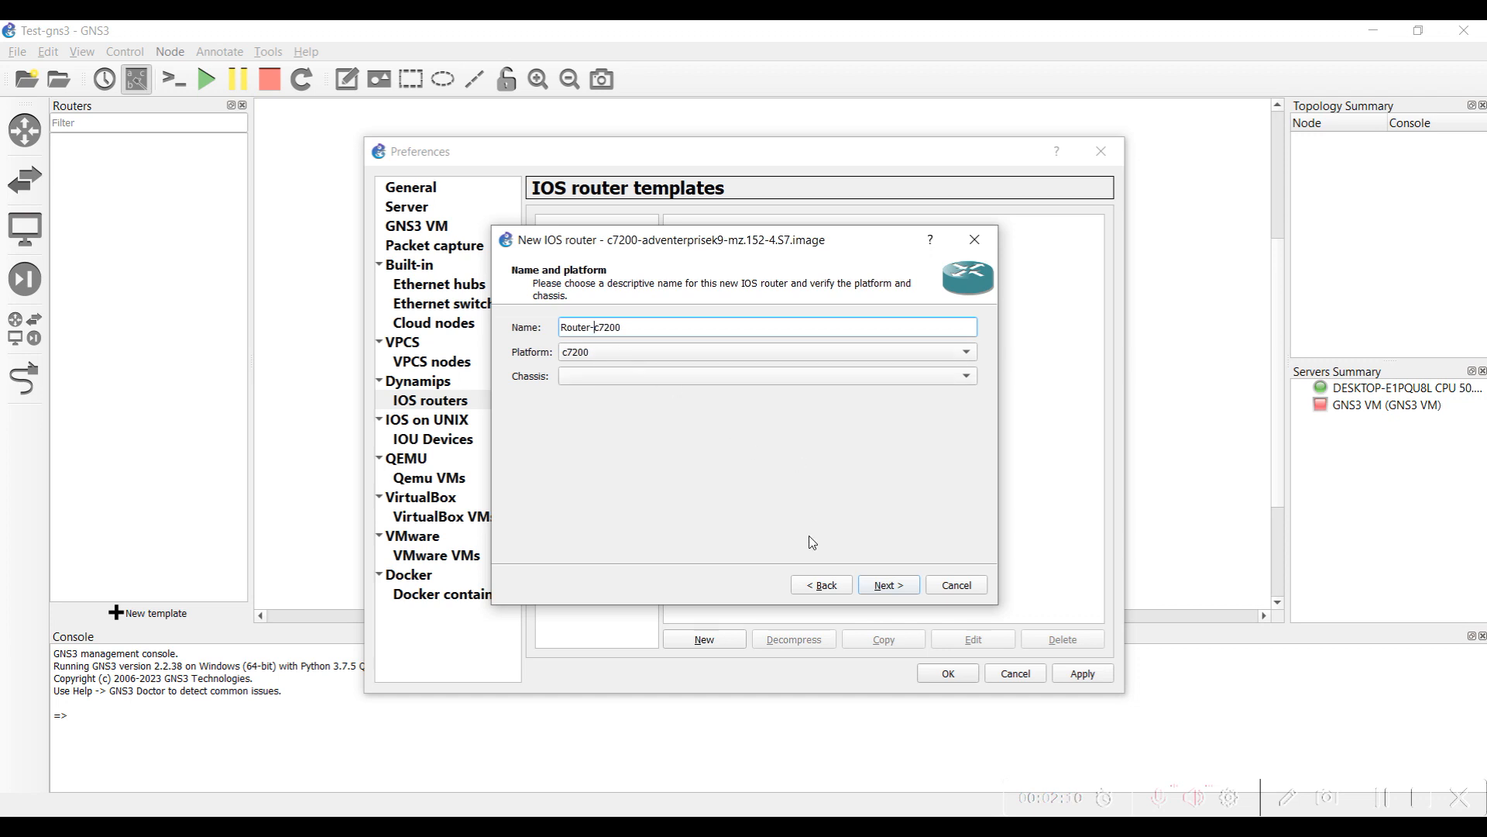
mouse_move(780, 464)
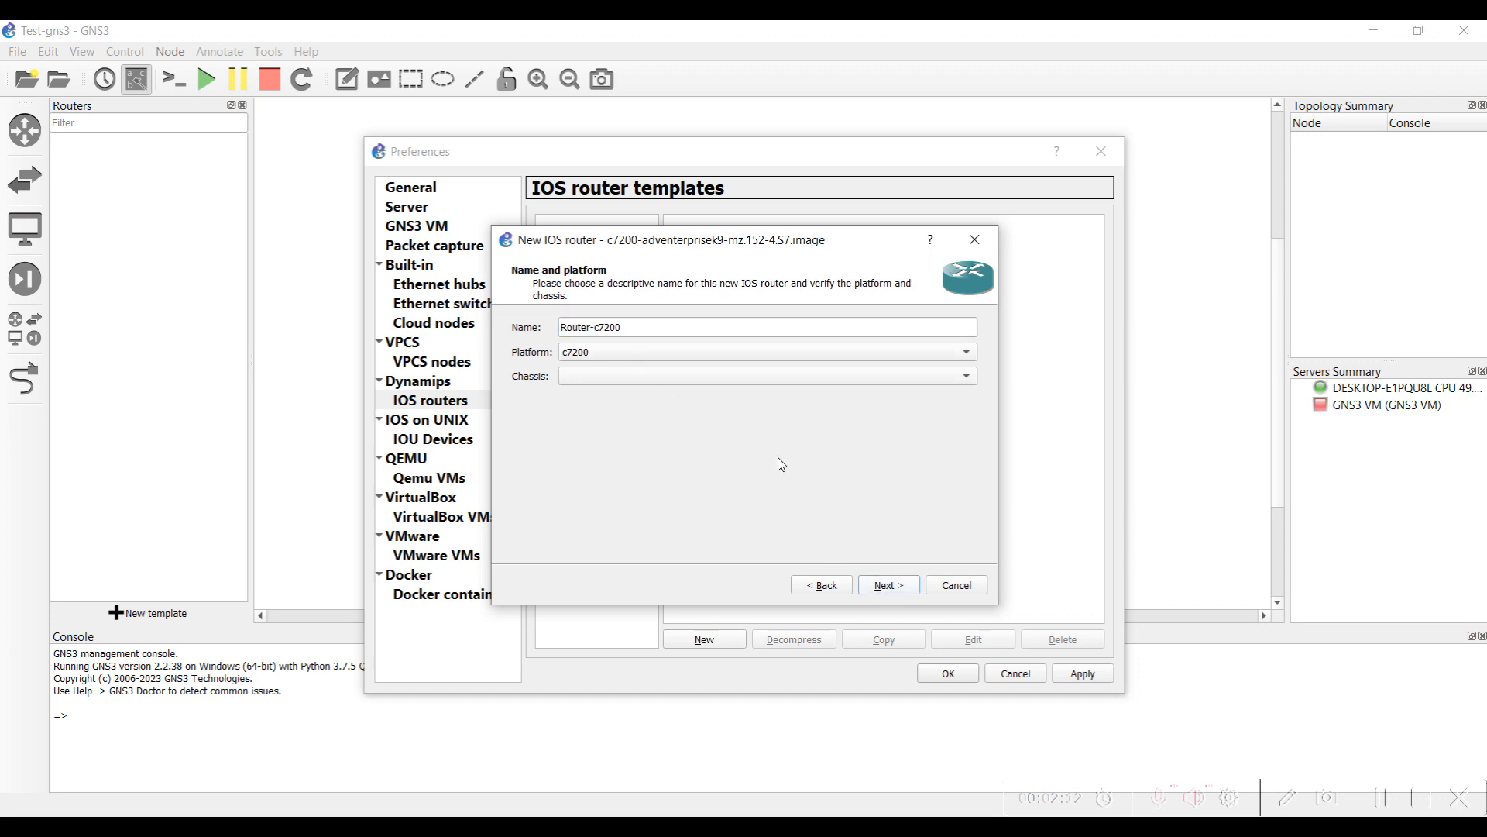
click(887, 584)
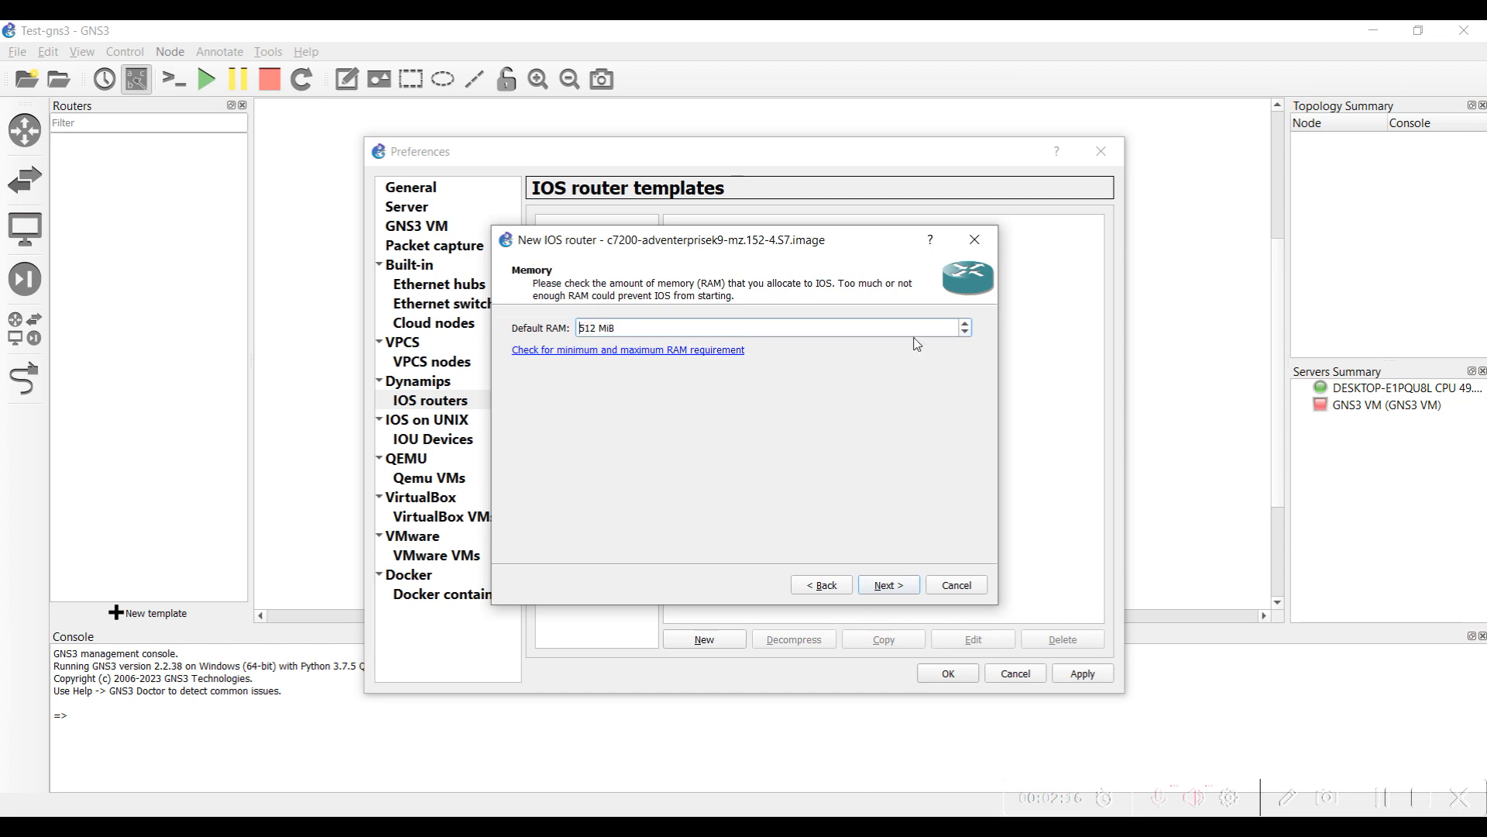
mouse_move(715, 472)
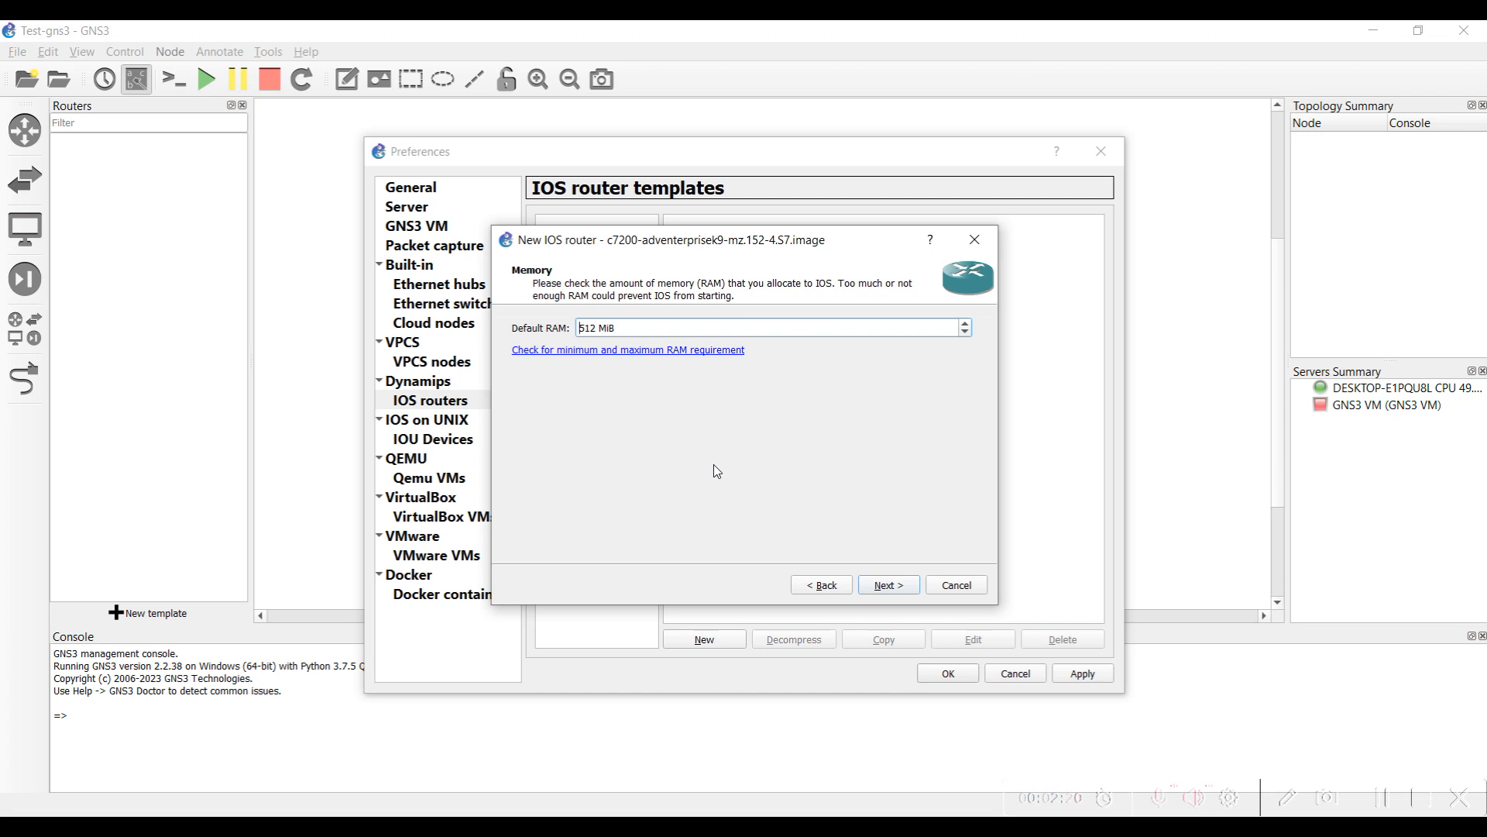
click(886, 588)
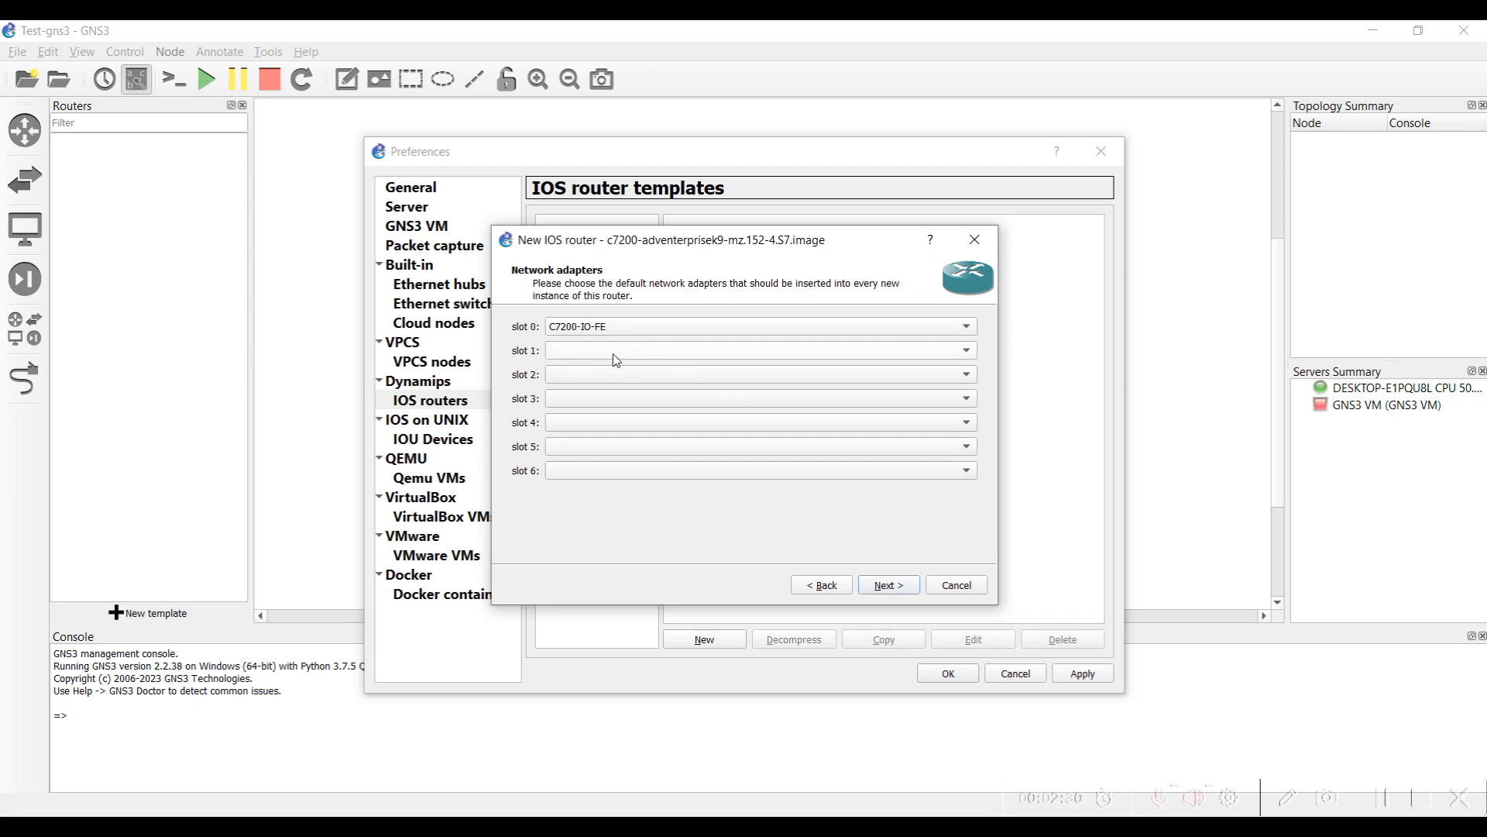
mouse_move(661, 558)
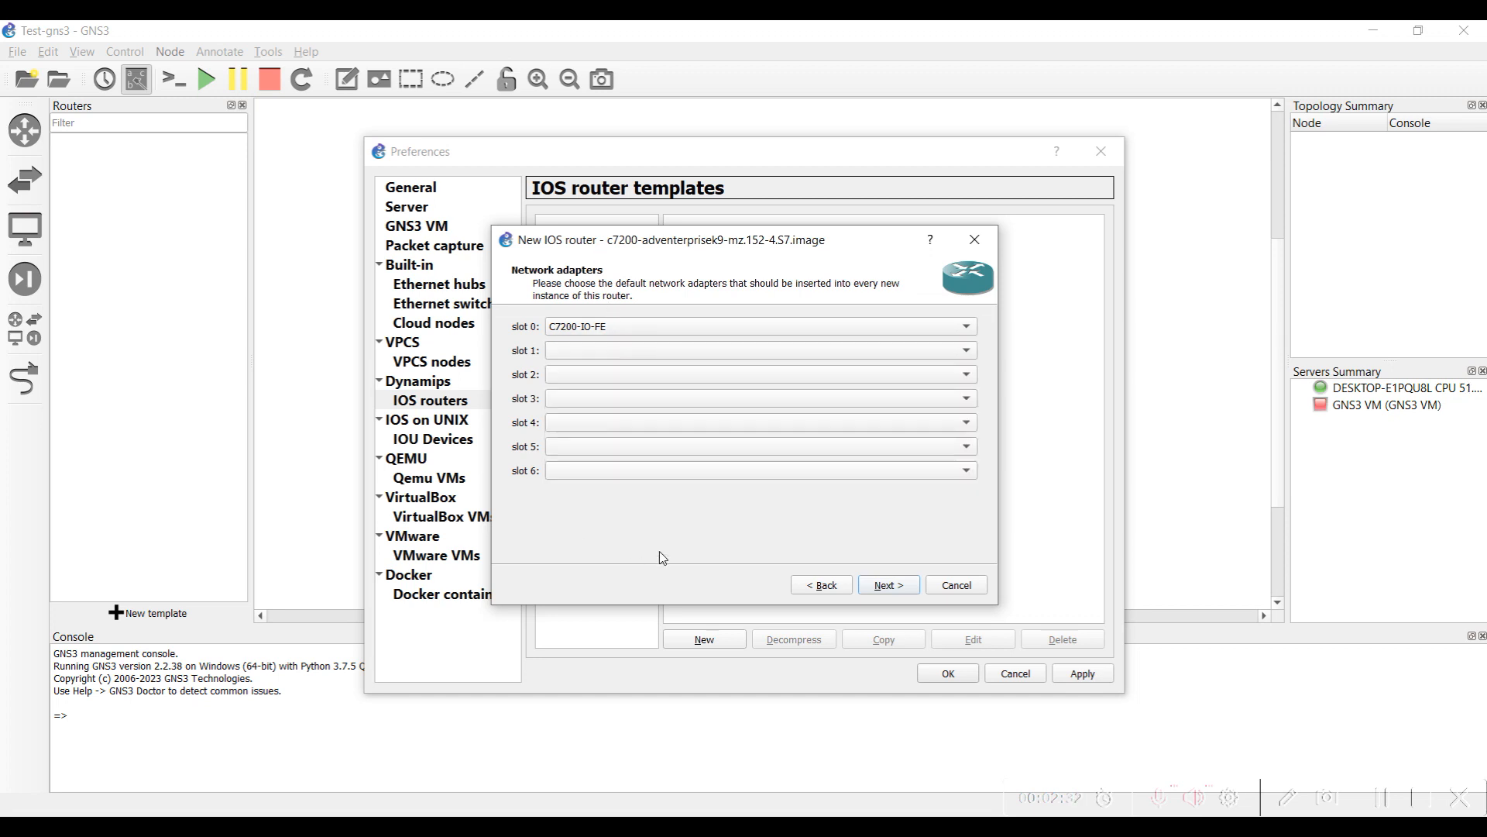
click(887, 584)
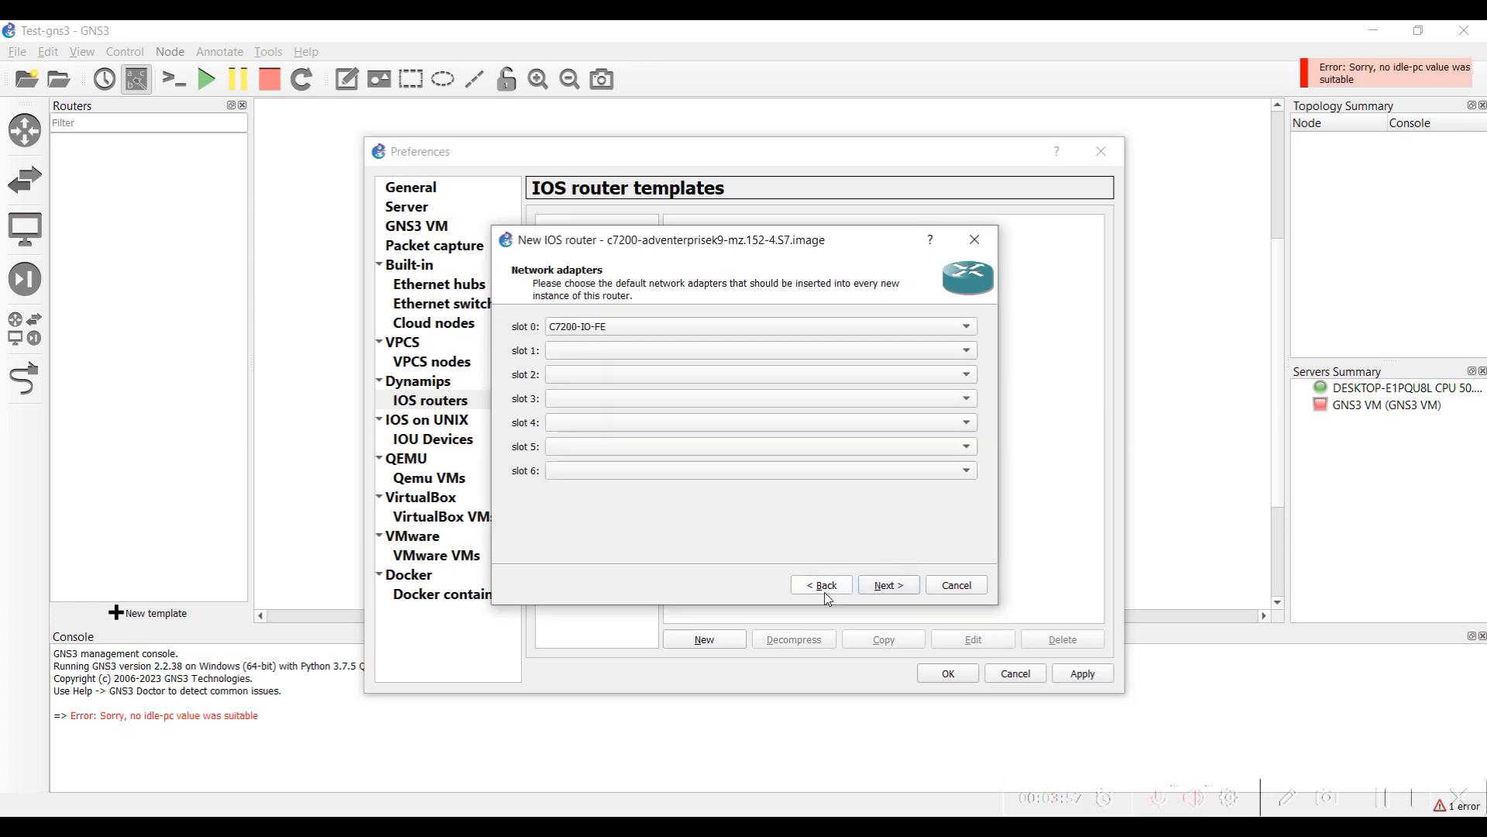
- Skip the network adapters and Idle-PC pages and finish the Router-c7200 template
click(886, 584)
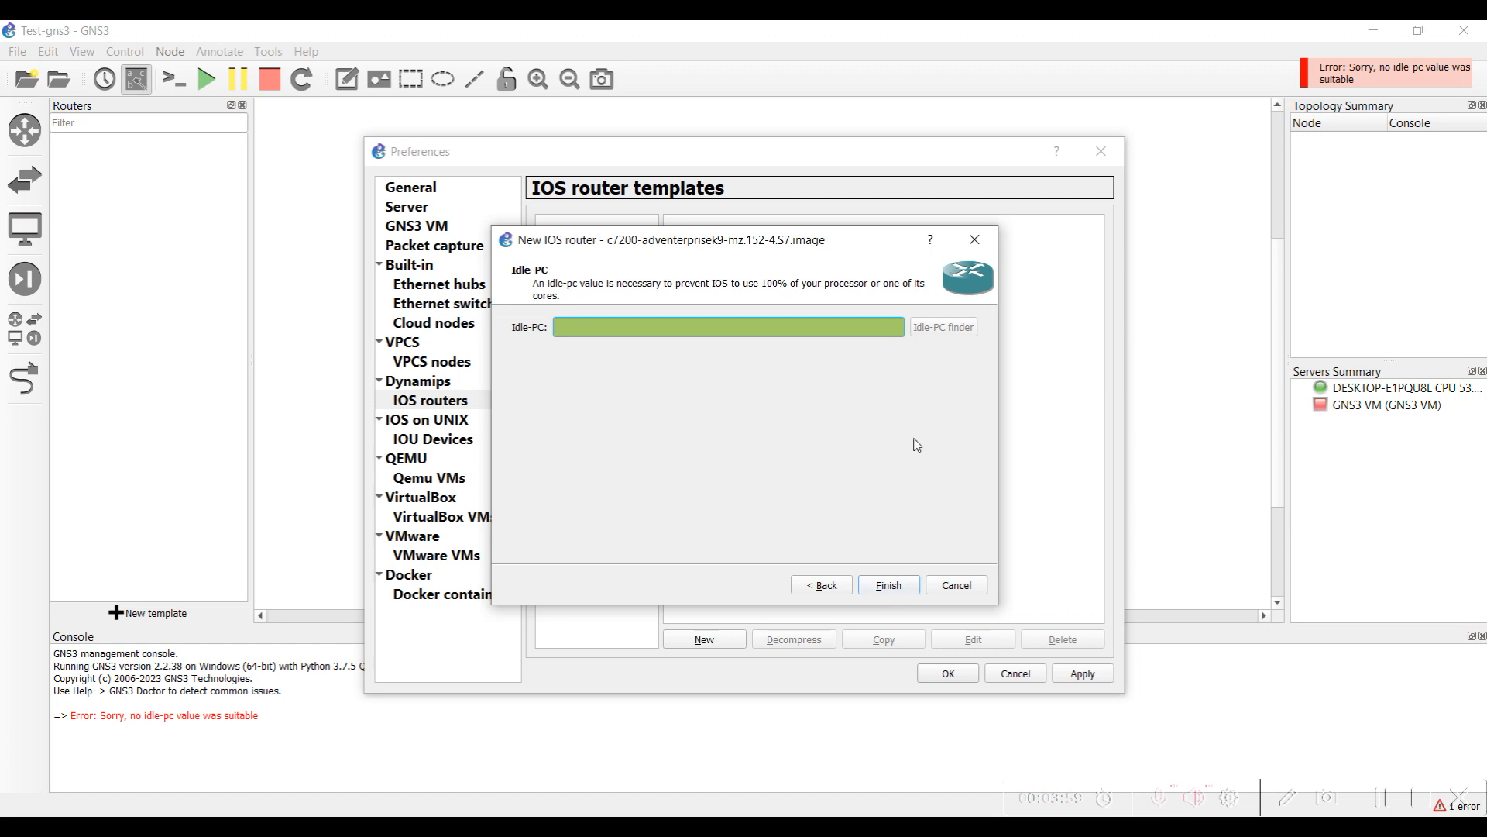
click(887, 584)
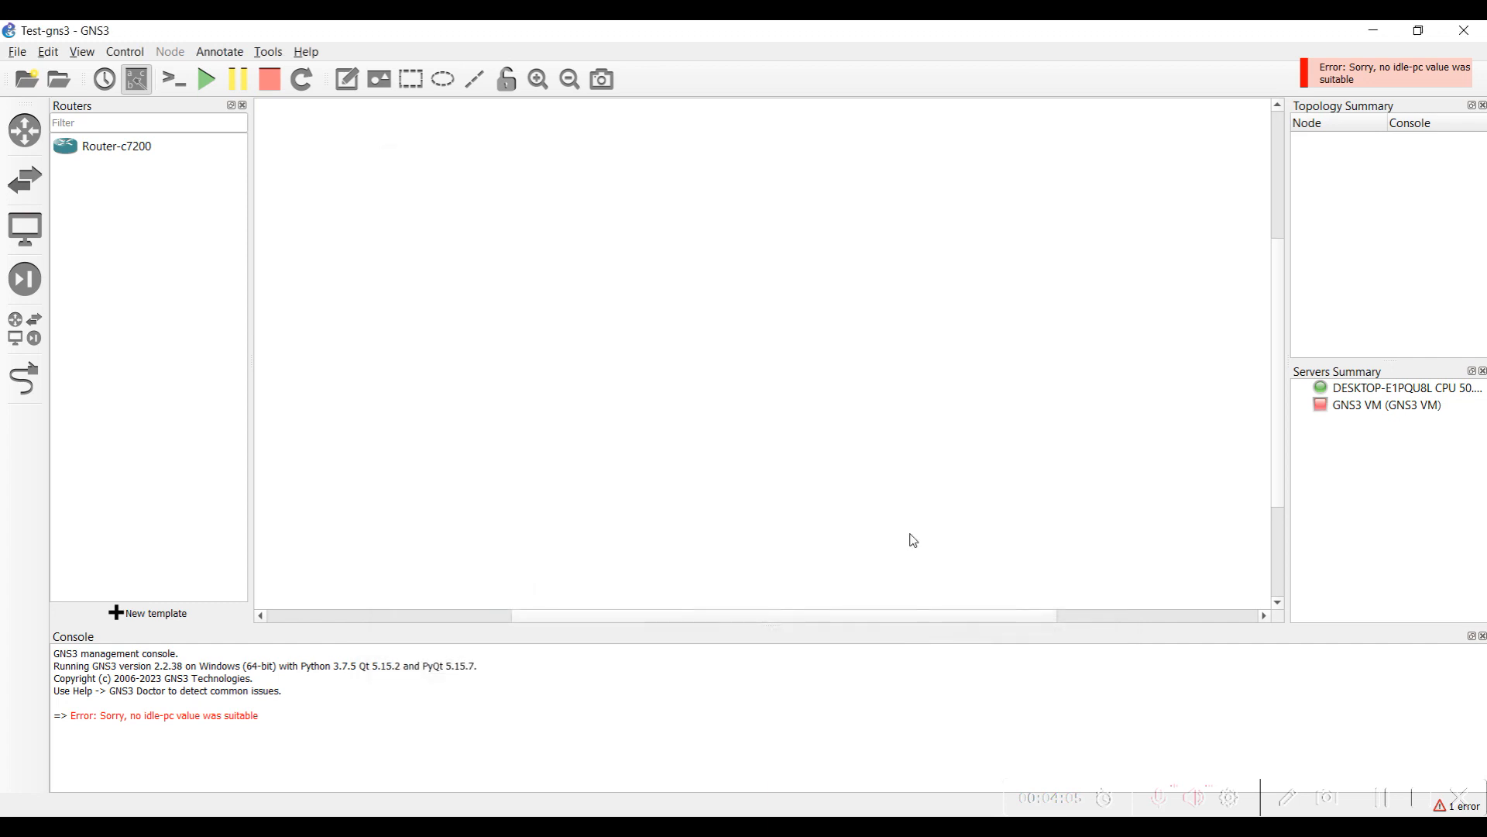
- Place R1 from Router-c7200, start it, and open its console
click(116, 146)
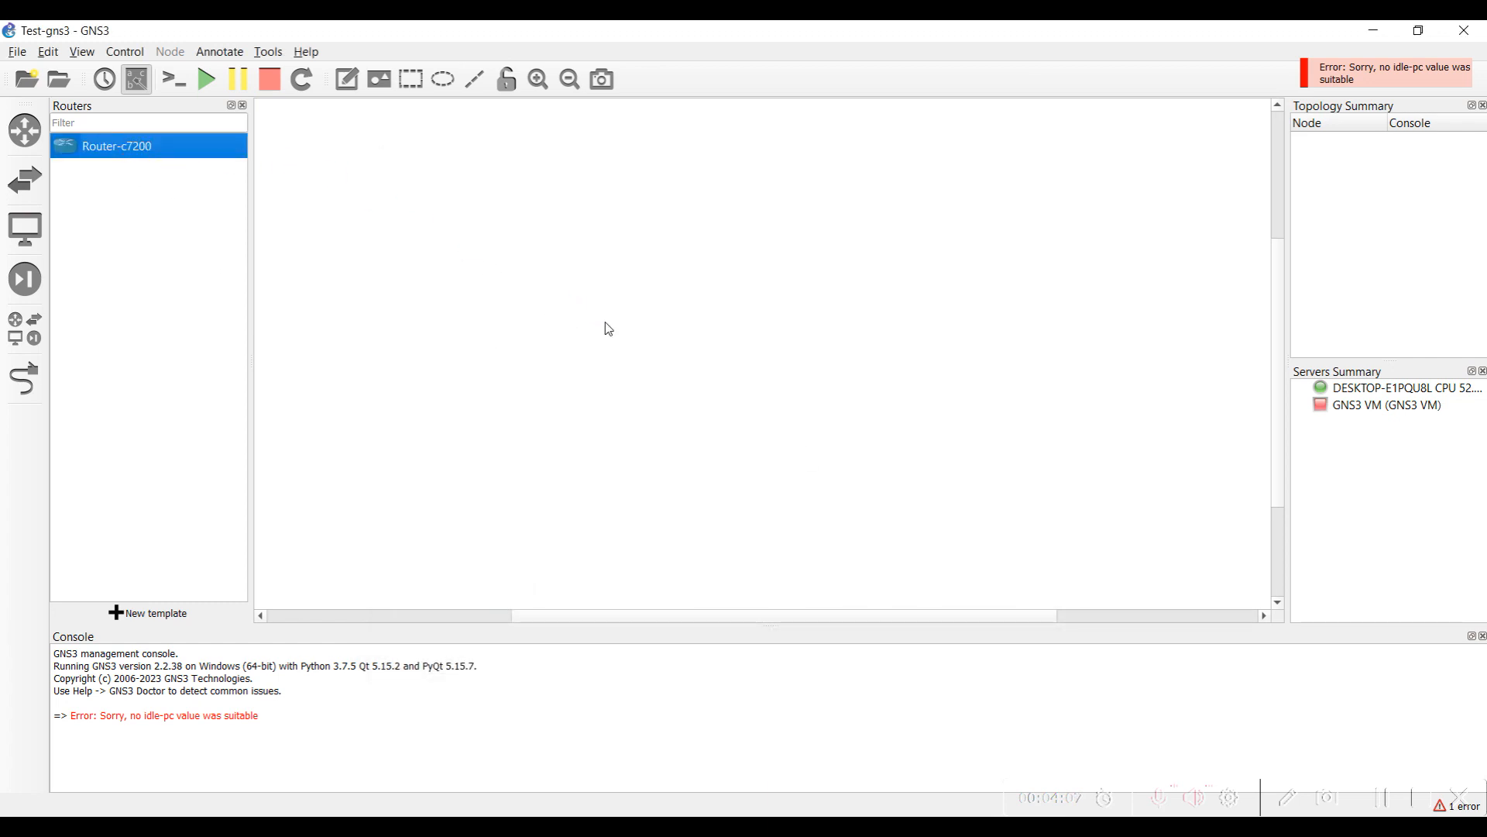
right_click(634, 333)
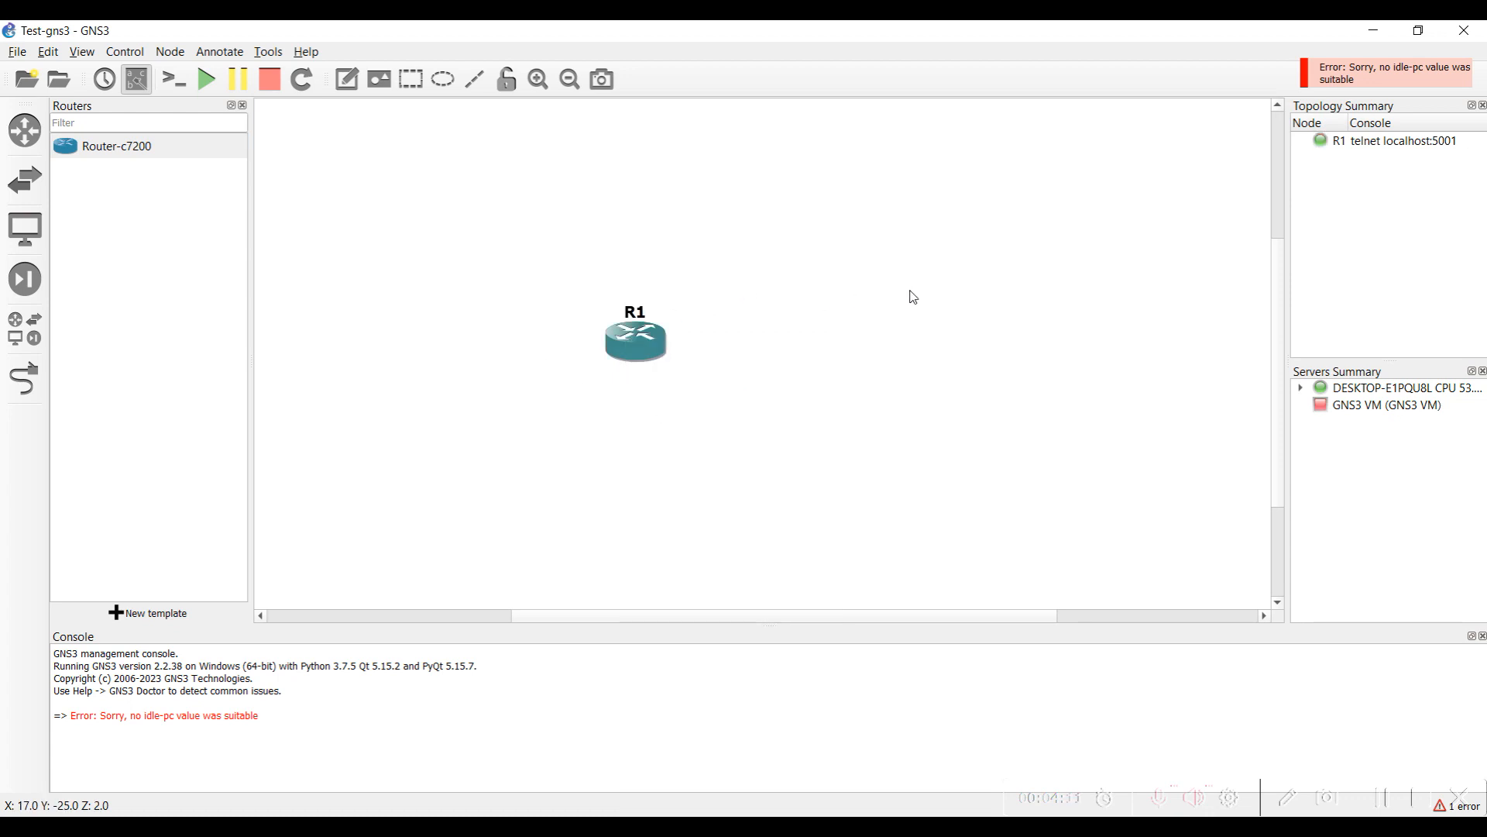
mouse_move(1330, 157)
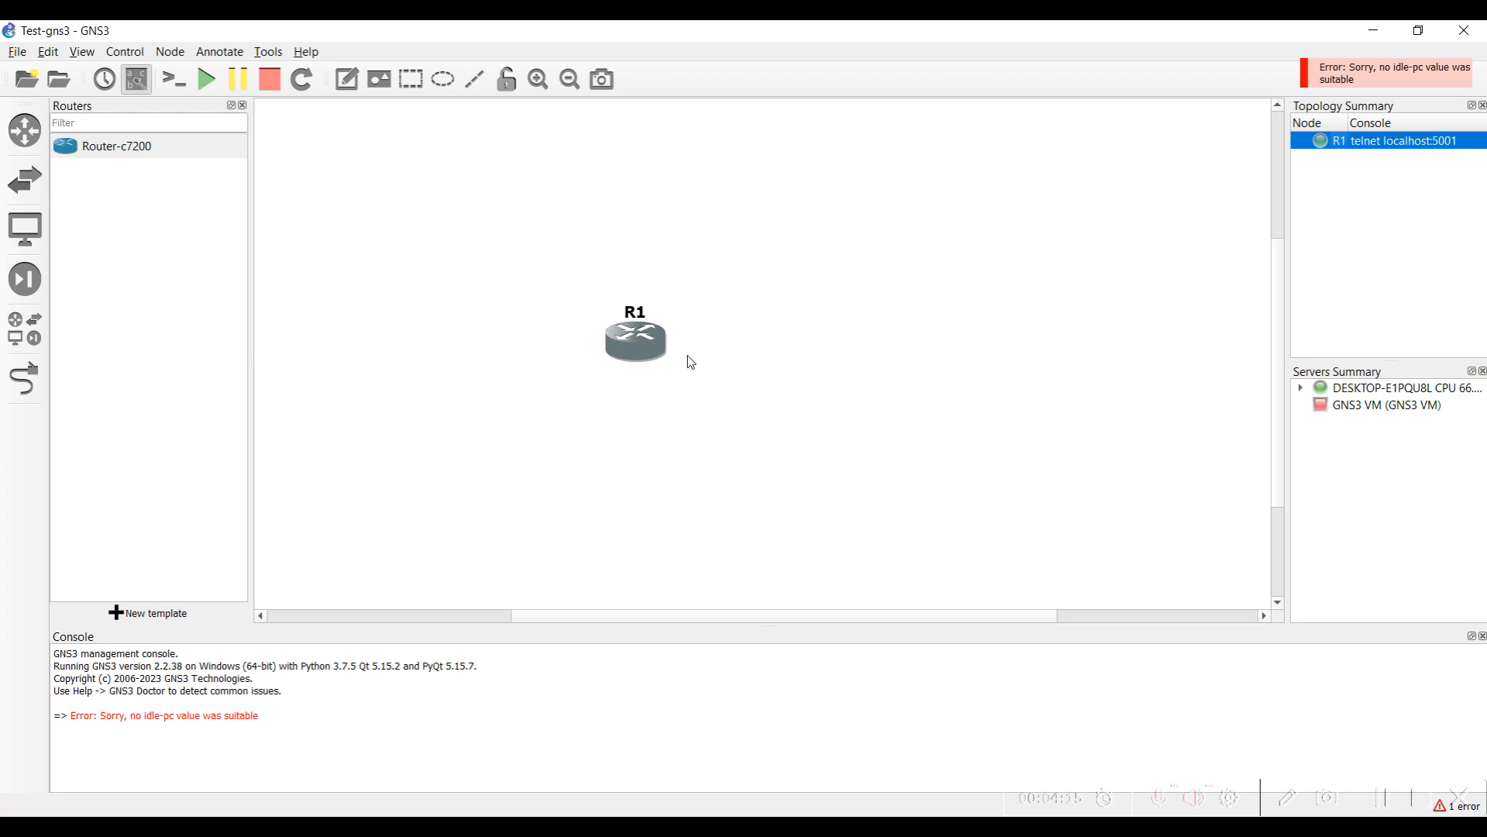
double_click(634, 339)
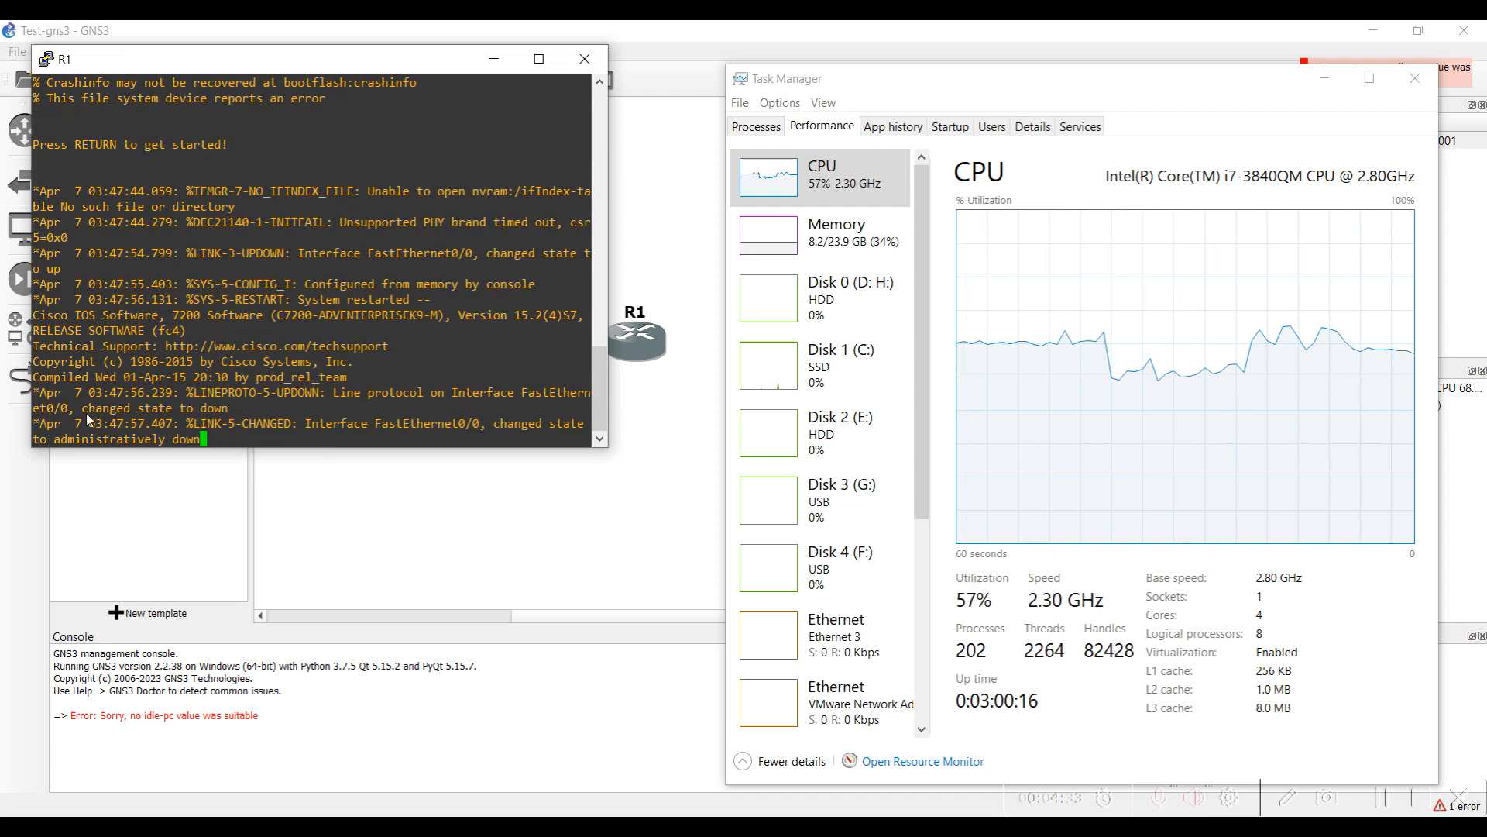
mouse_move(452, 333)
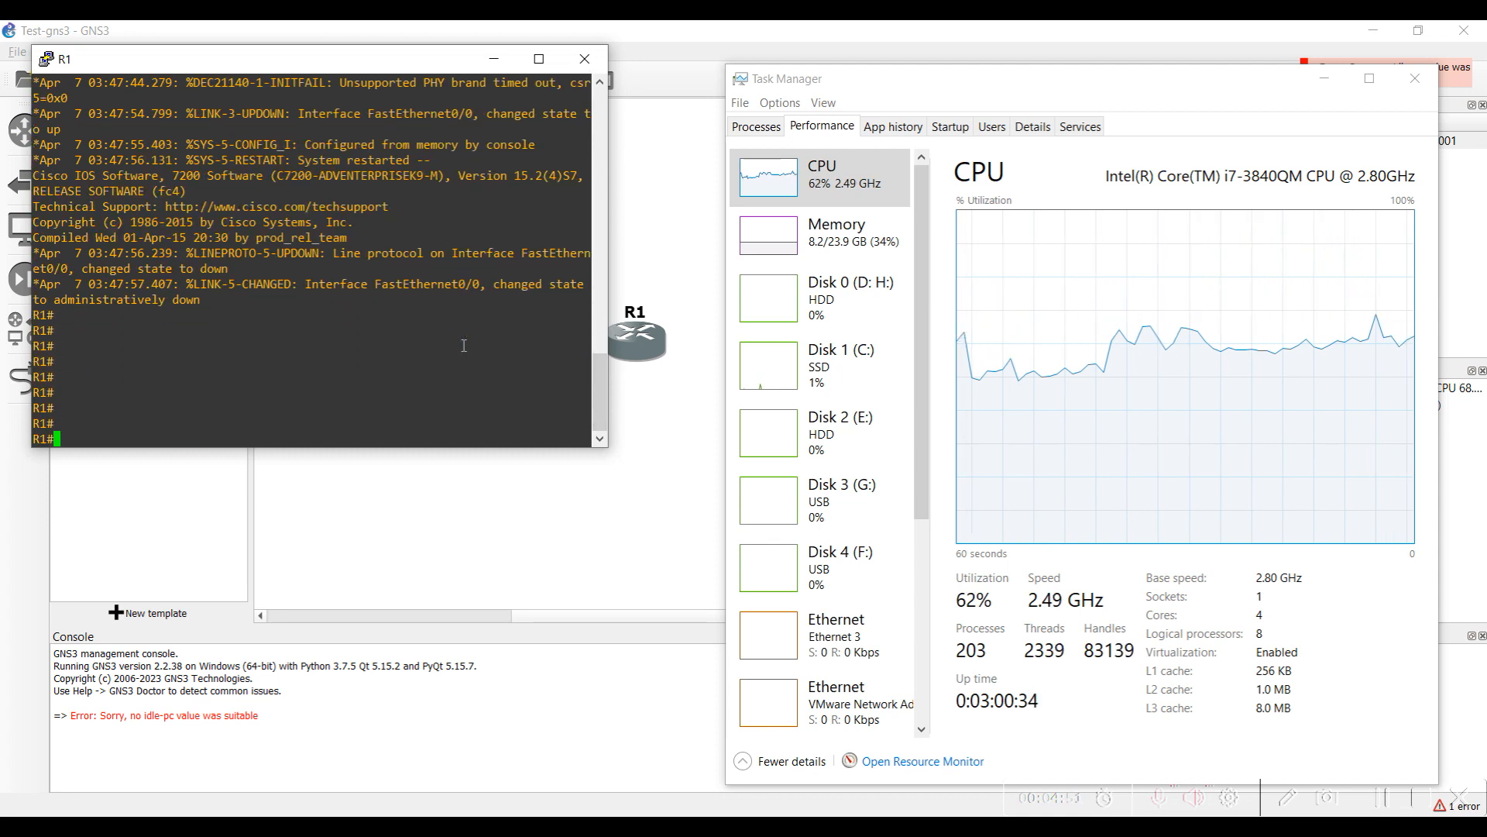
- Run 'sh version' on R1, then close the PuTTY console session
text(sh vers)
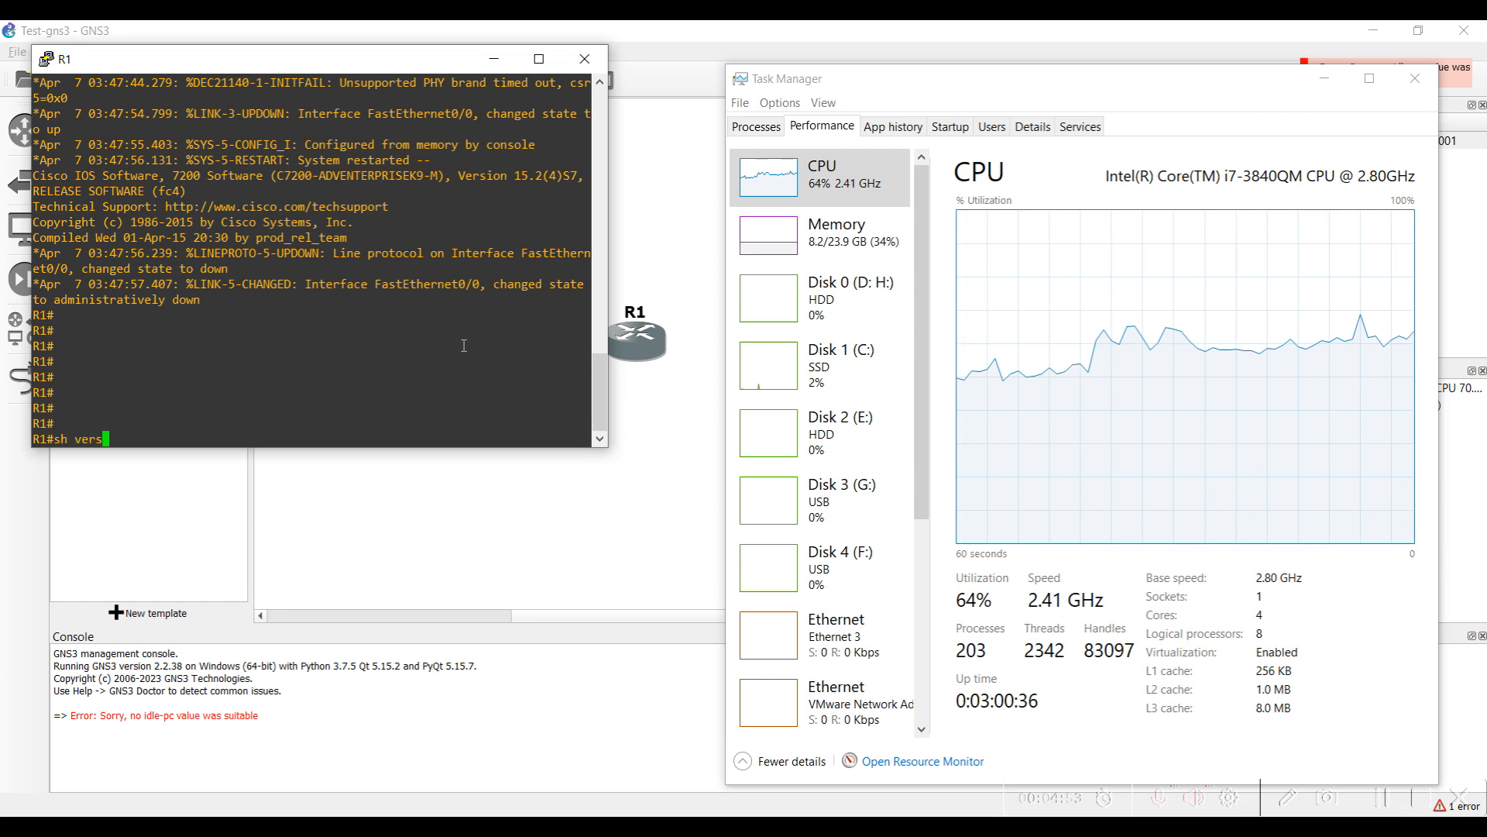
text(ion)
text(sh ip int br)
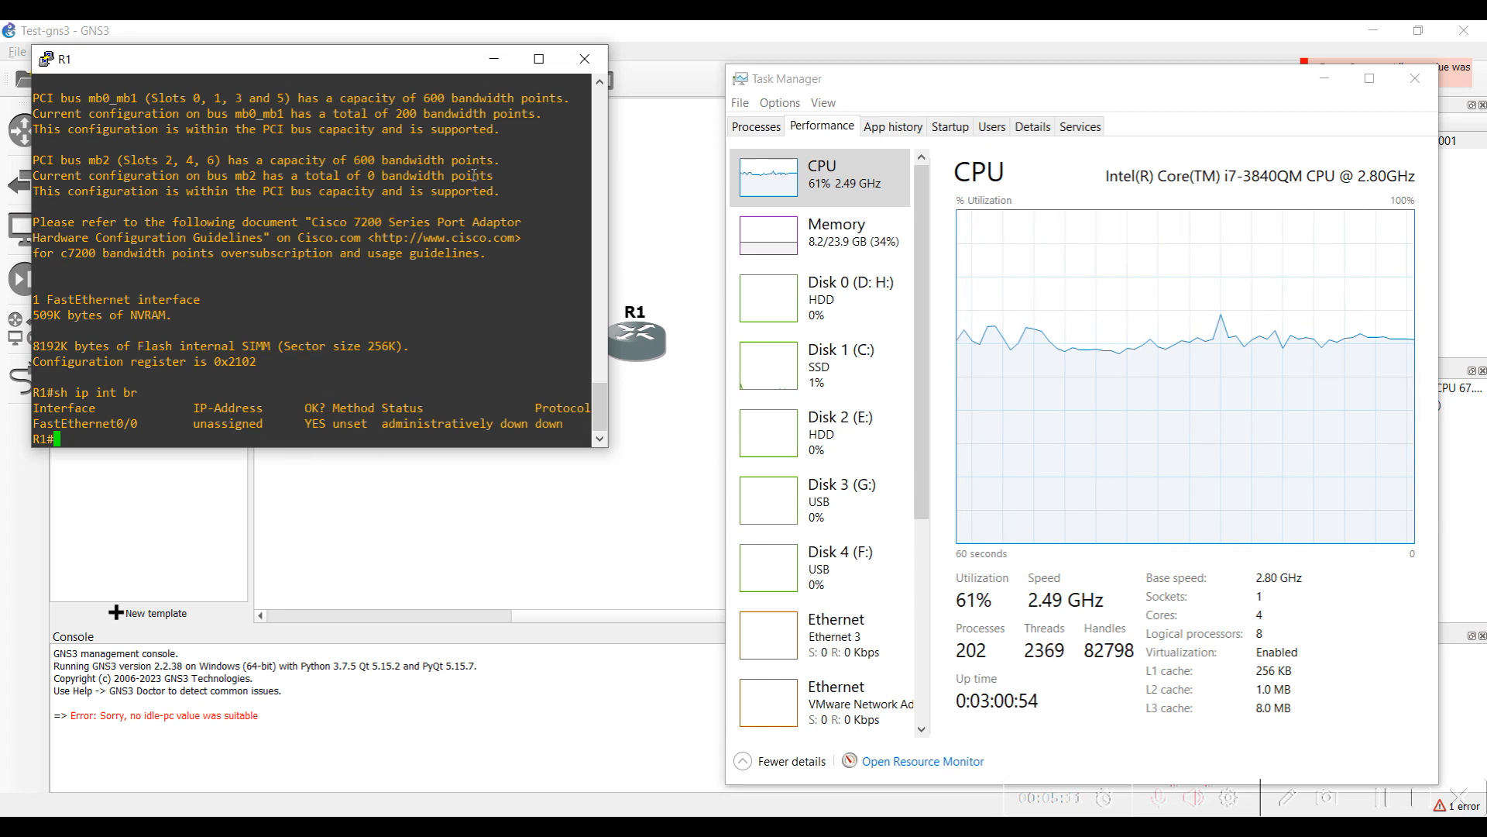
click(583, 58)
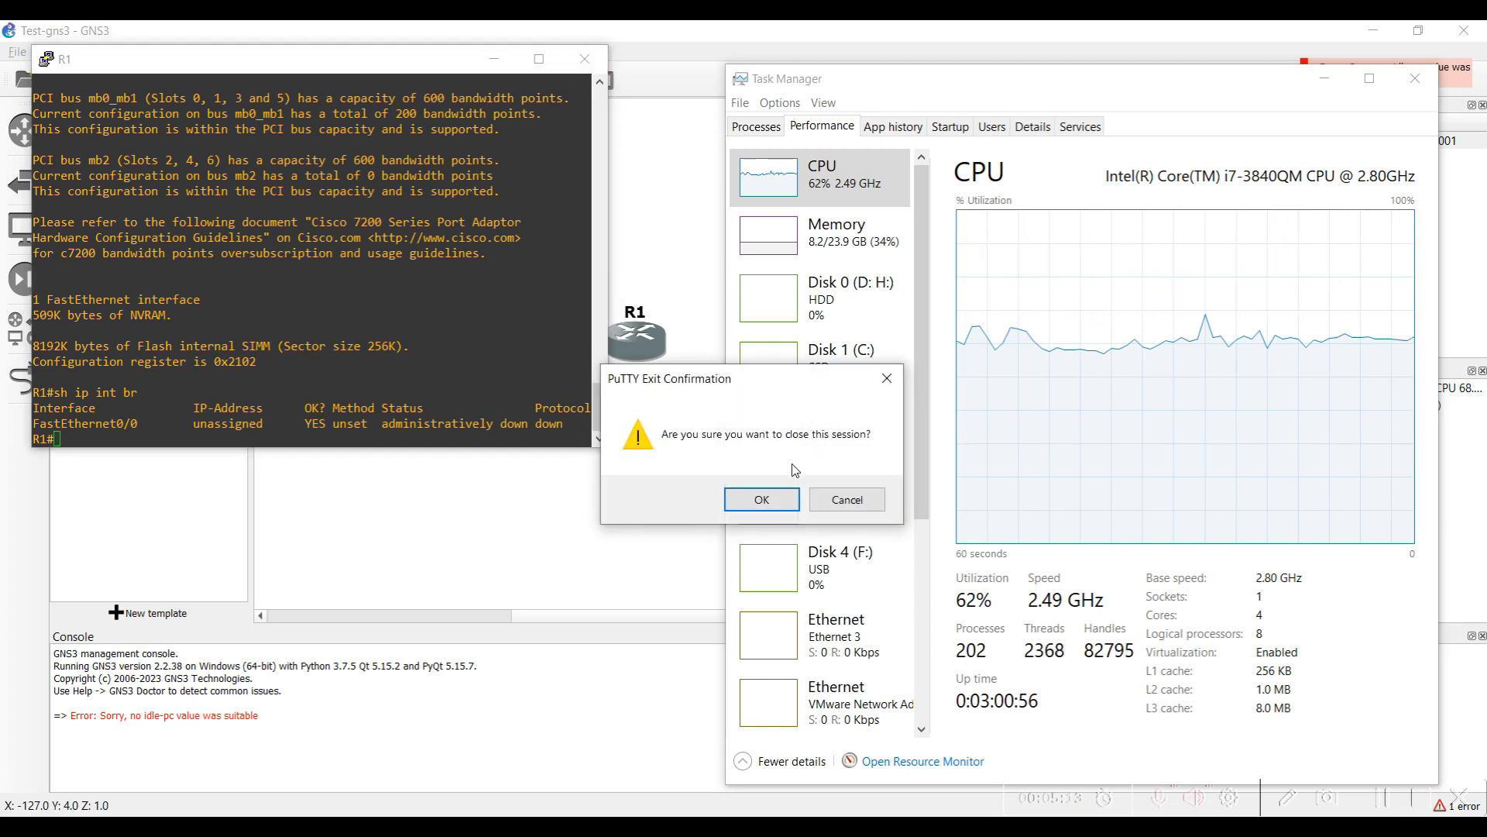
click(760, 499)
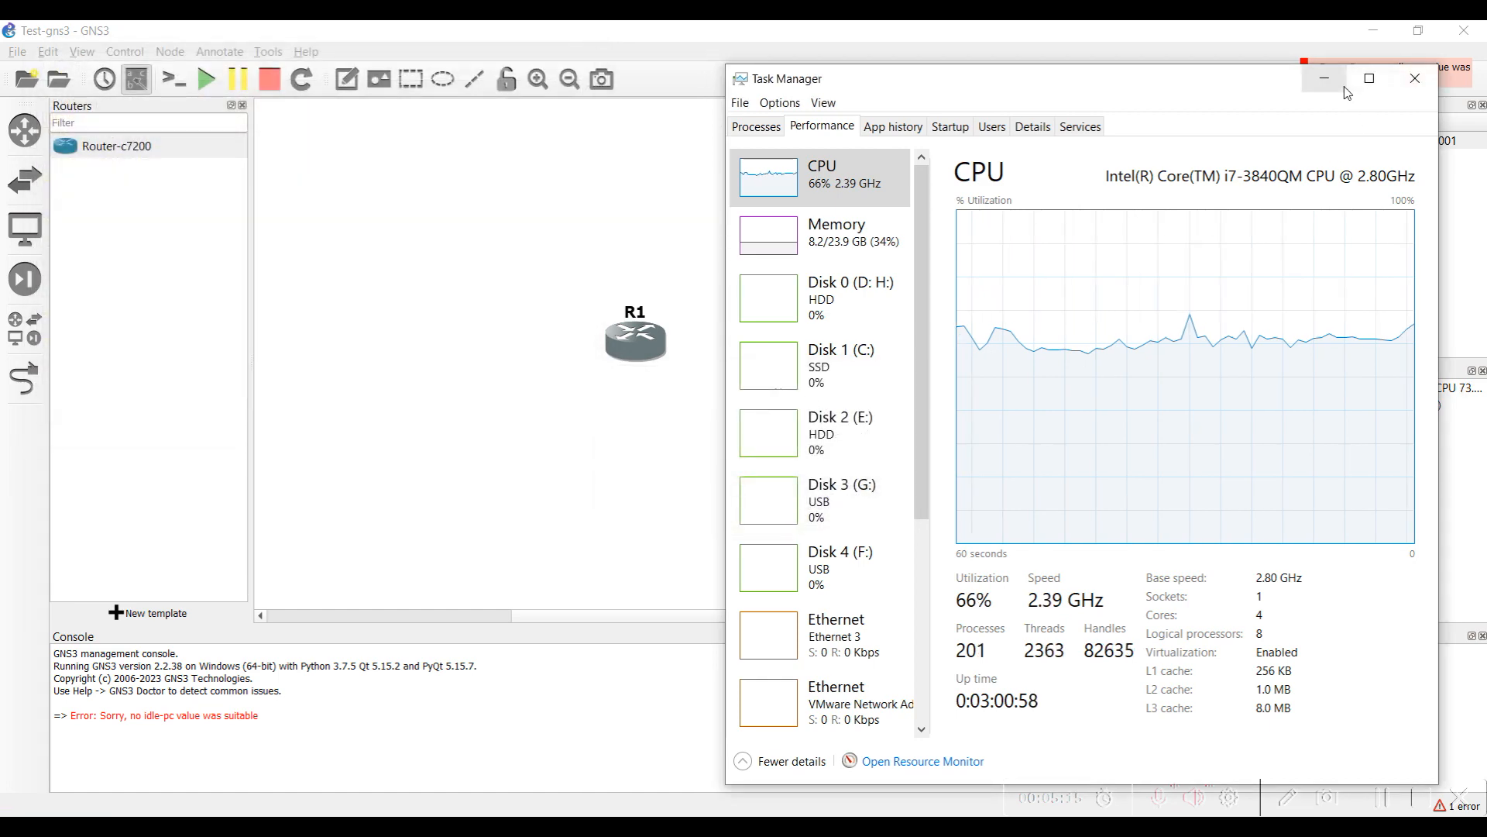
- Open GNS3 Preferences from the Edit menu
click(46, 52)
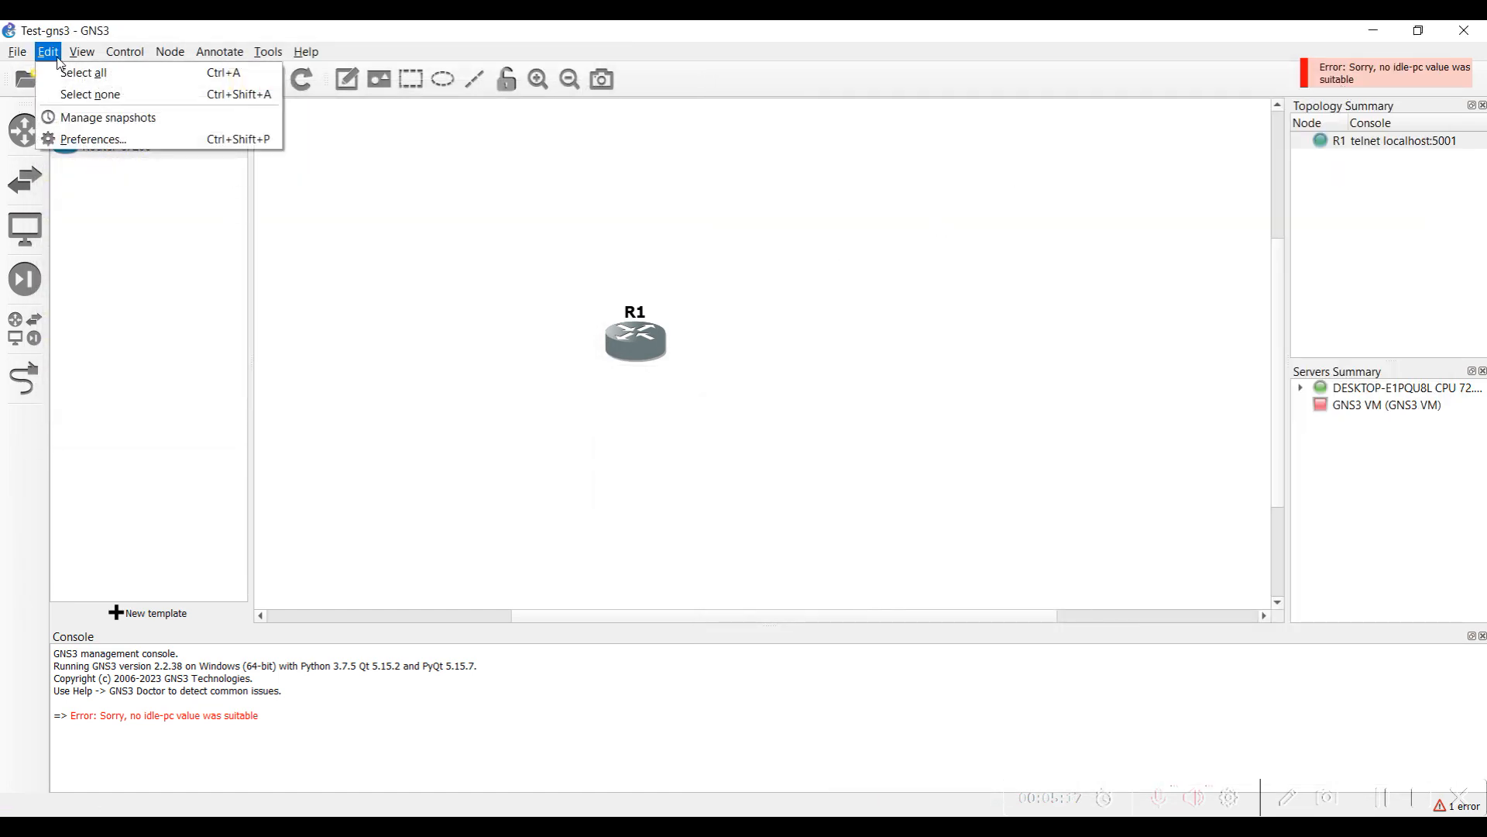
click(92, 139)
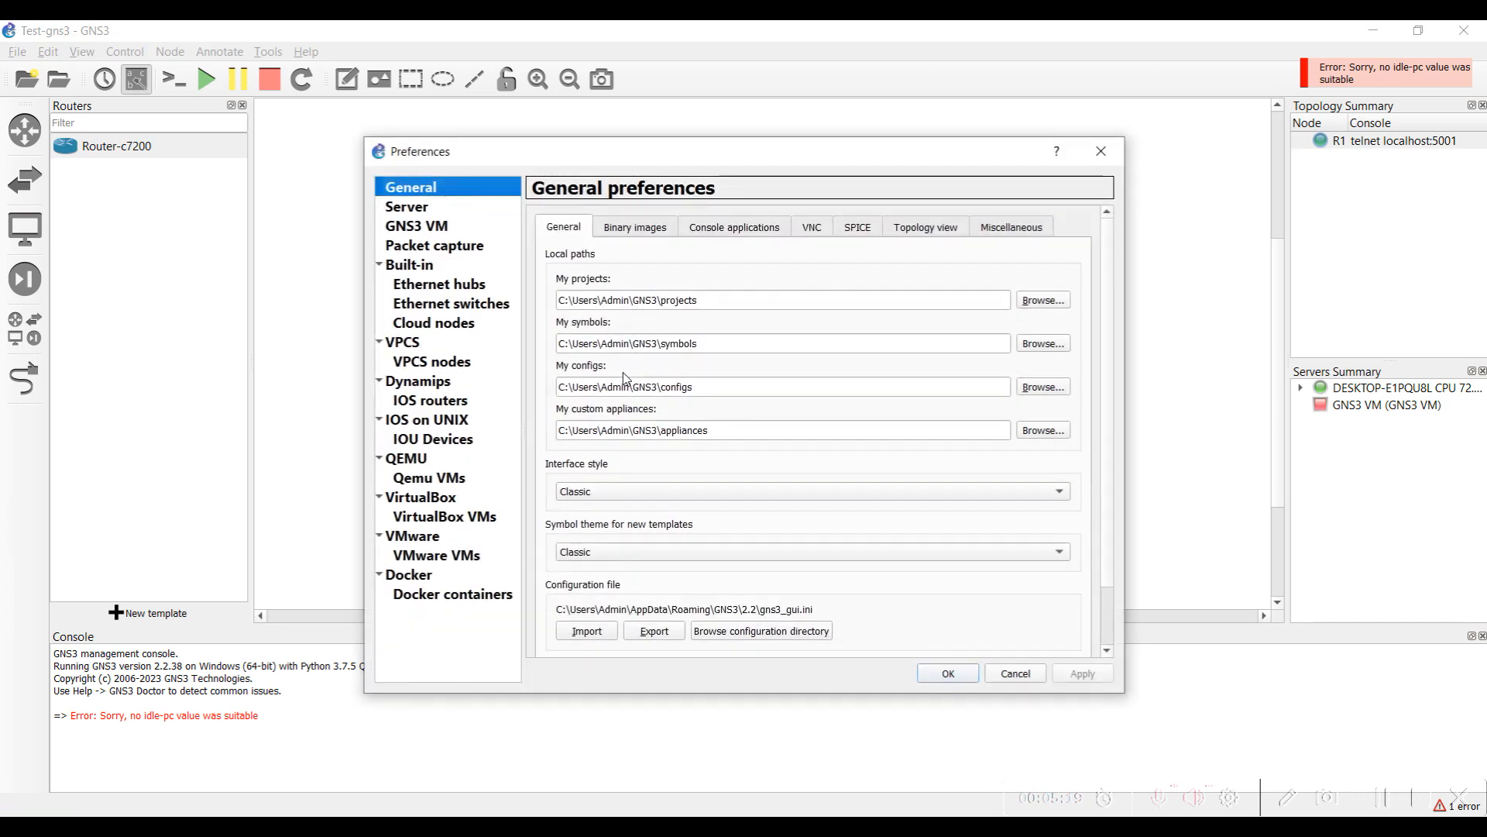
mouse_move(576, 359)
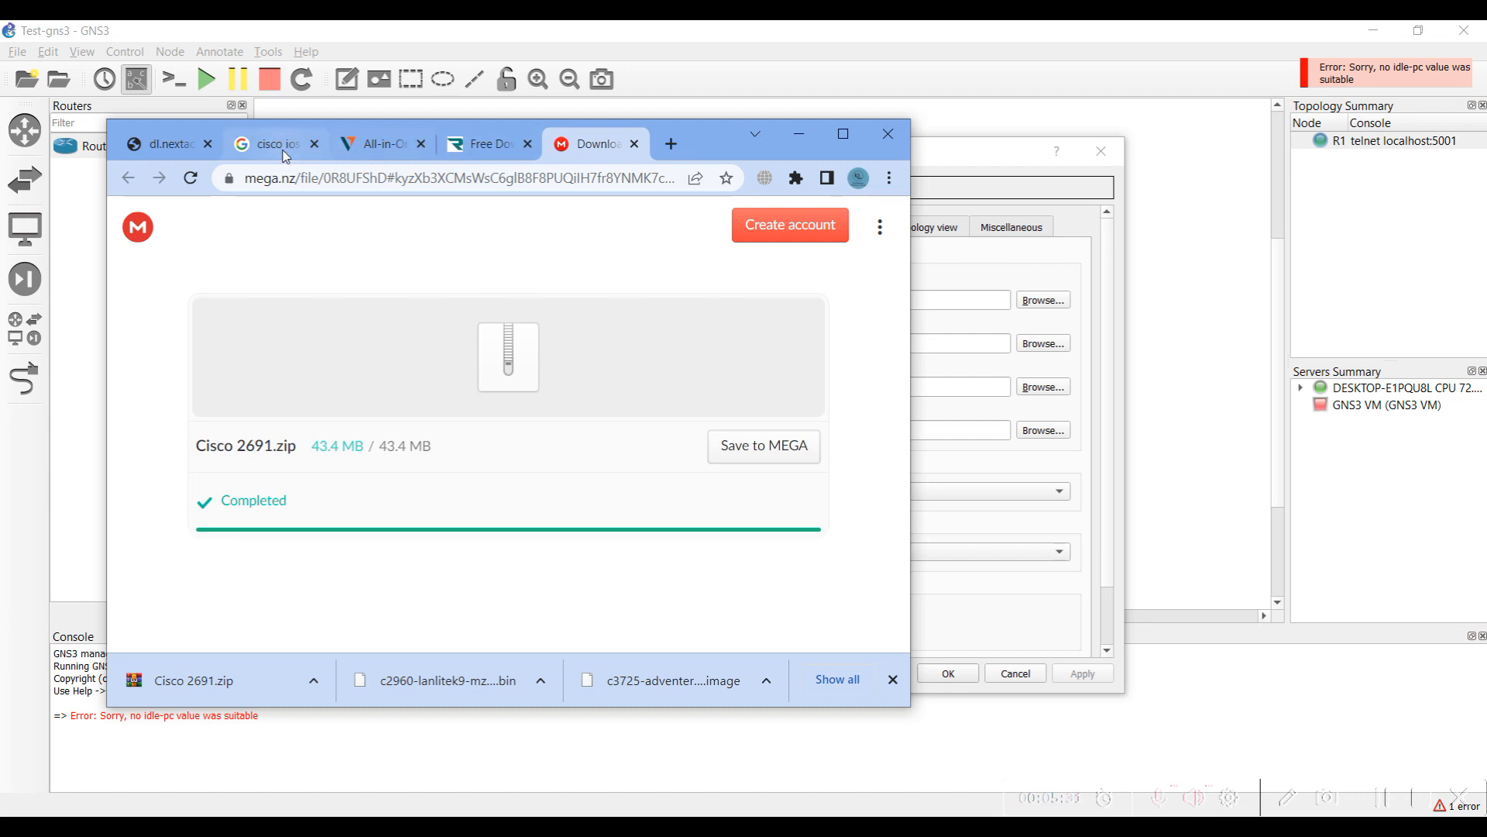
- Close the Vantage trading-ad tab in Chrome and return to GNS3 preferences
click(269, 143)
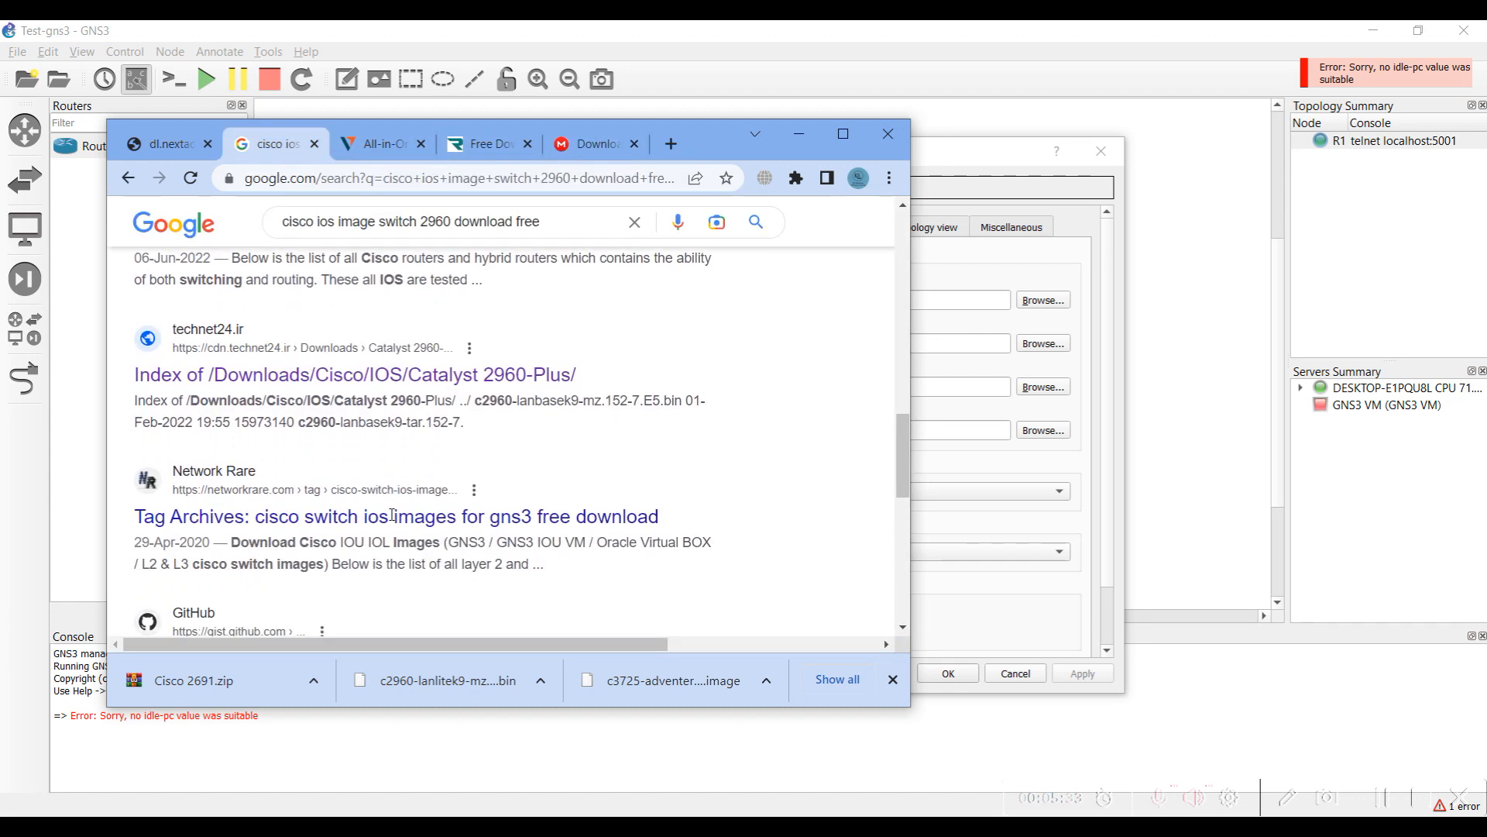
click(378, 143)
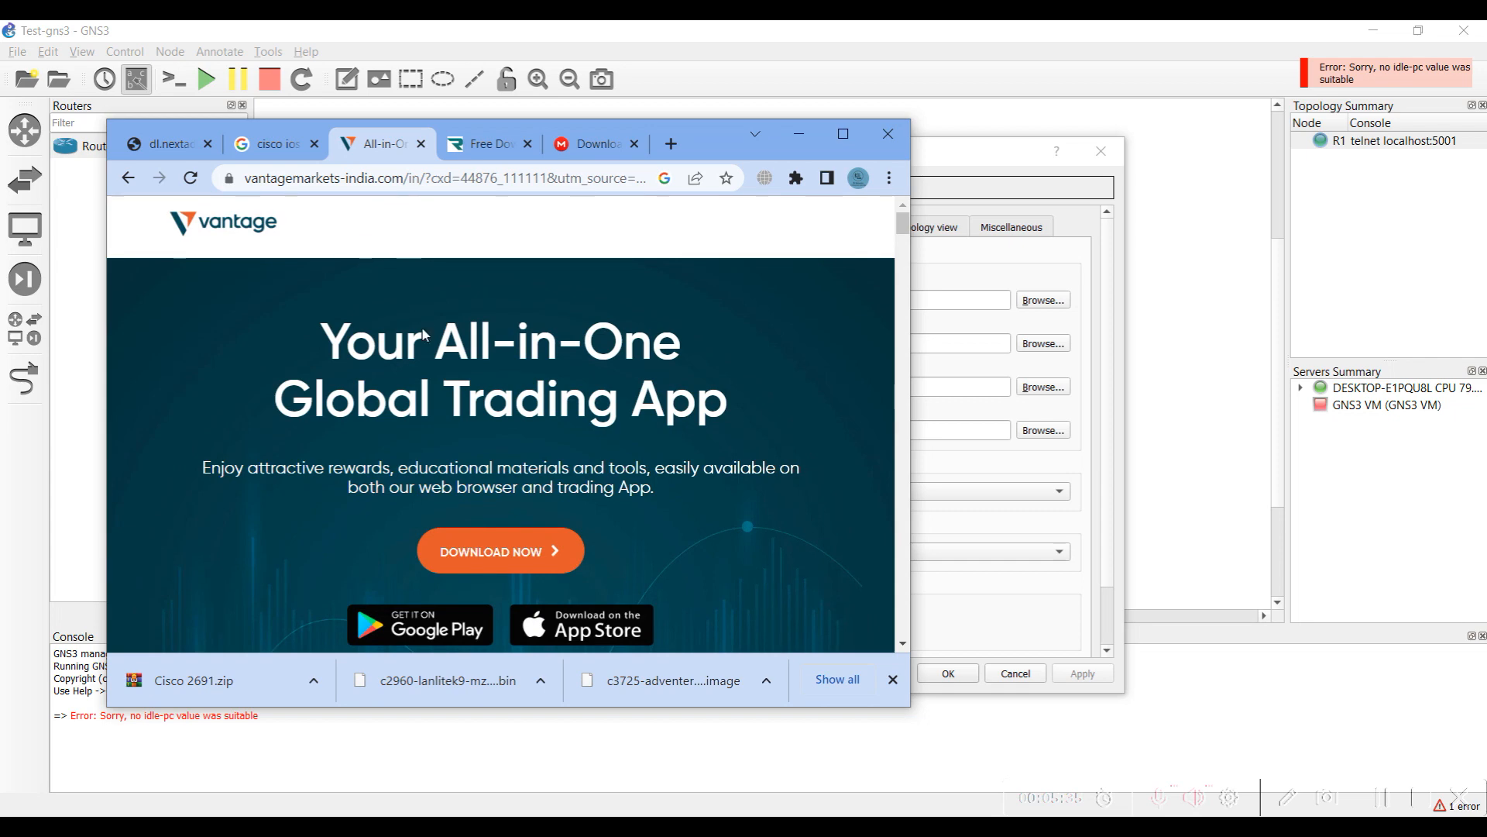
mouse_move(422, 144)
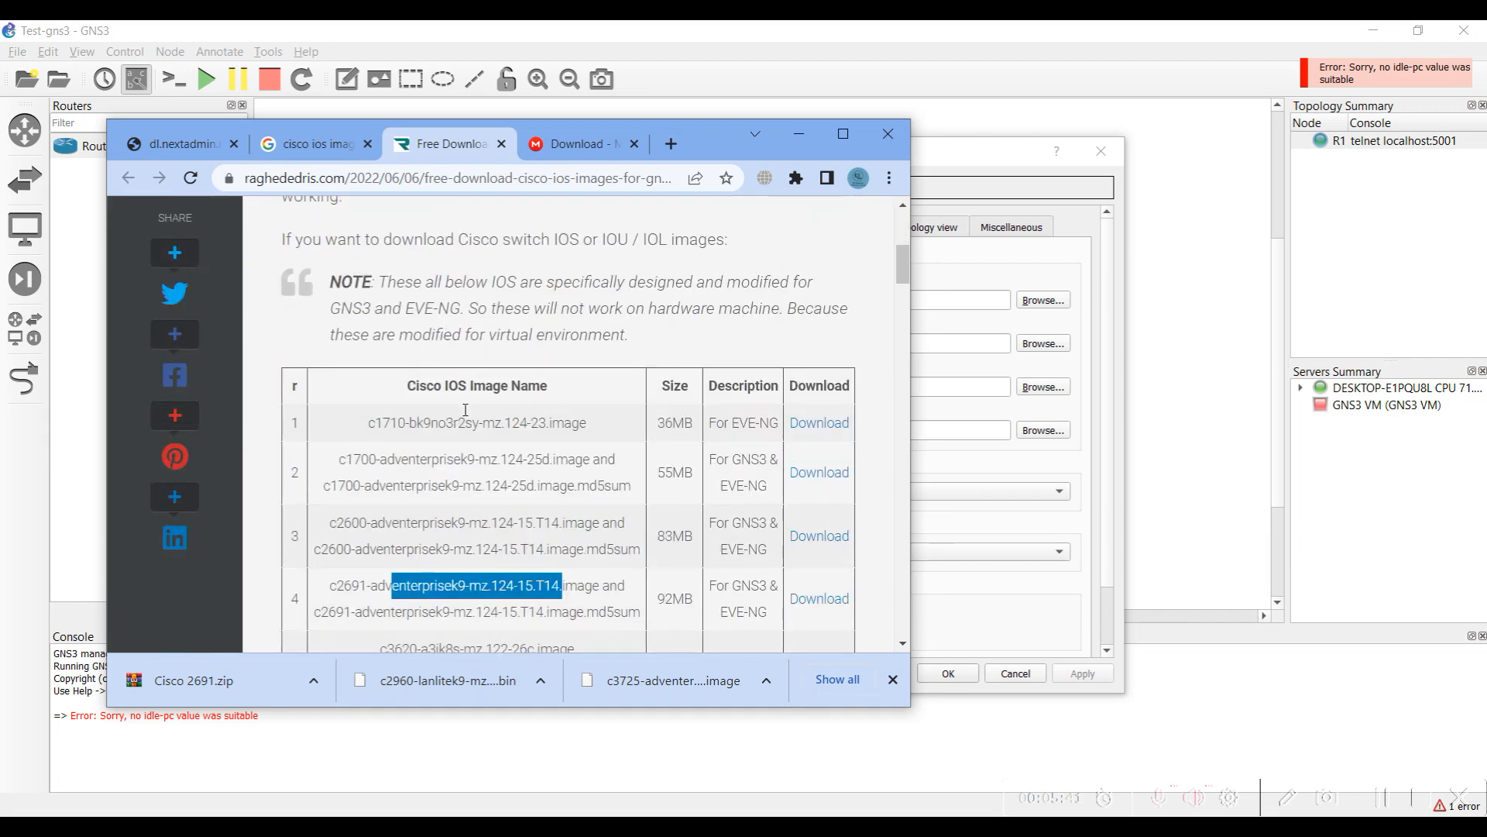
scroll(down, 3)
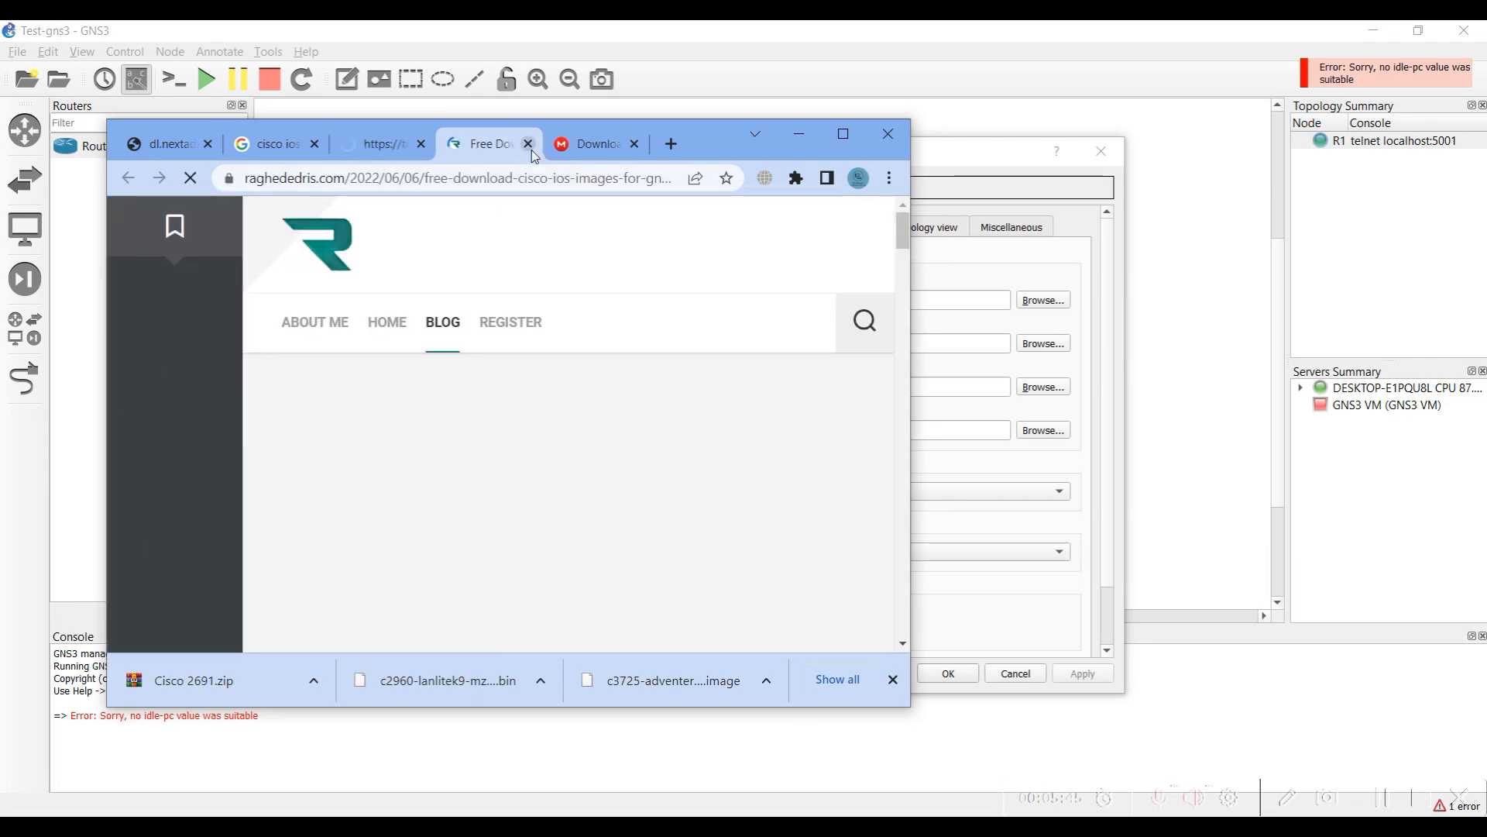
click(529, 143)
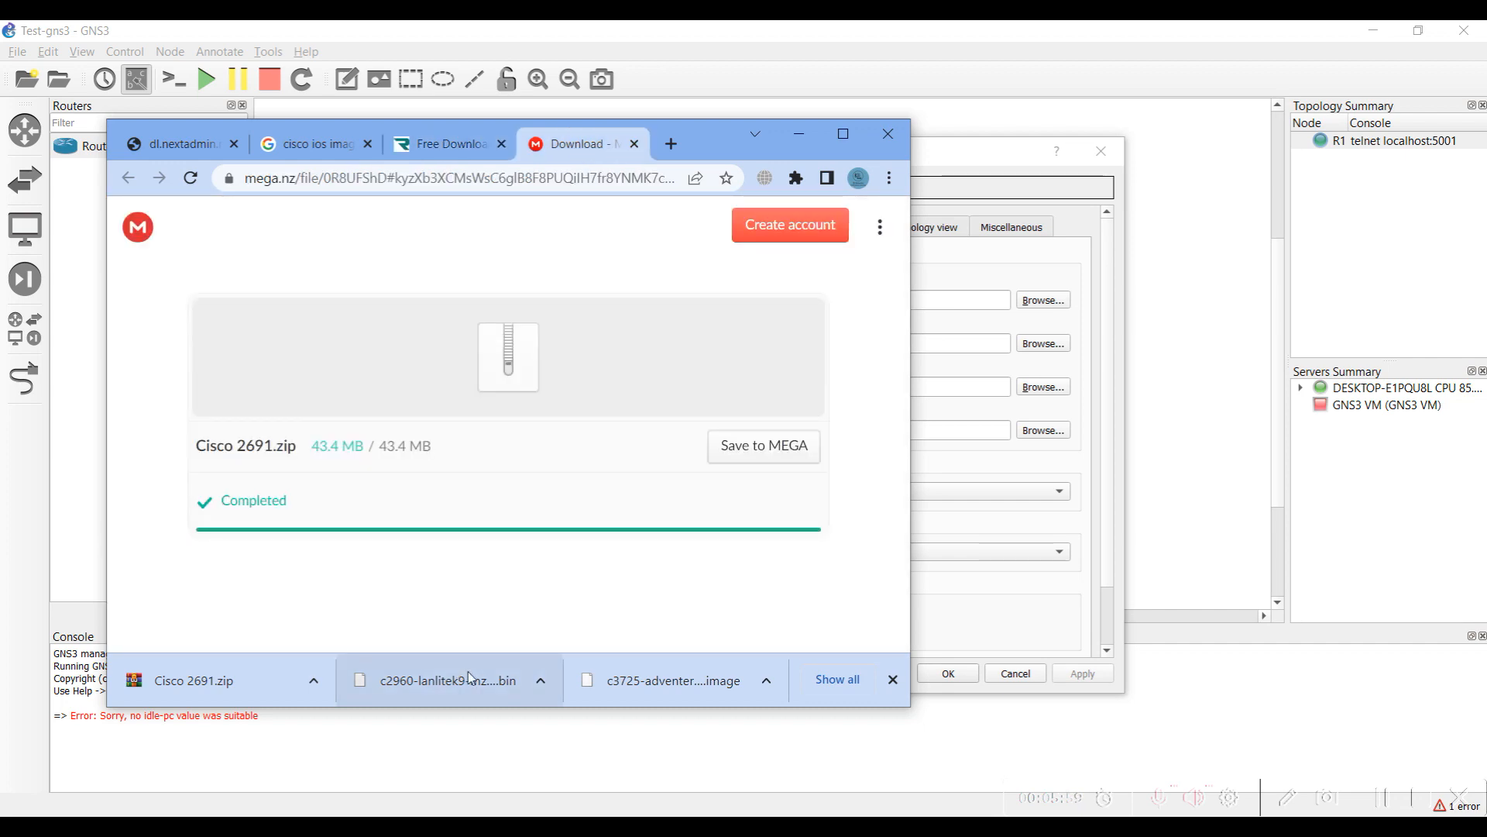
click(886, 133)
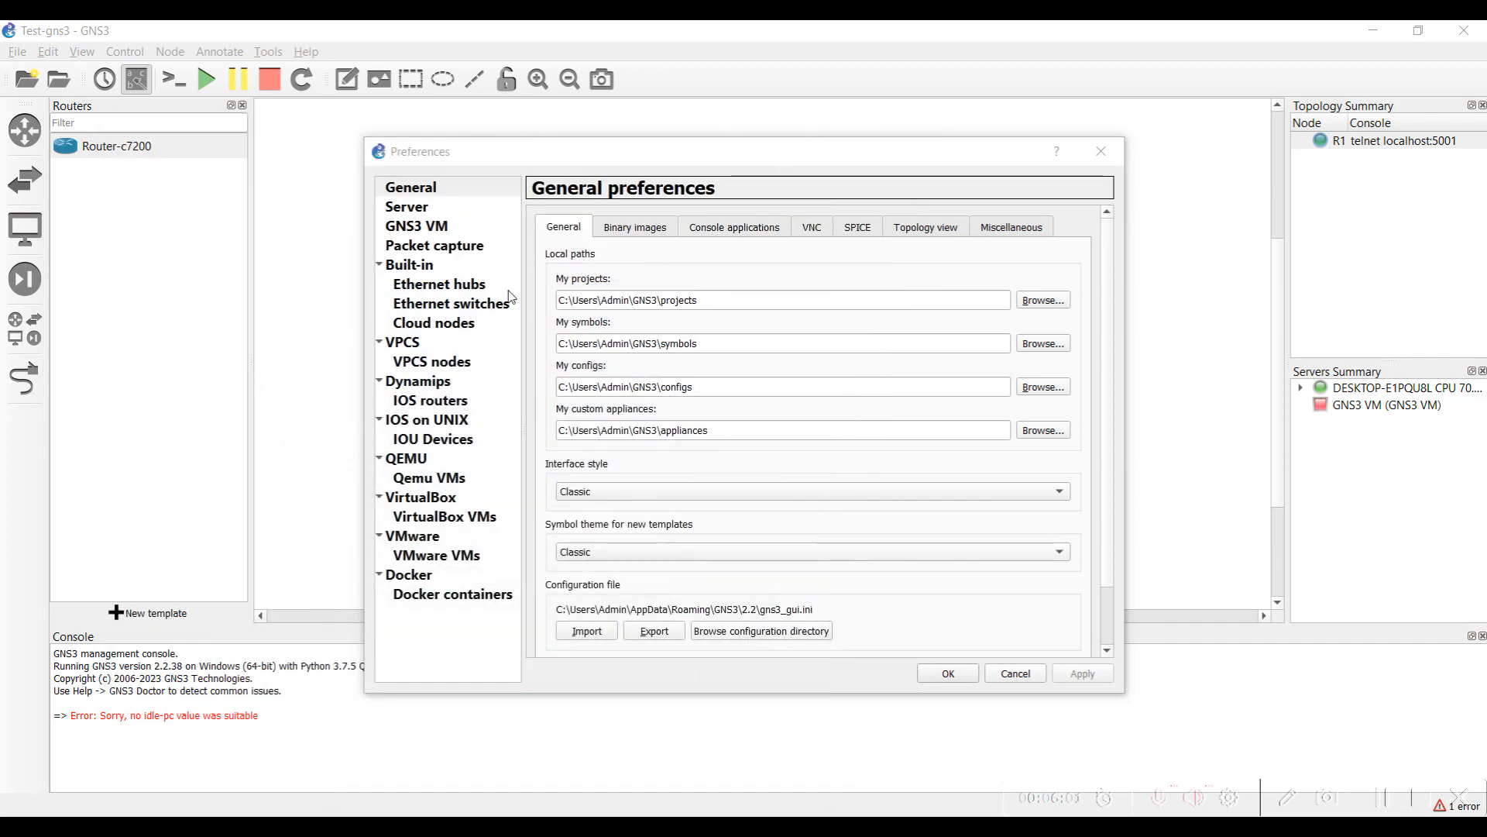
- Start a new local IOS router template with the c2691 adventerprise image
click(428, 399)
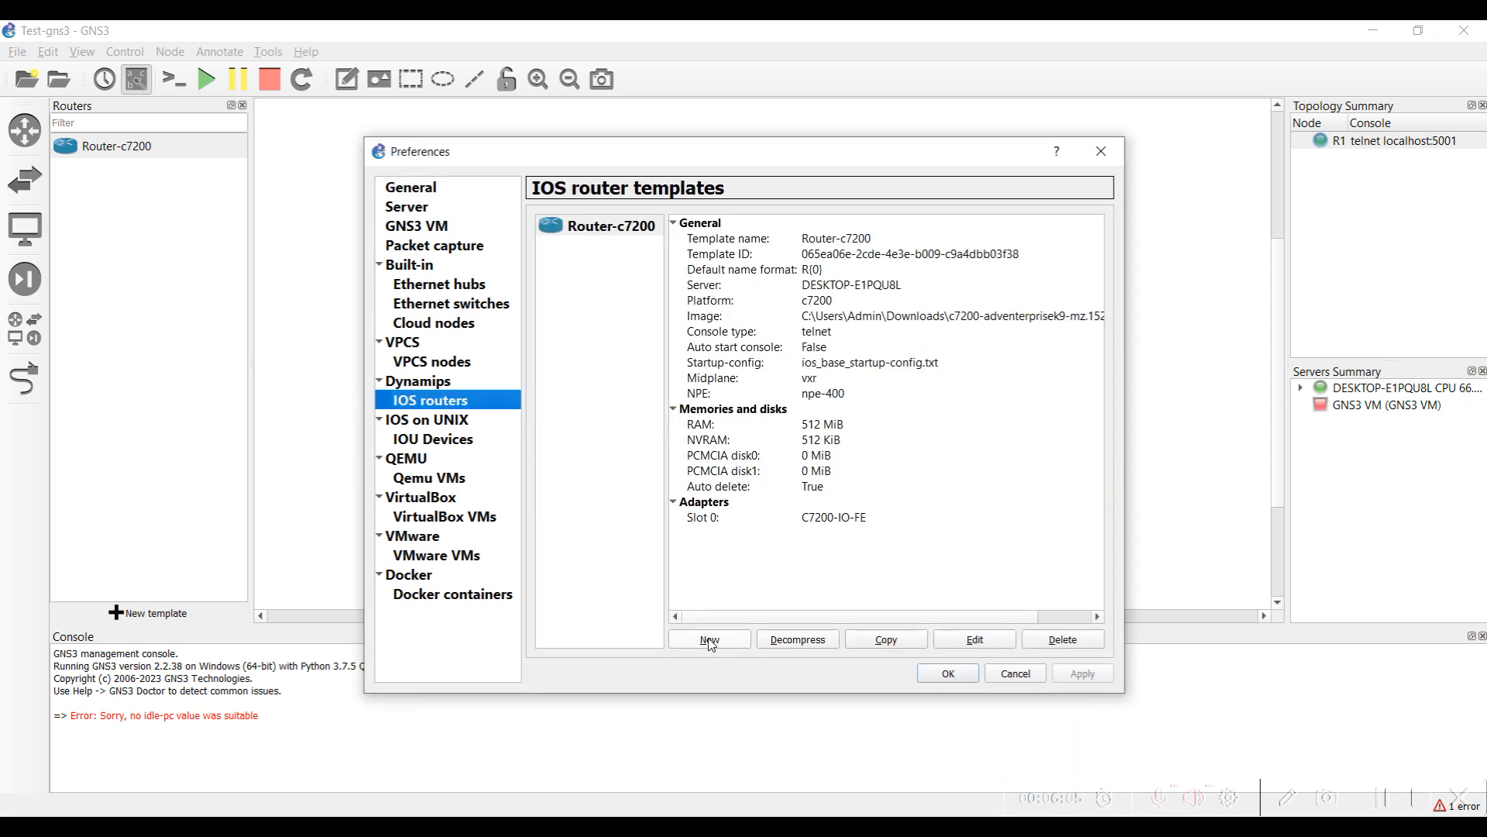
click(709, 639)
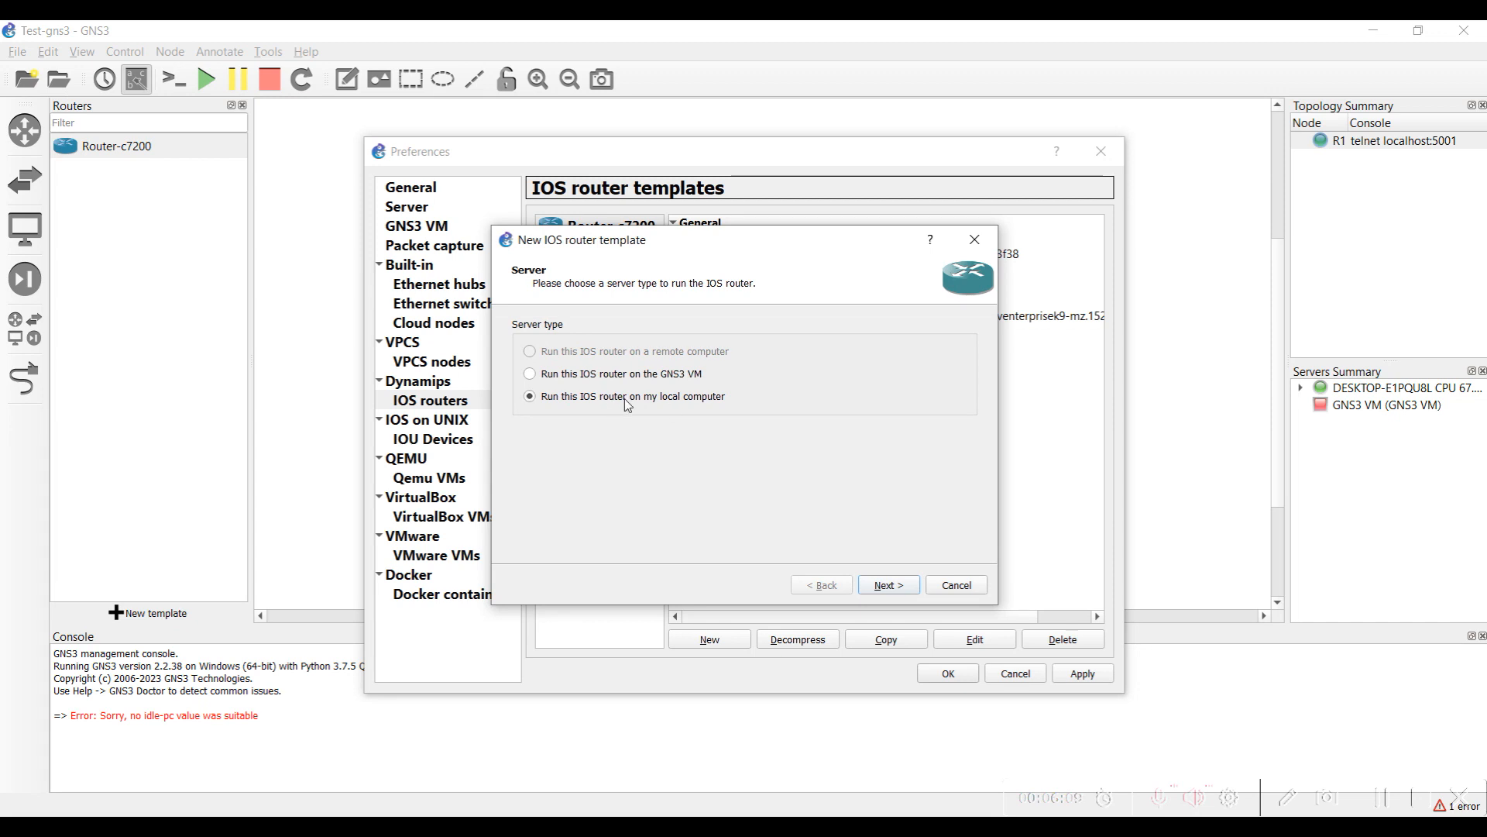
click(886, 586)
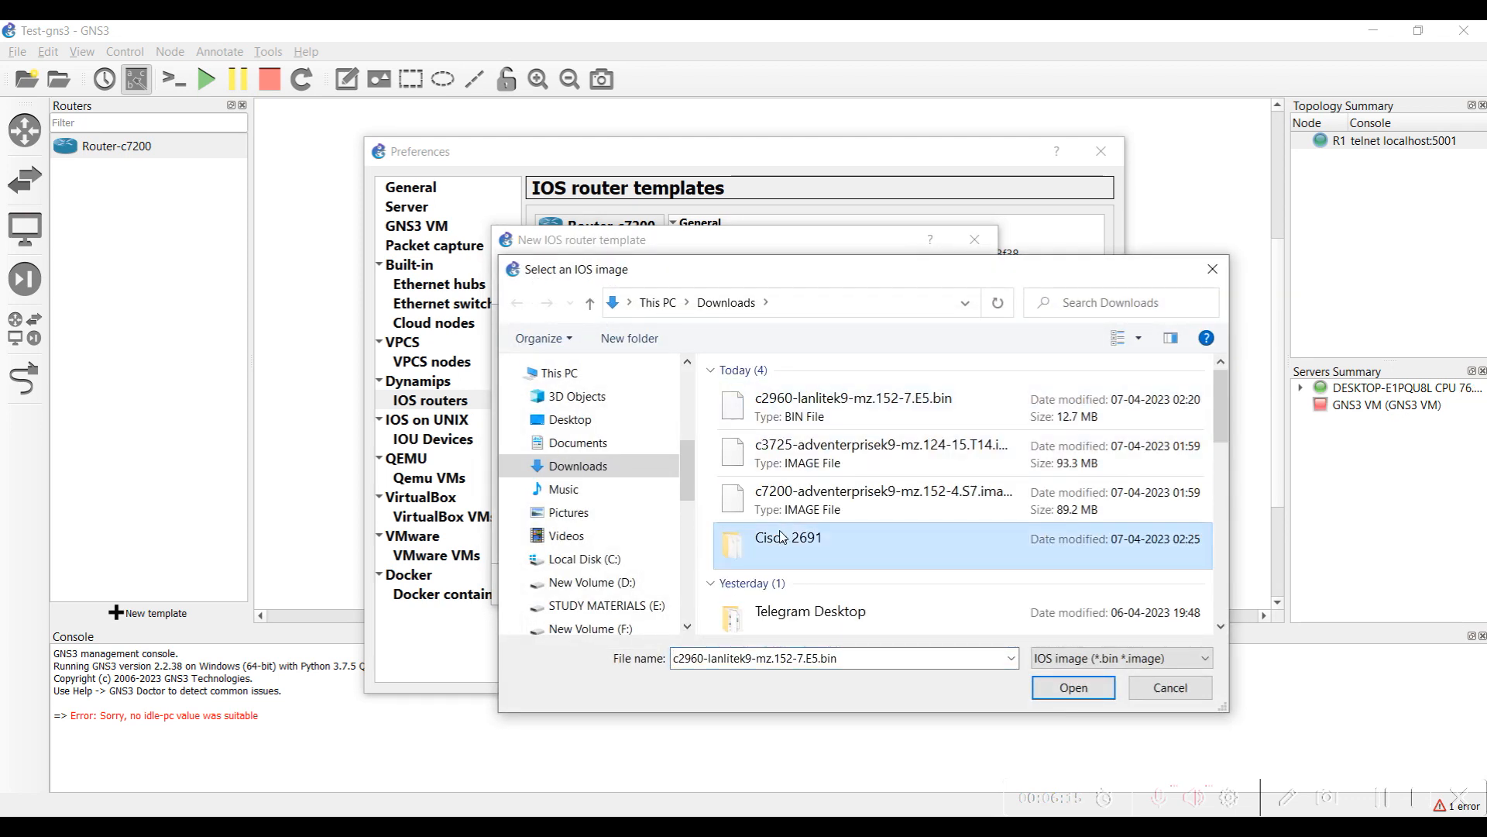
click(1072, 687)
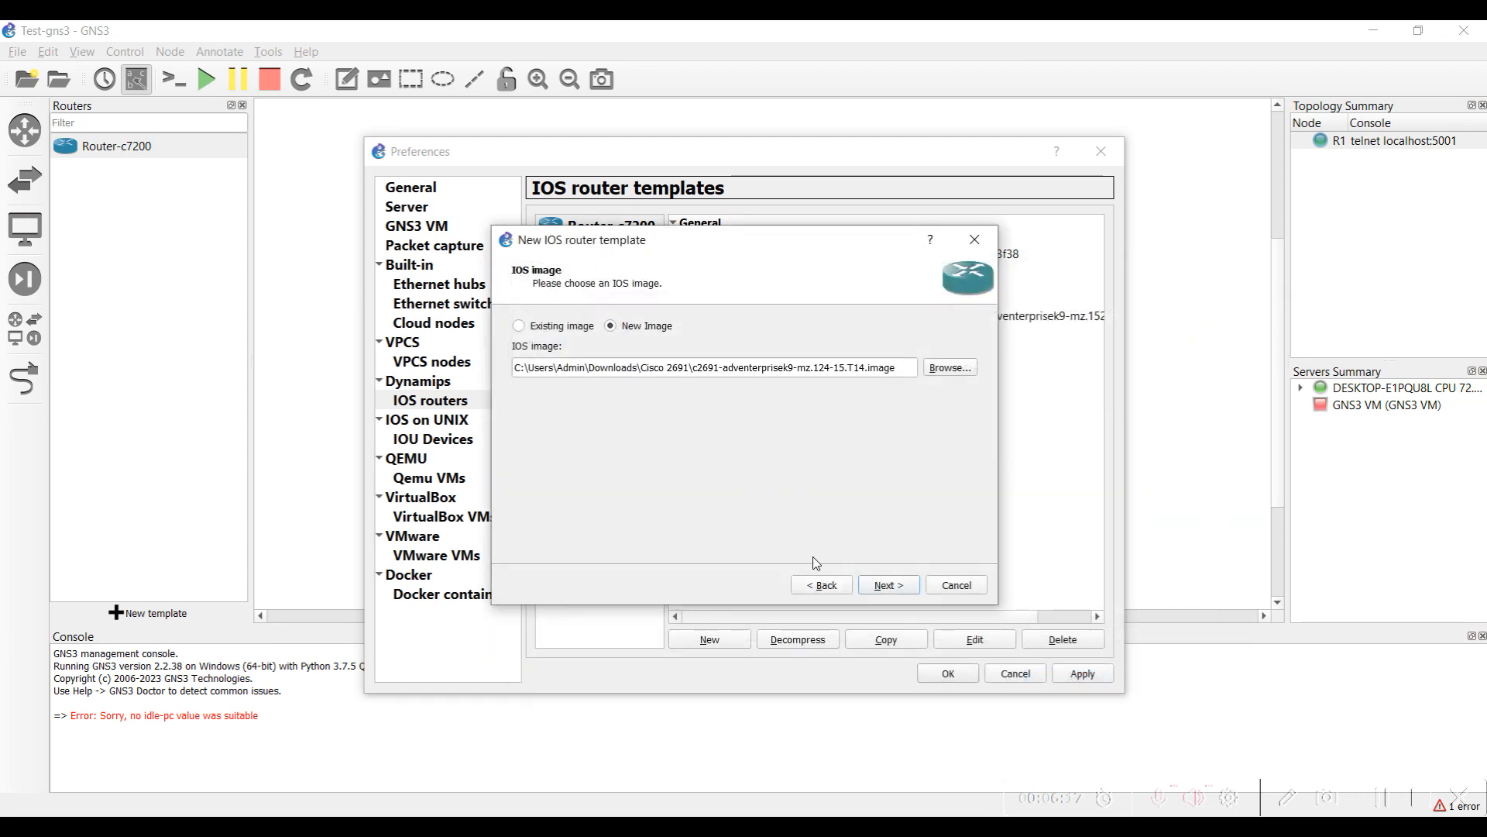
click(887, 584)
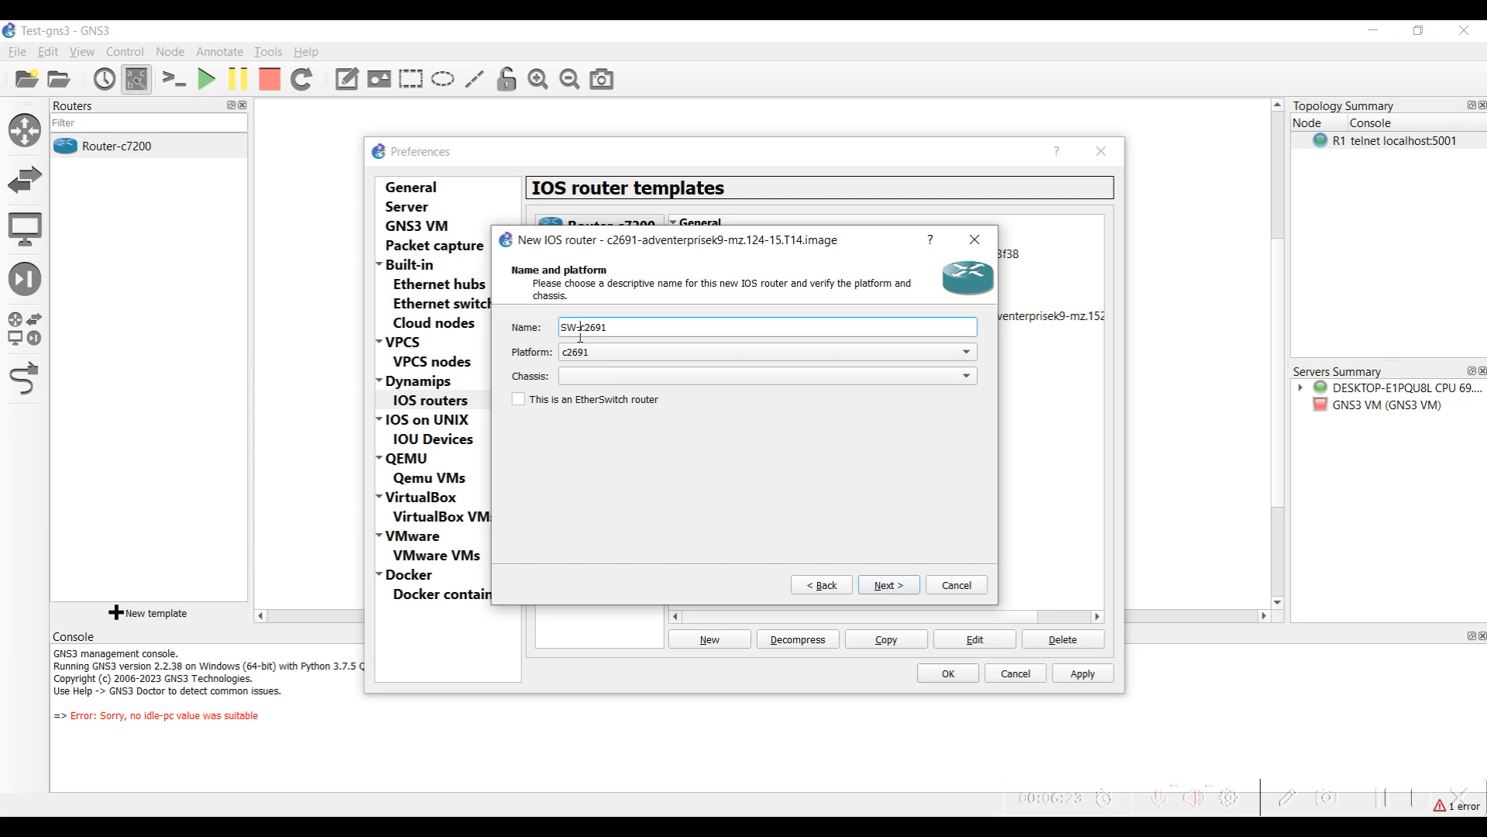
- Mark the c2691 template as an EtherSwitch router, keeping the memory and NM-16ESW adapter defaults
click(519, 400)
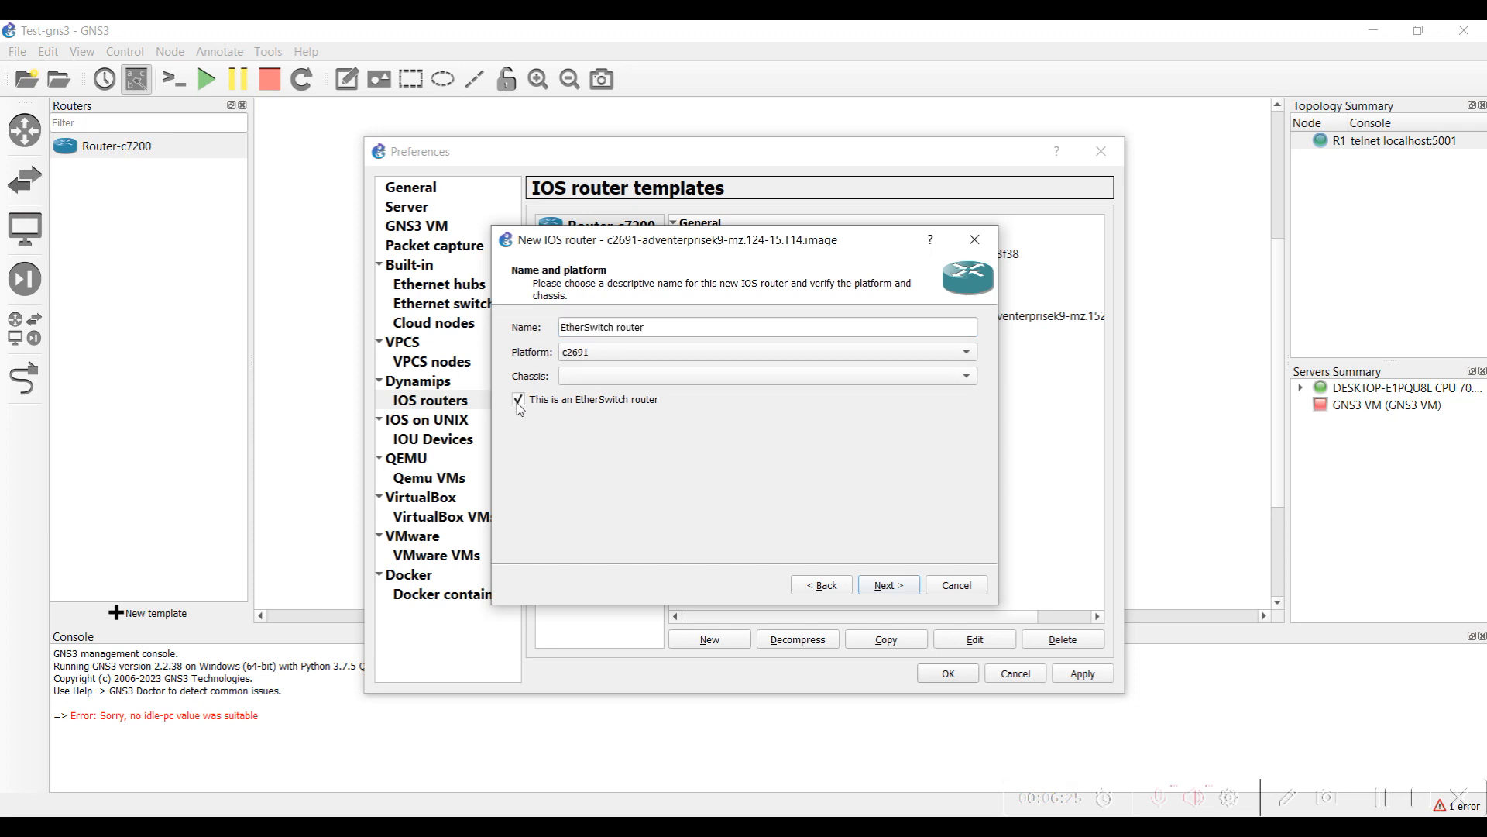
mouse_move(637, 432)
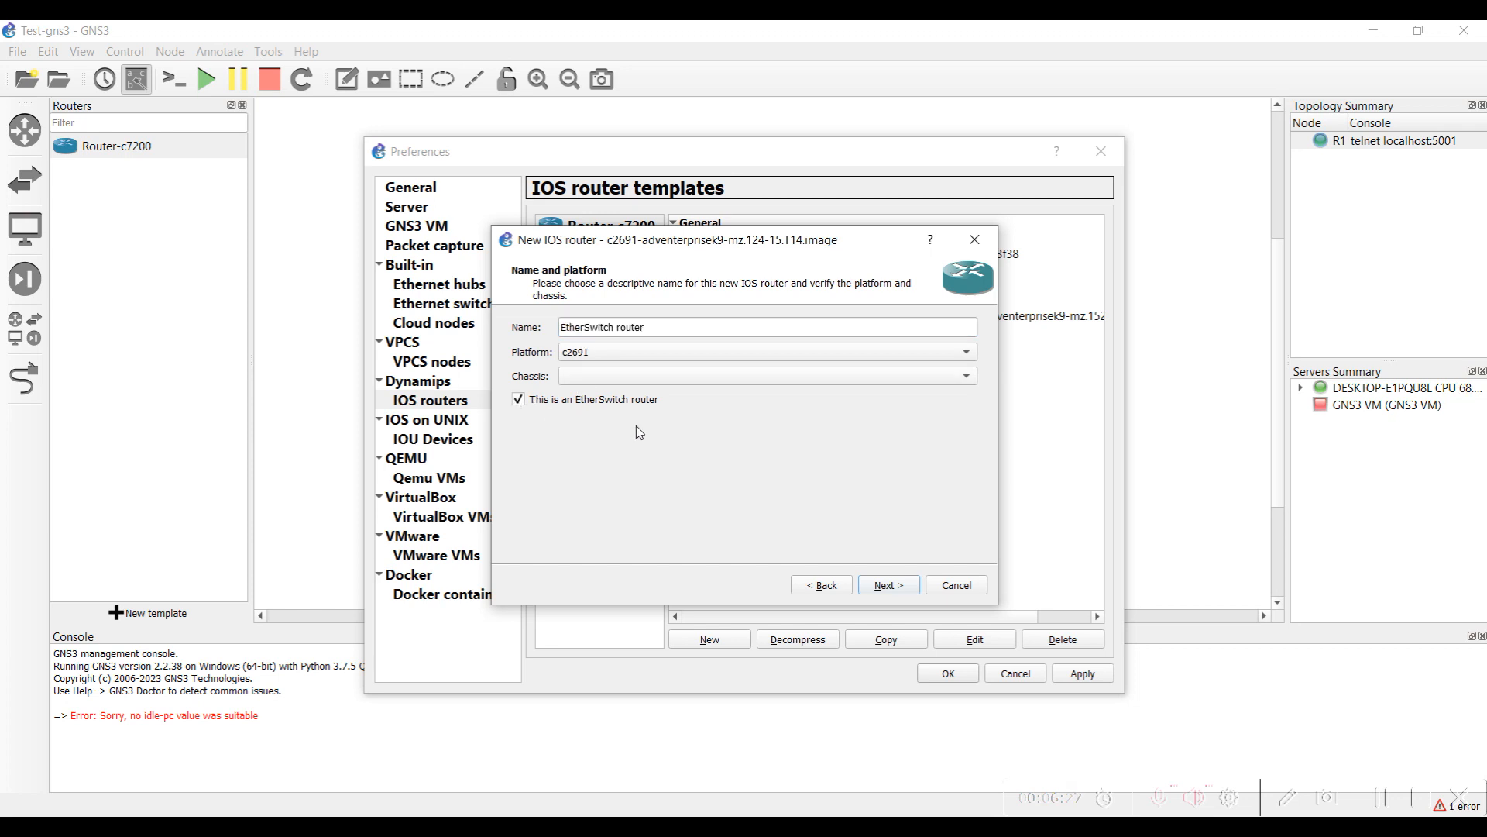
click(887, 584)
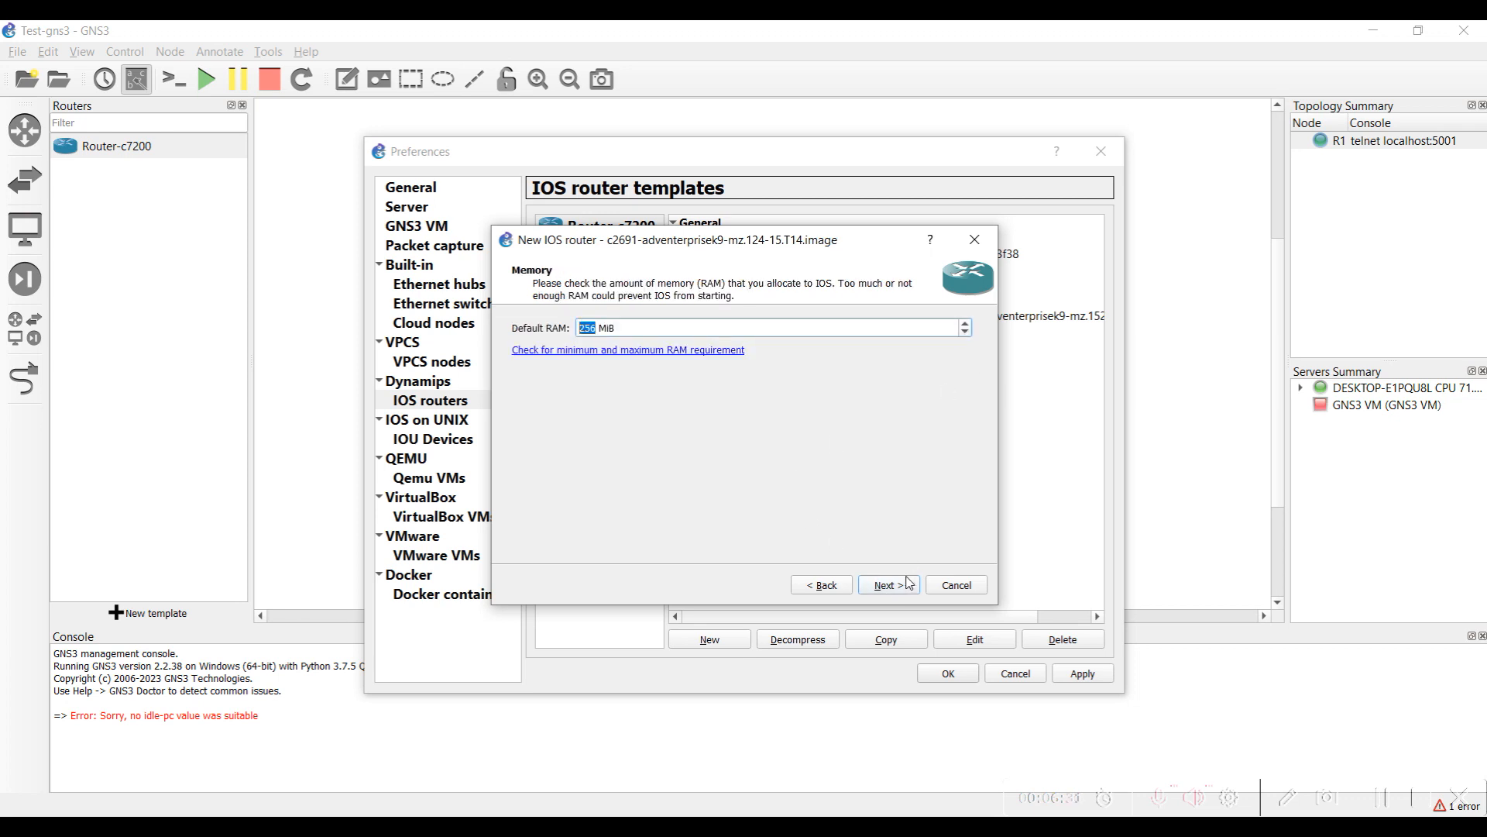
click(888, 584)
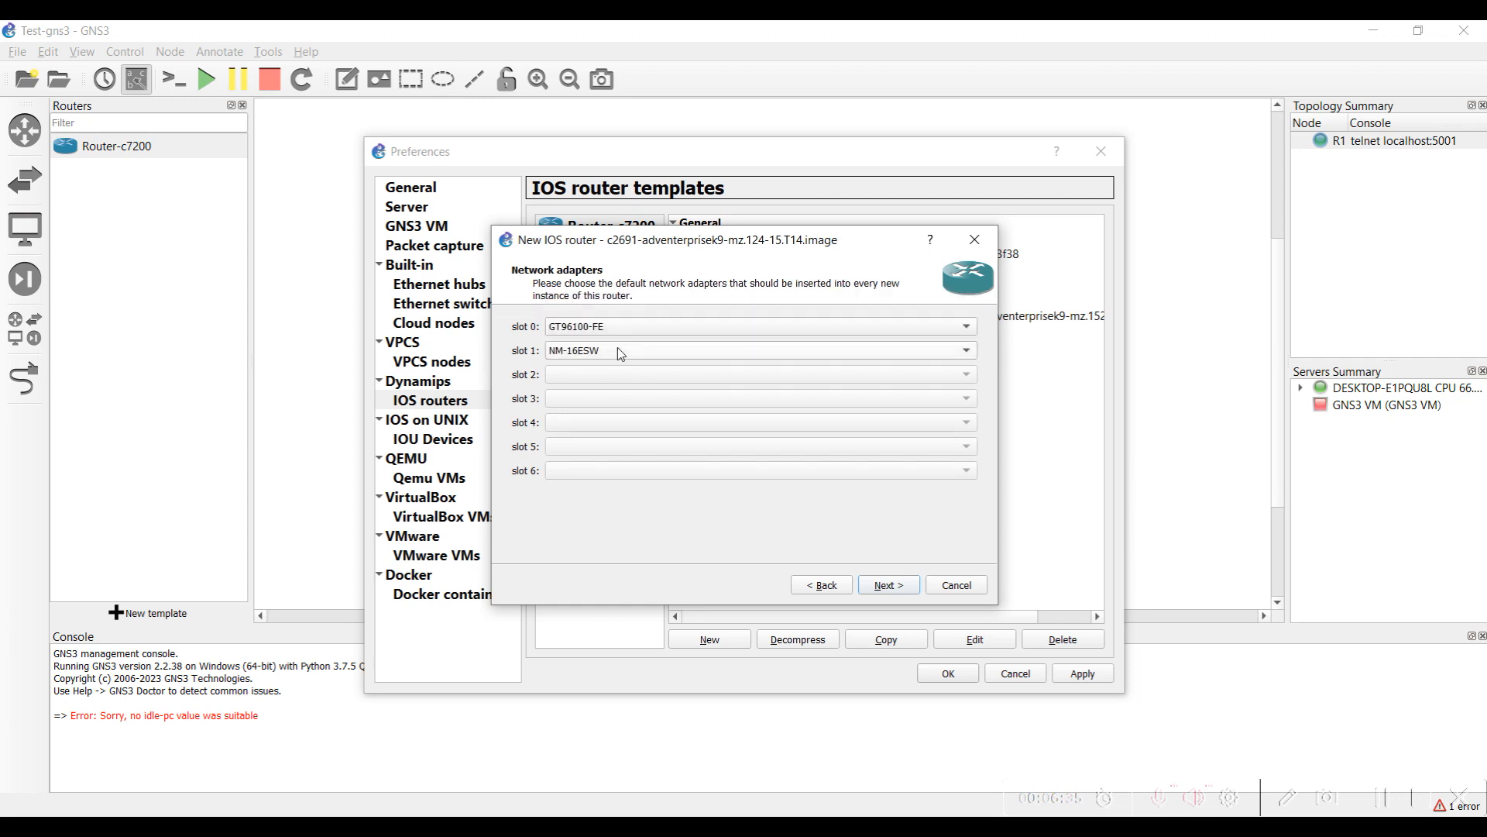
mouse_move(560, 358)
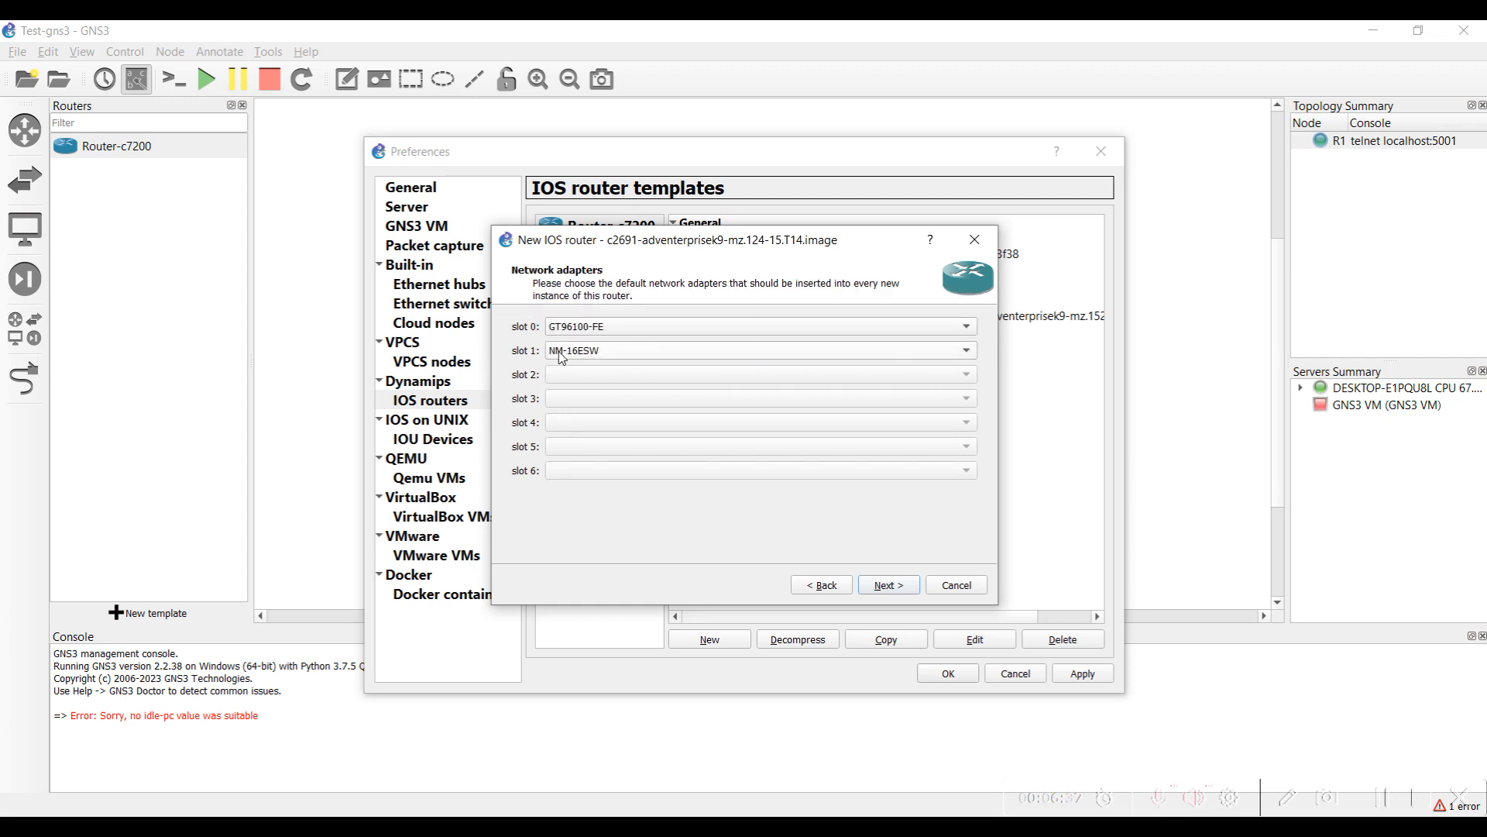
mouse_move(766, 377)
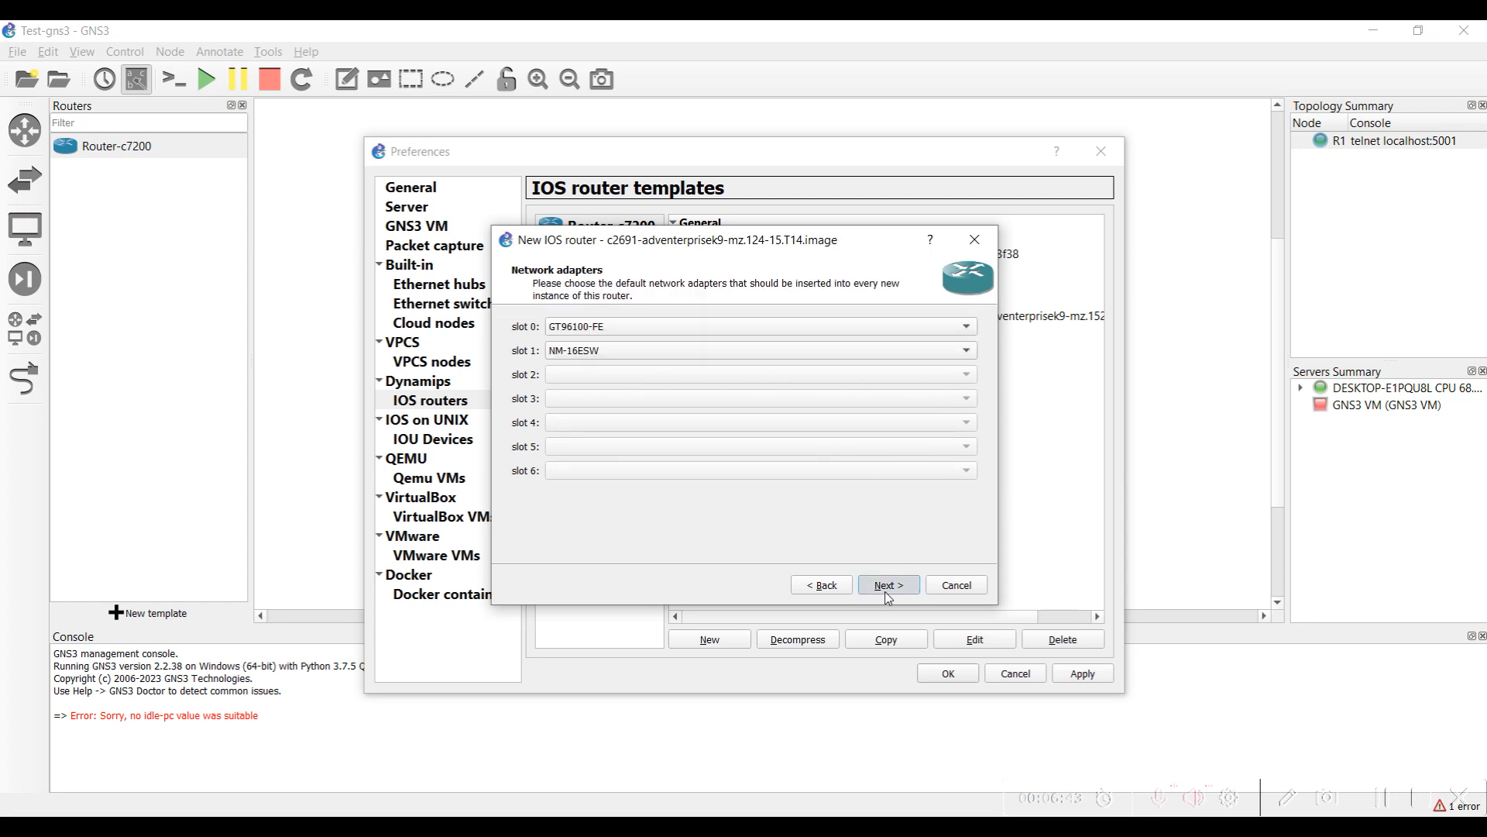
click(887, 584)
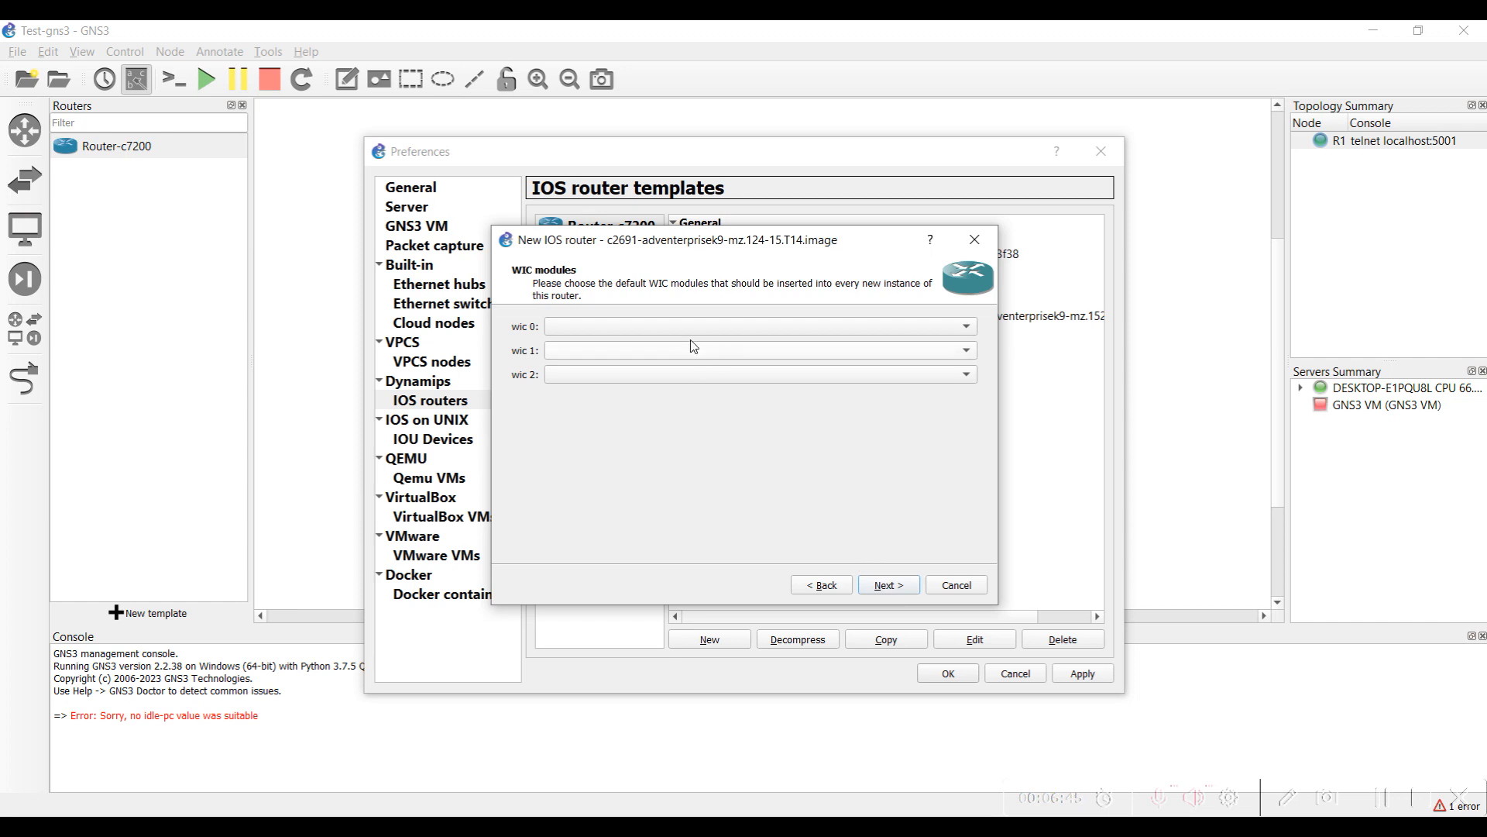
mouse_move(838, 530)
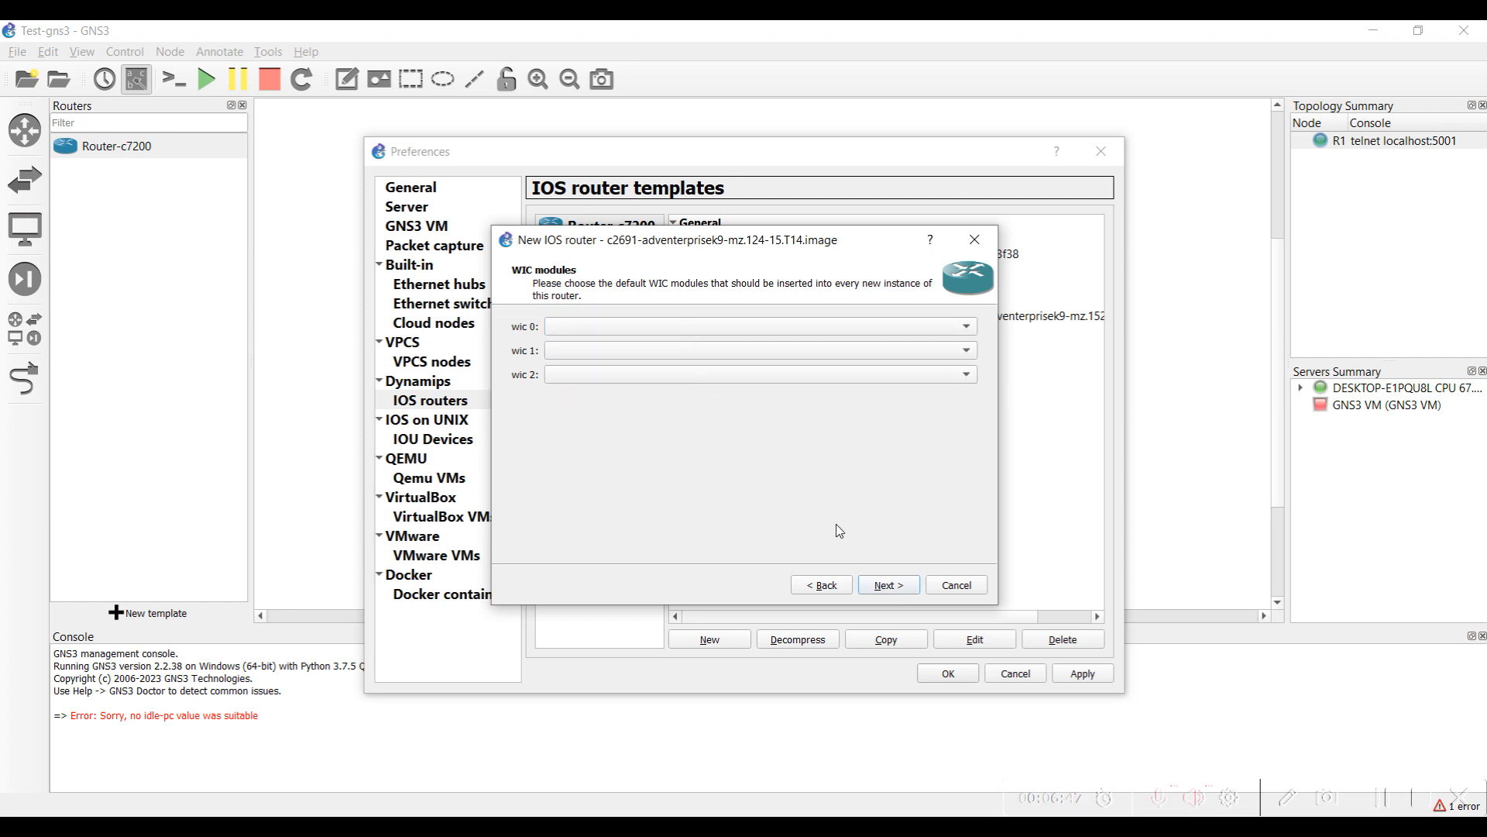
- Accept idle-PC 0x60bcf9f8, finish the template, close preferences and list switches
click(887, 584)
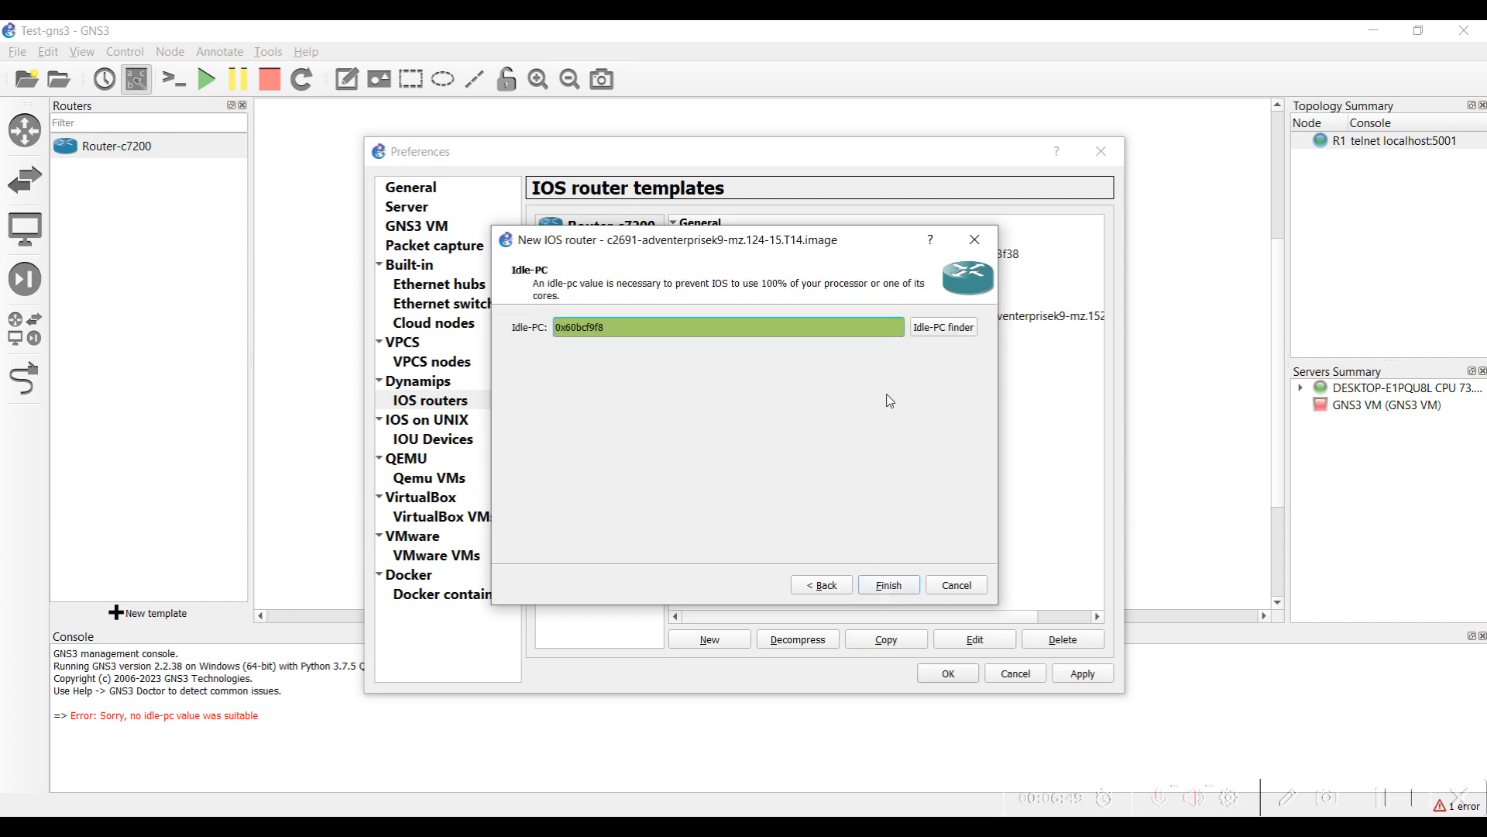
mouse_move(877, 557)
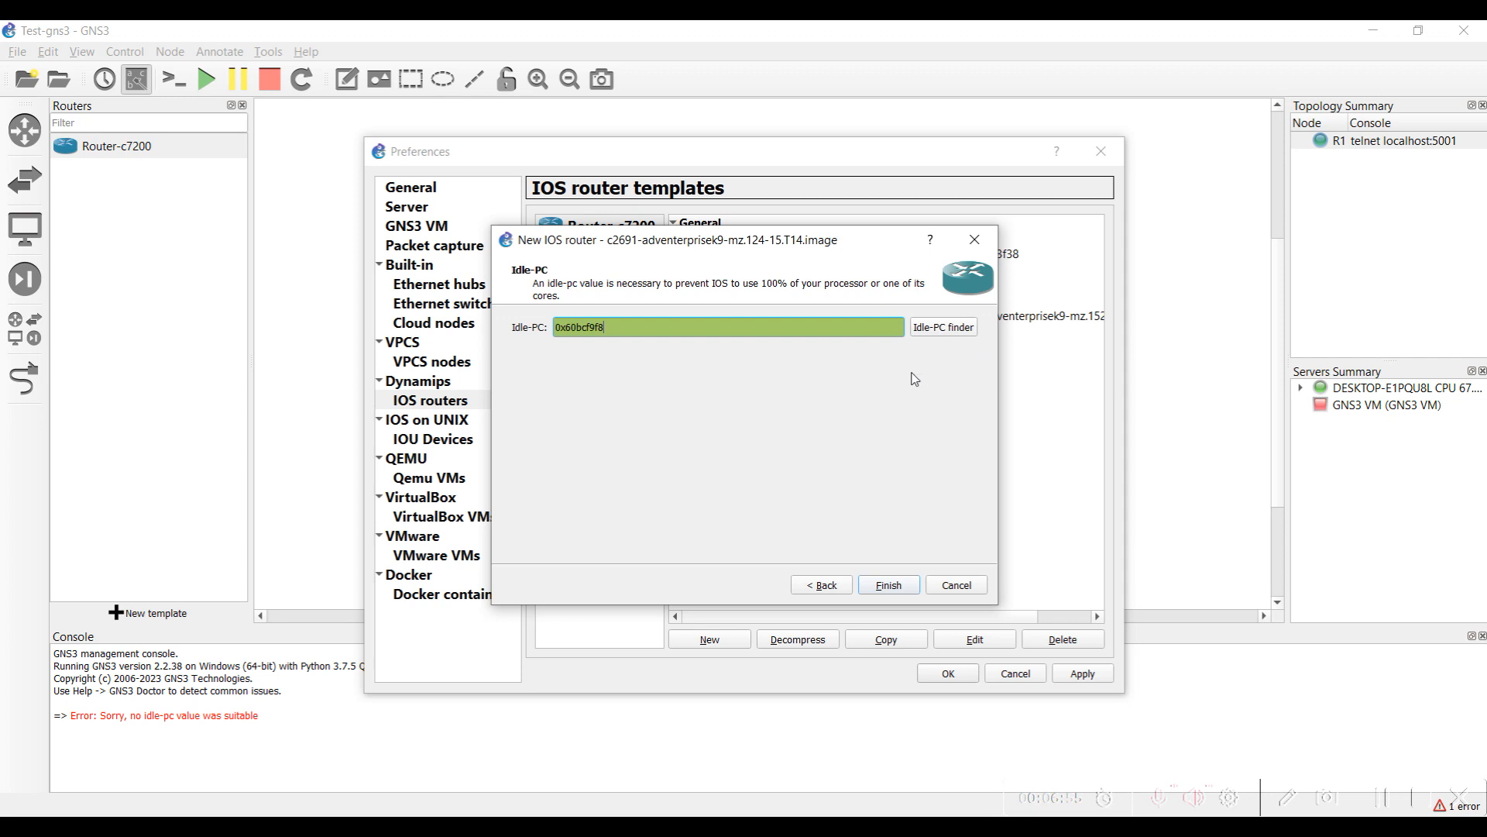
click(887, 584)
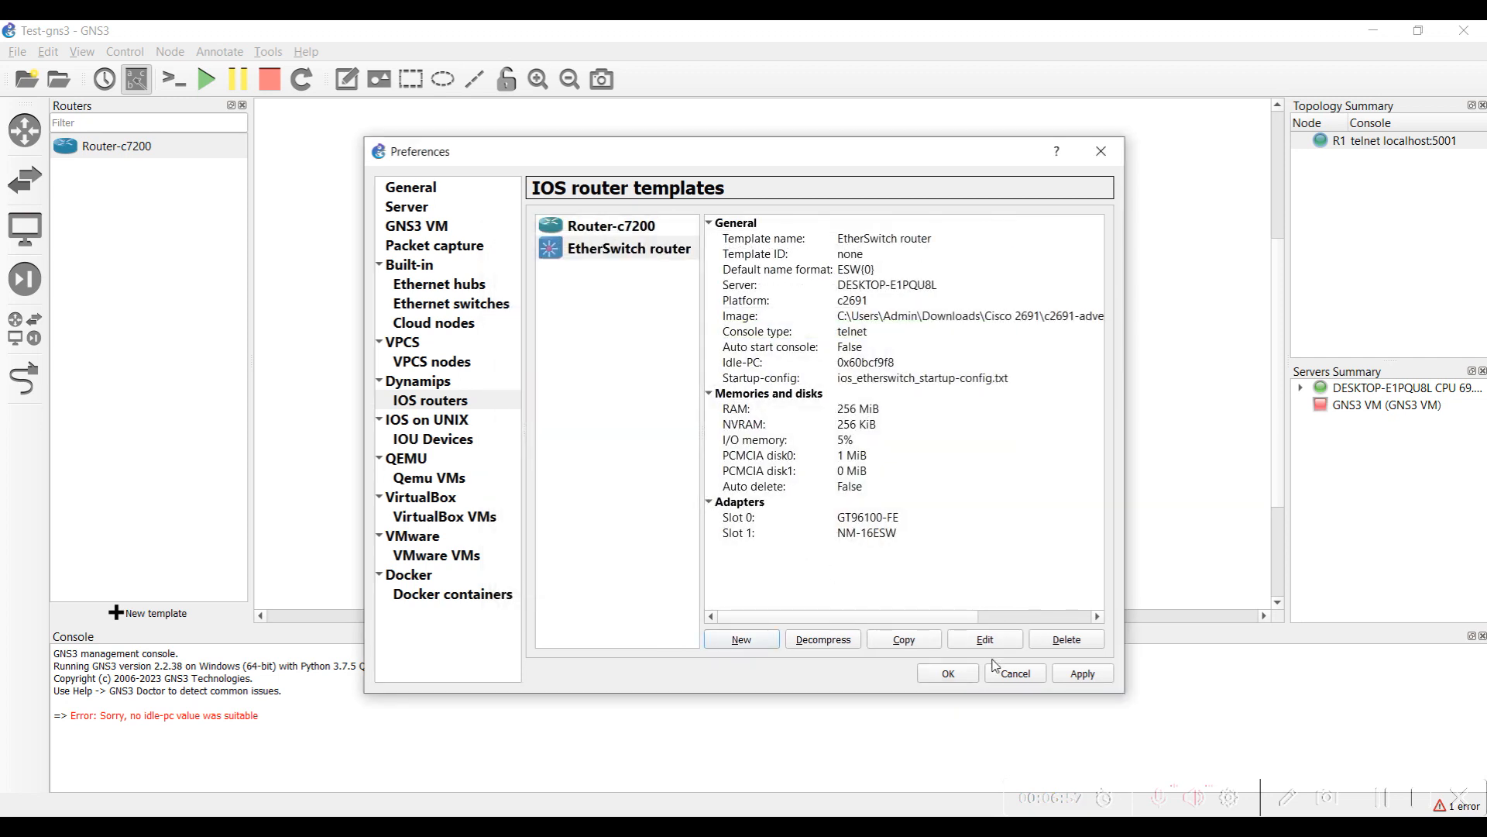
click(1013, 673)
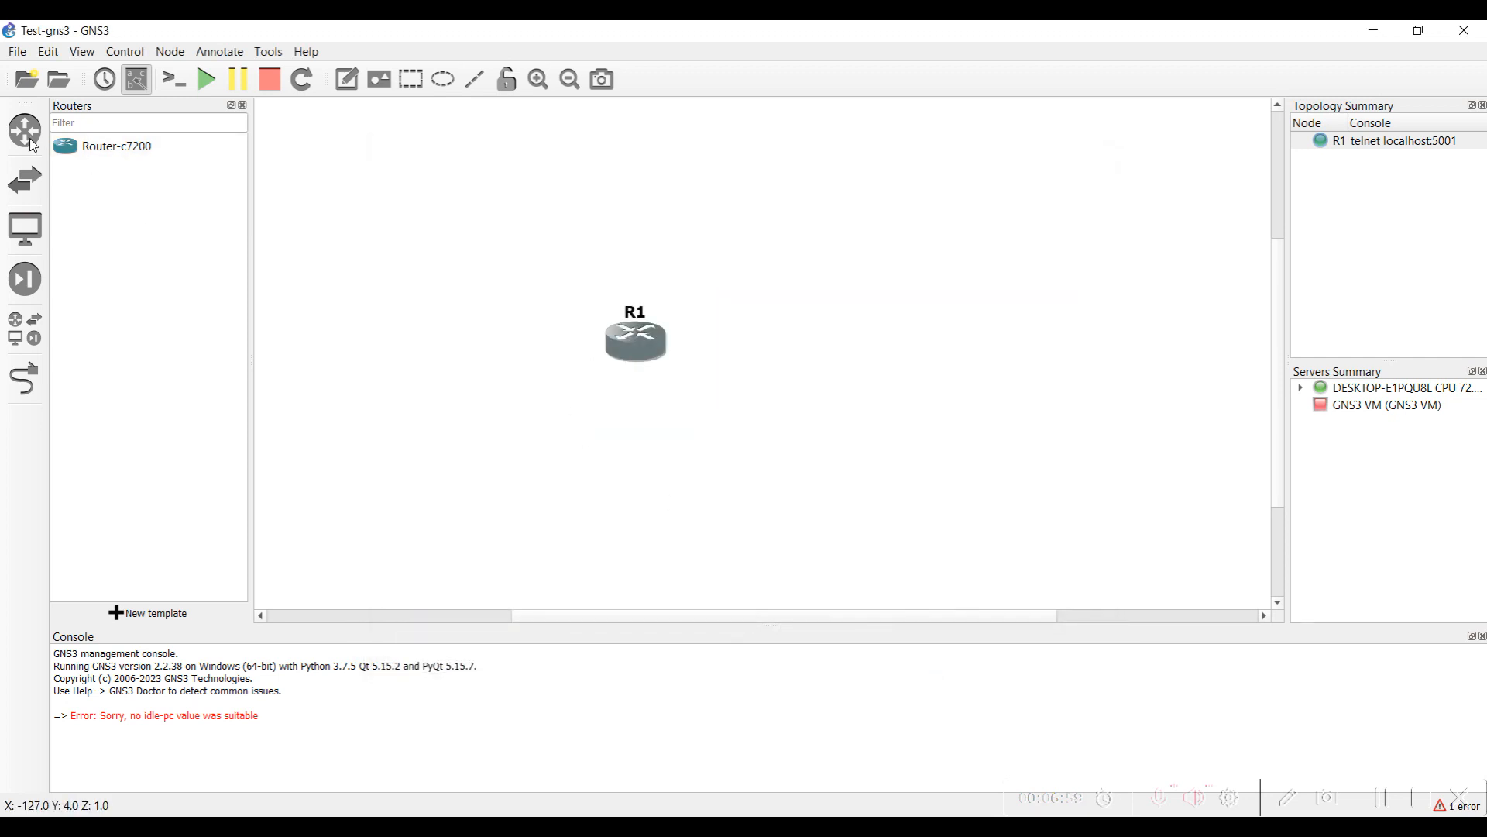
click(24, 180)
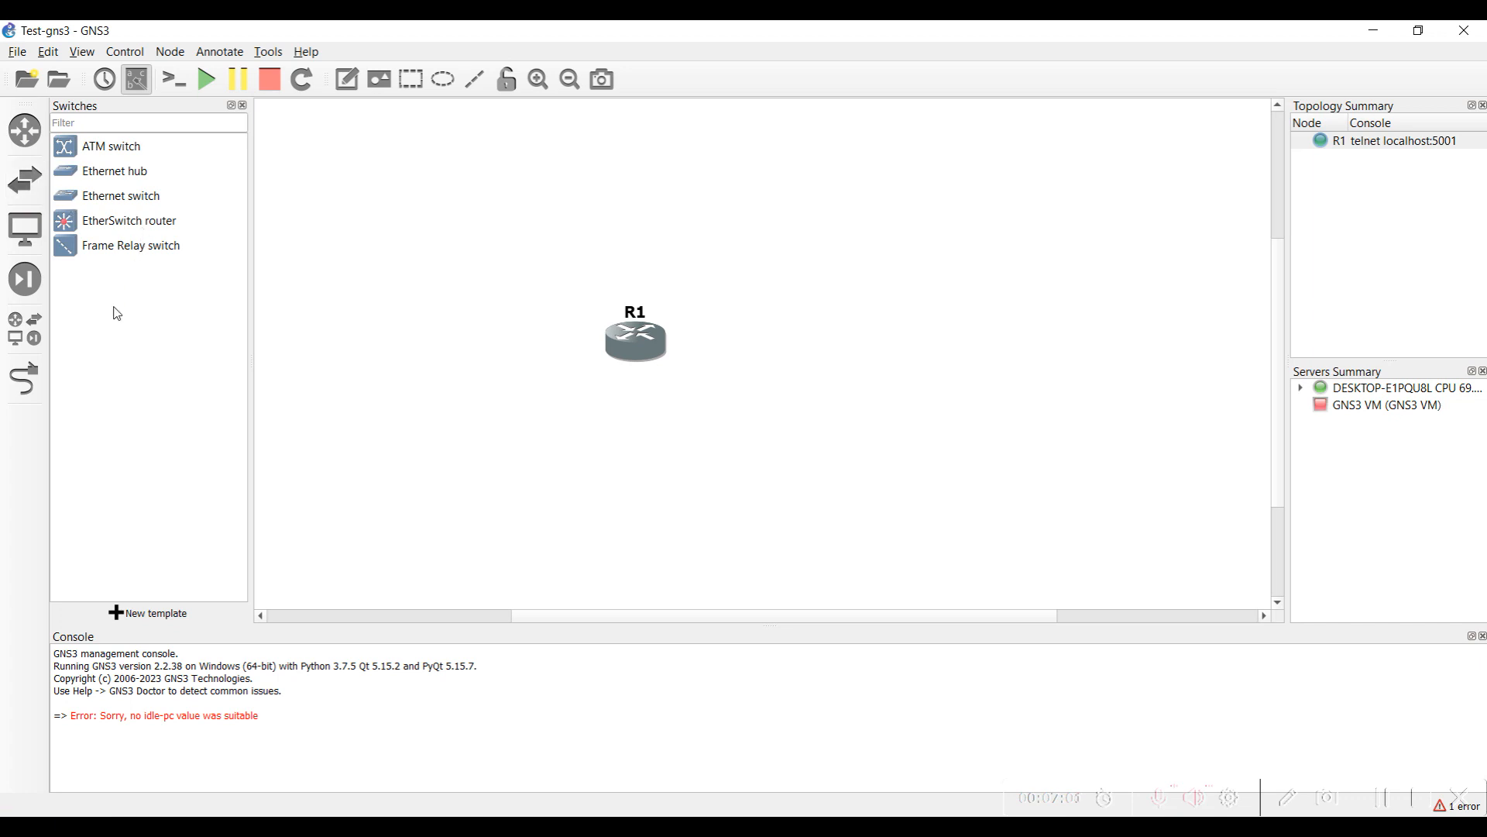
- Rename the EtherSwitch router template to SW-2961 through Configure template
click(131, 220)
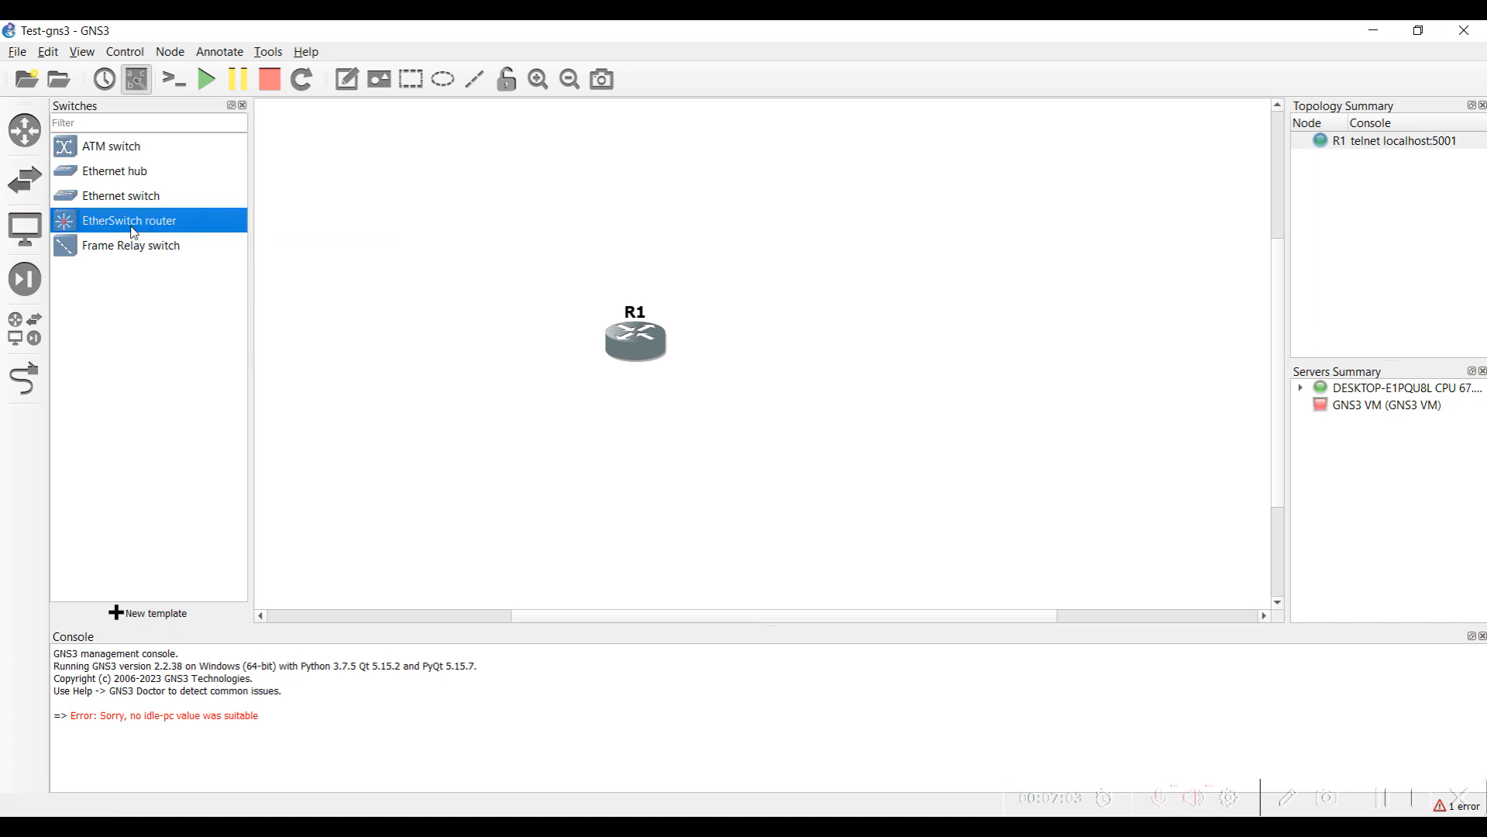
right_click(130, 220)
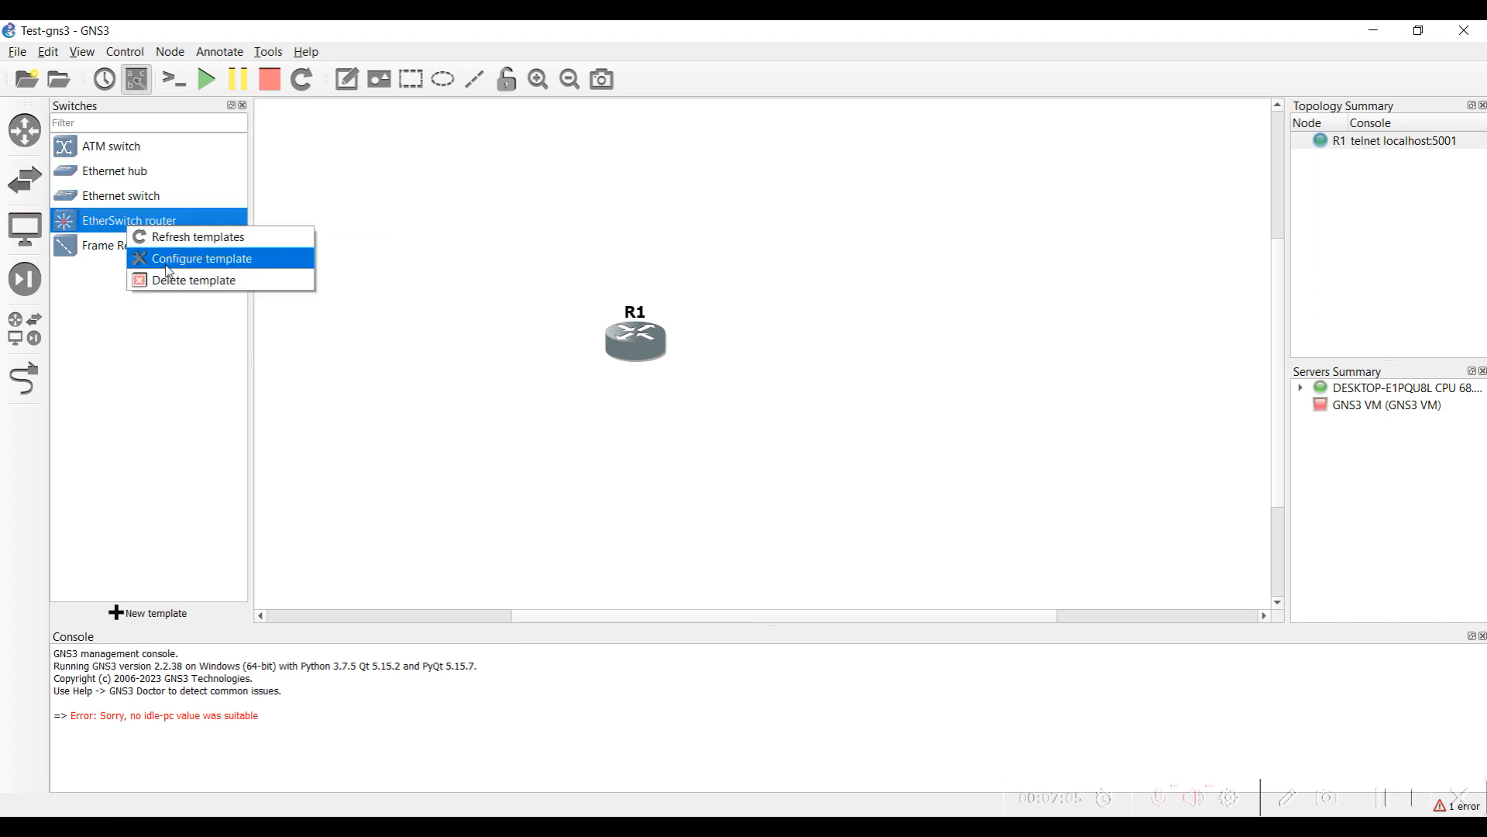
click(200, 258)
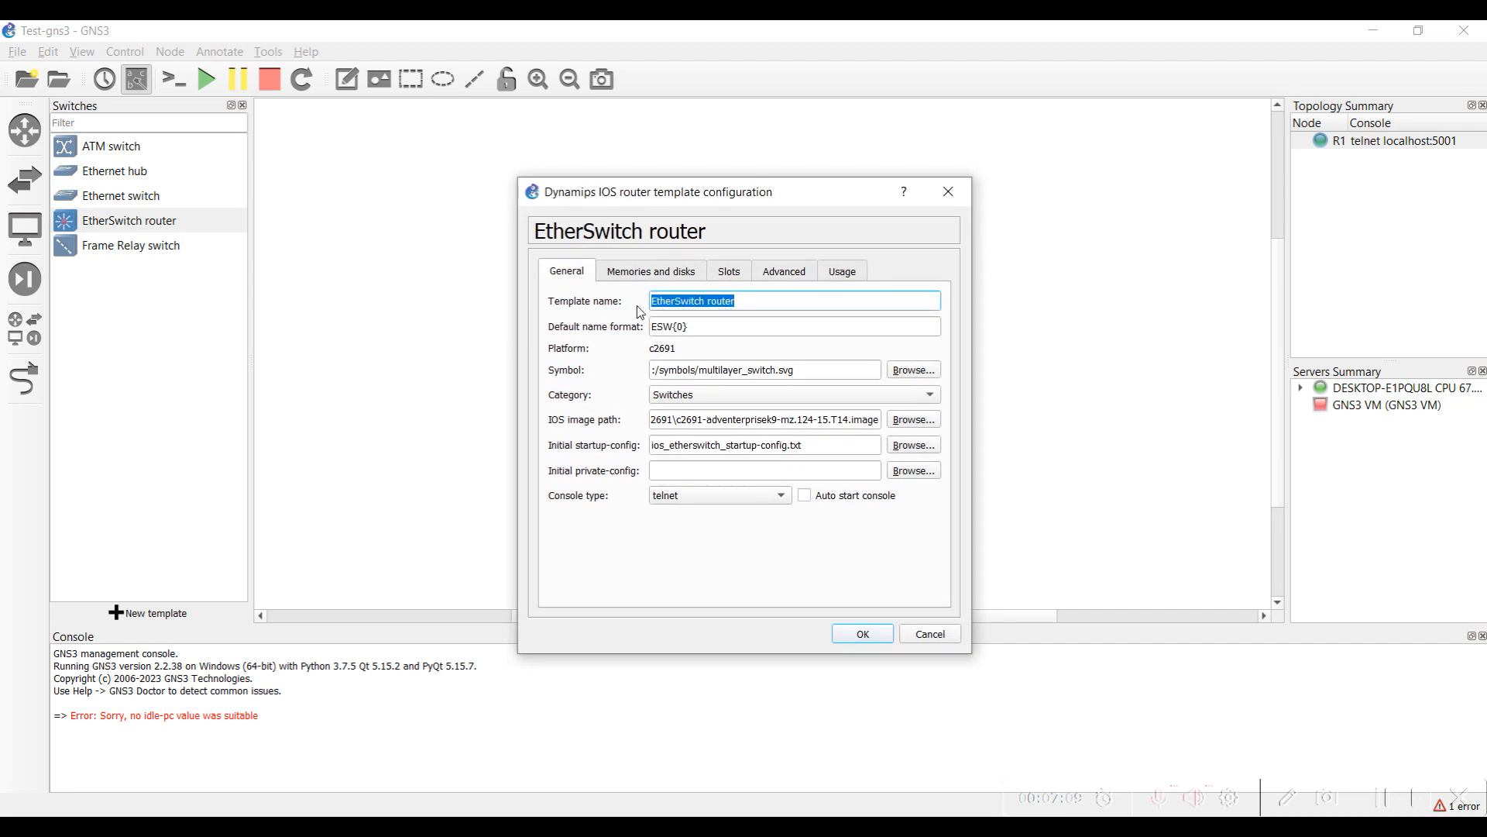
text(SW-)
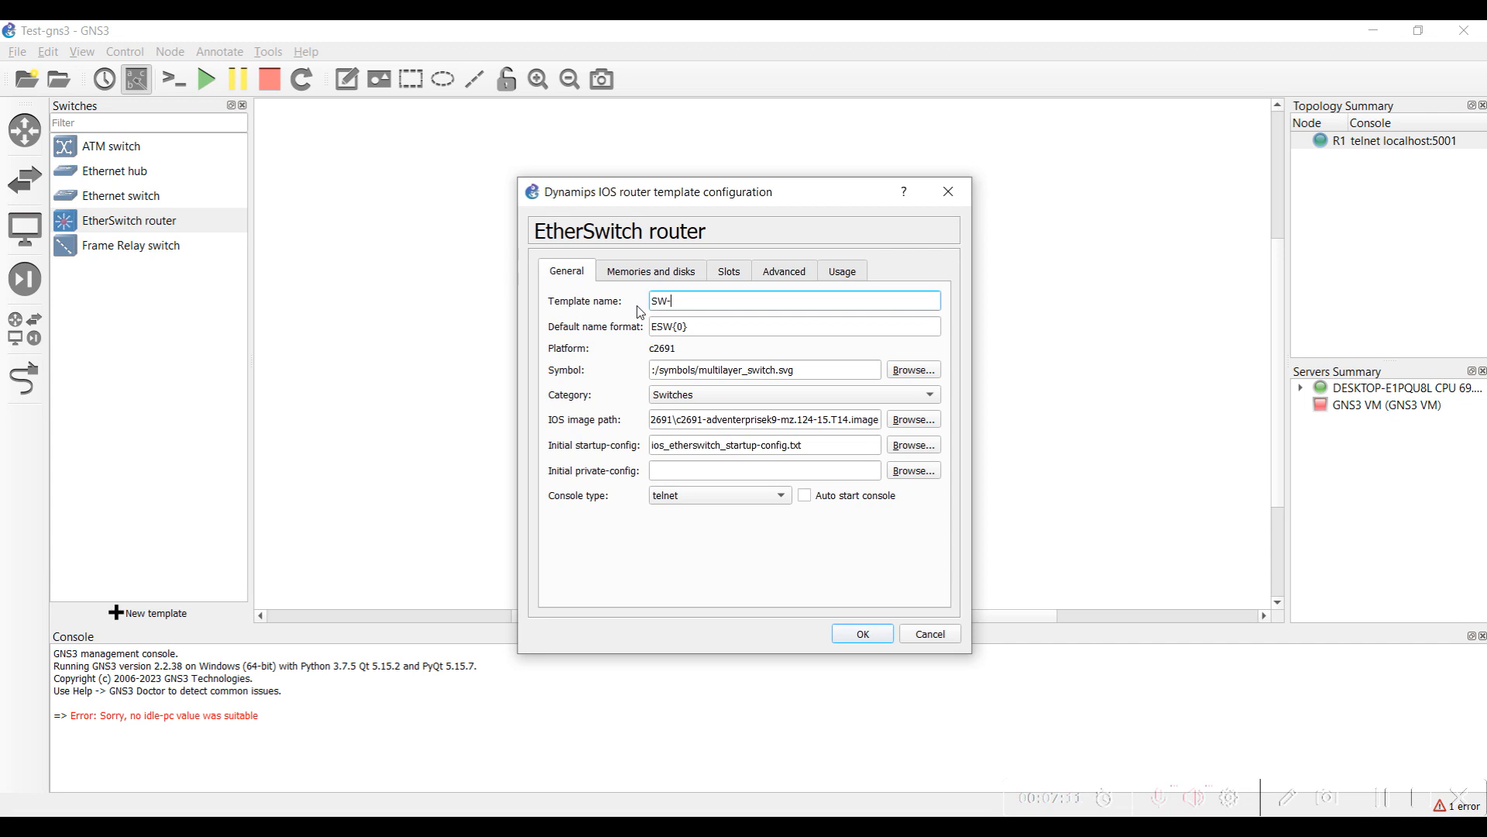
text(2962)
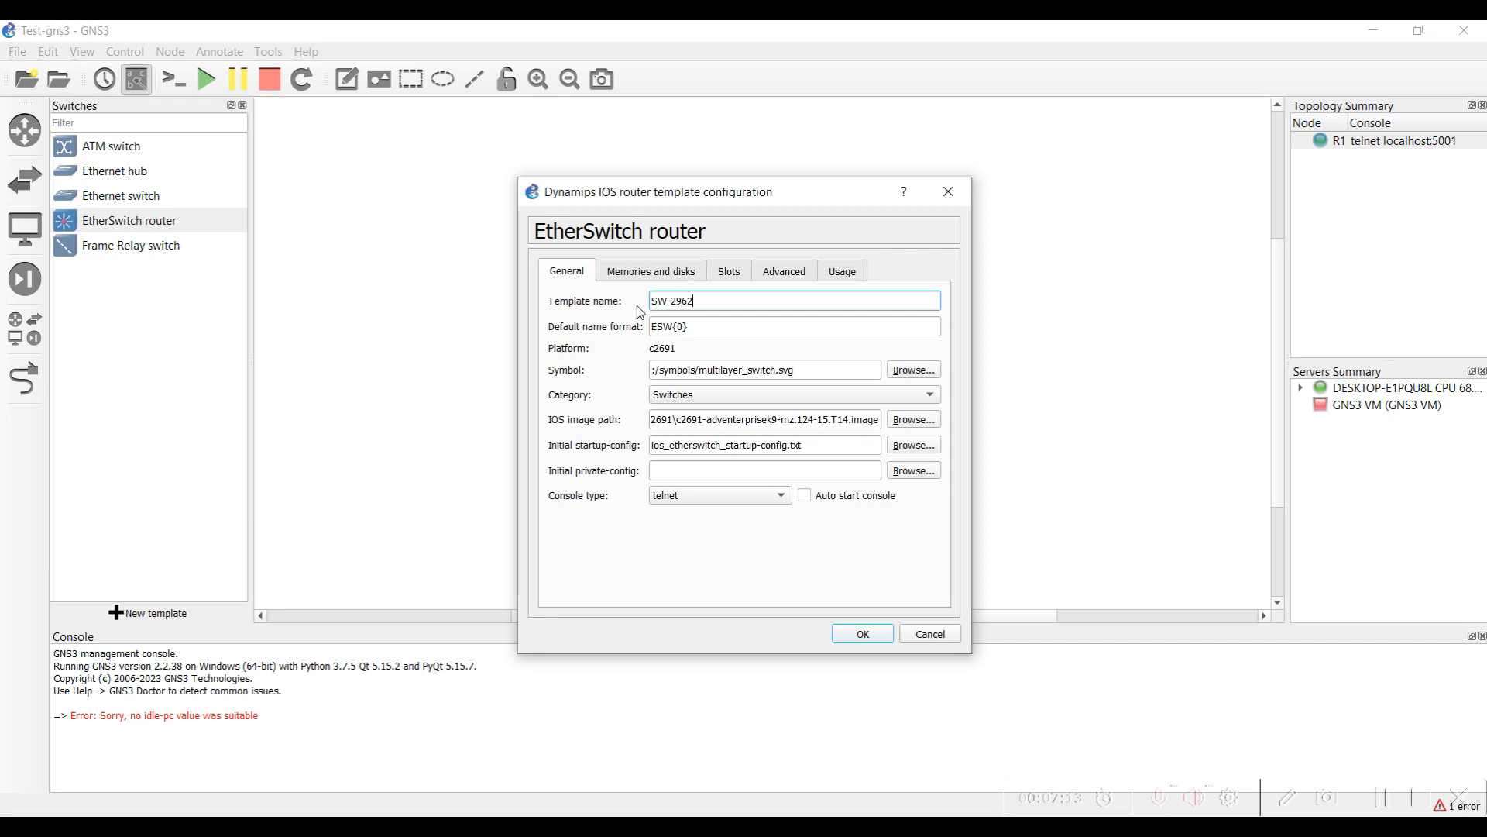
text(SW-2961)
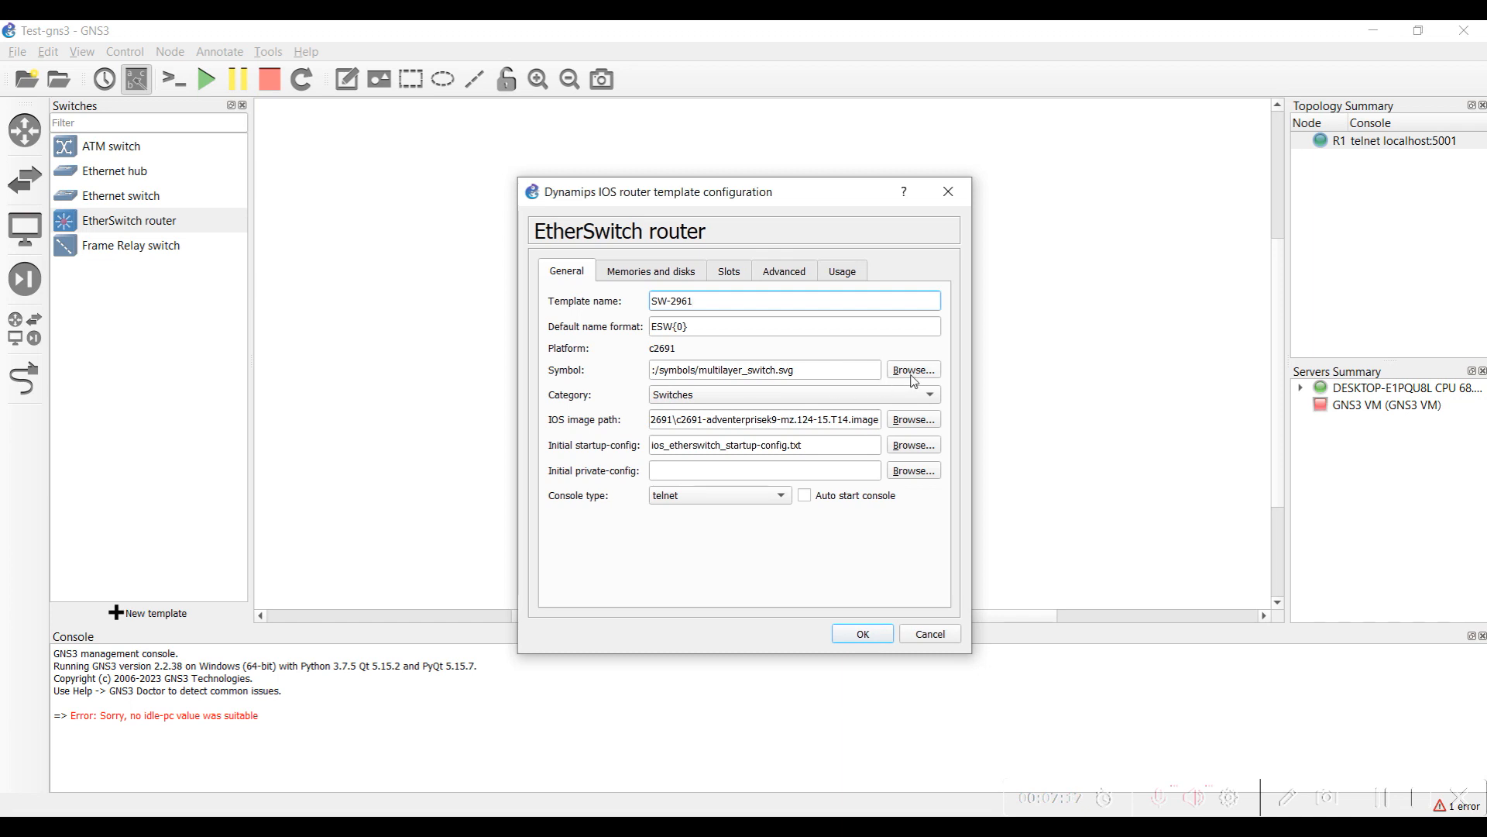
click(911, 368)
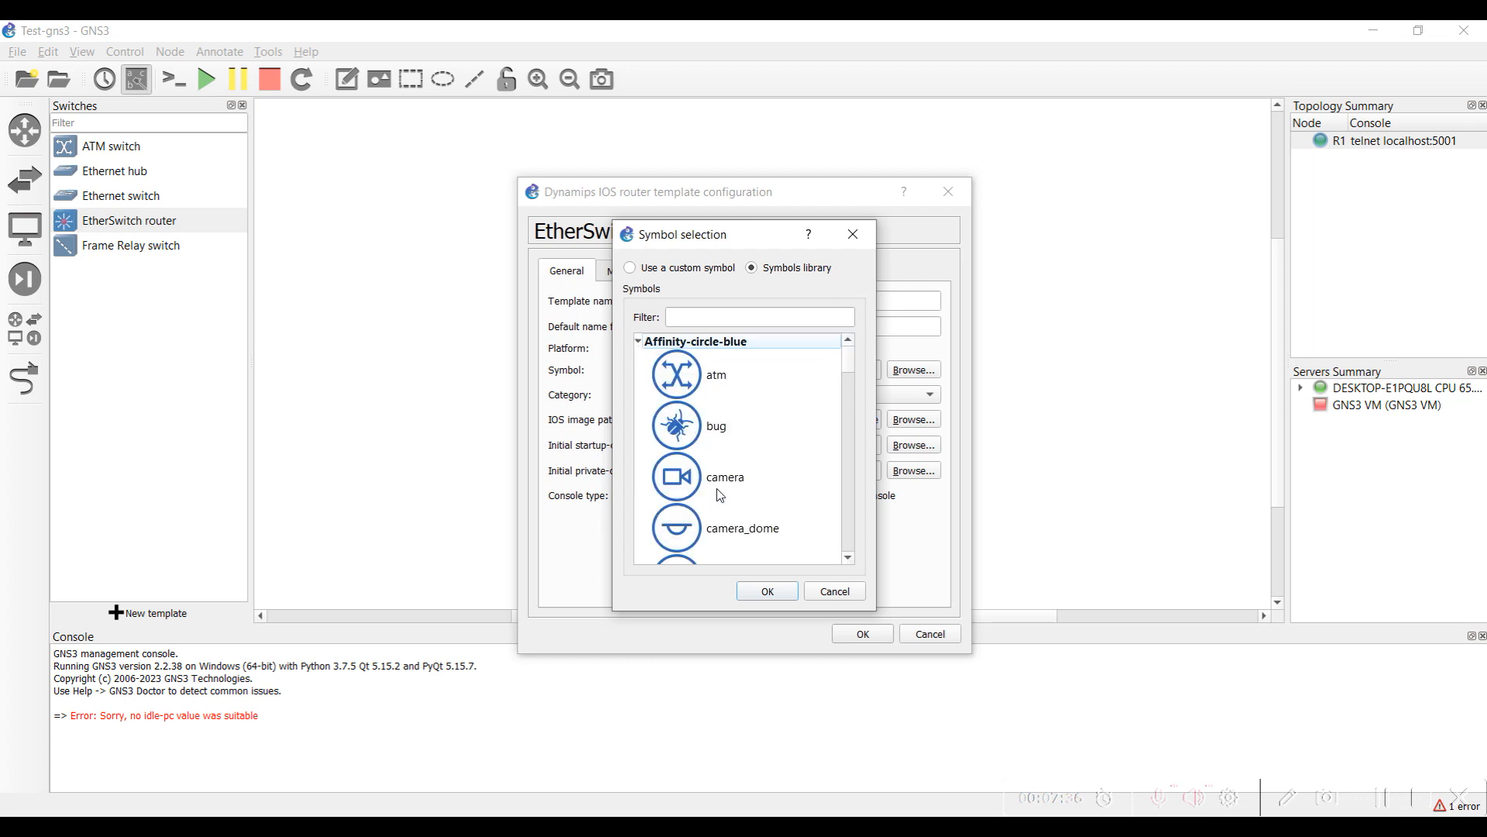
- Give the SW-2961 template the switch_multilayer symbol and save it
scroll(down, 3)
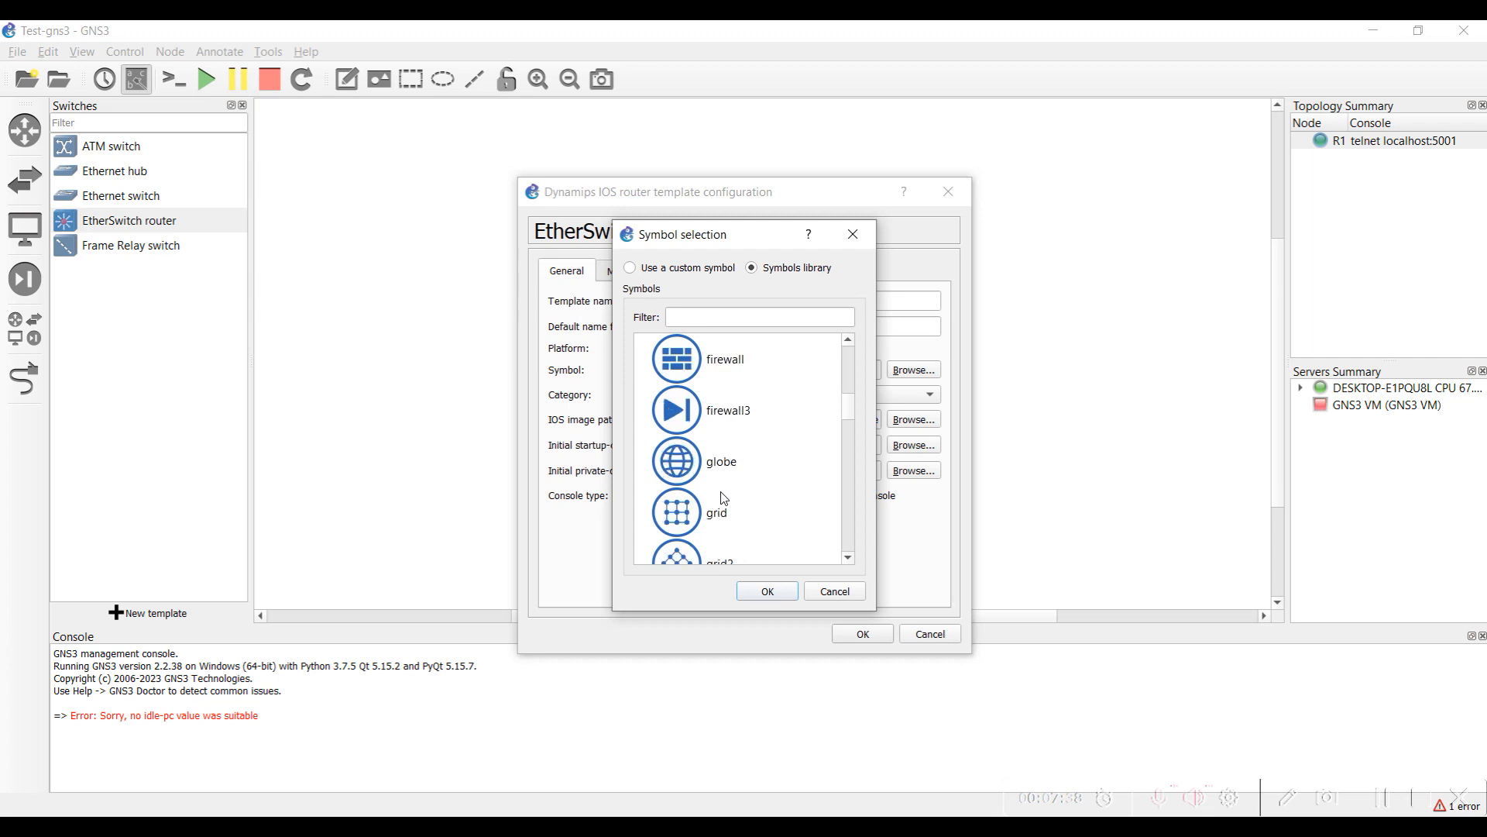
scroll(down, 3)
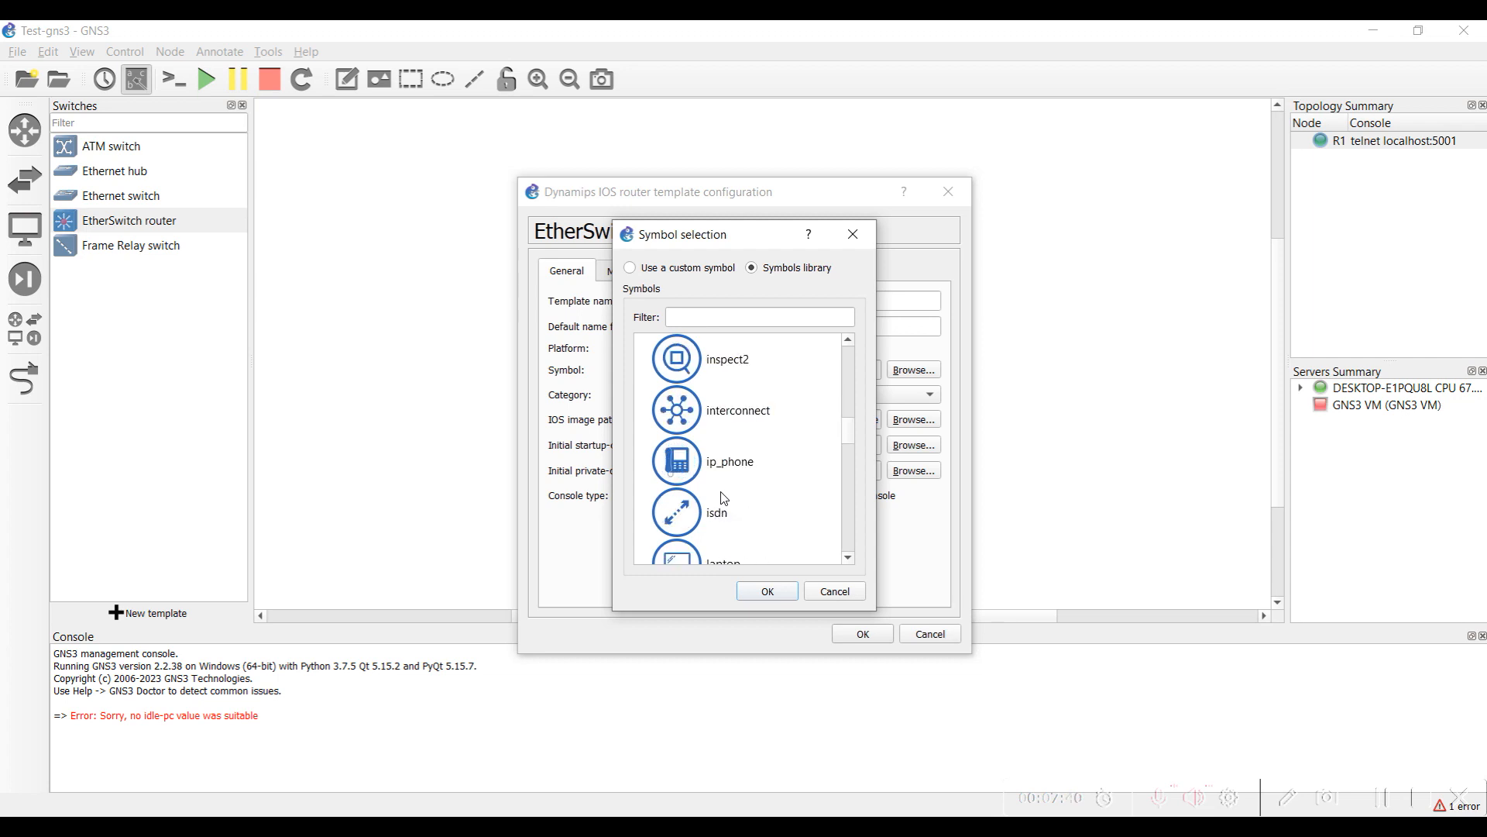
scroll(down, 3)
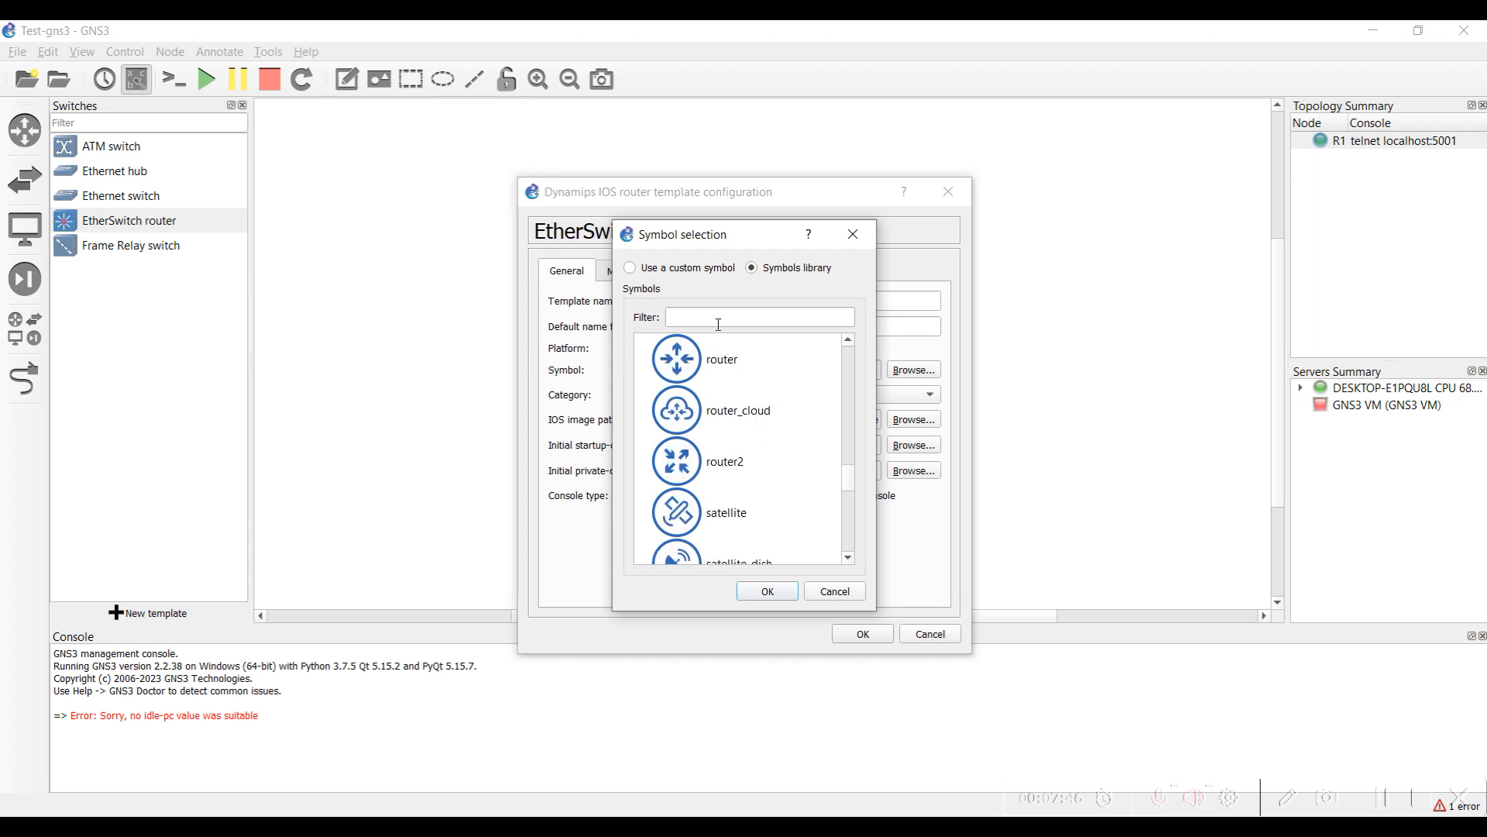
text(mul)
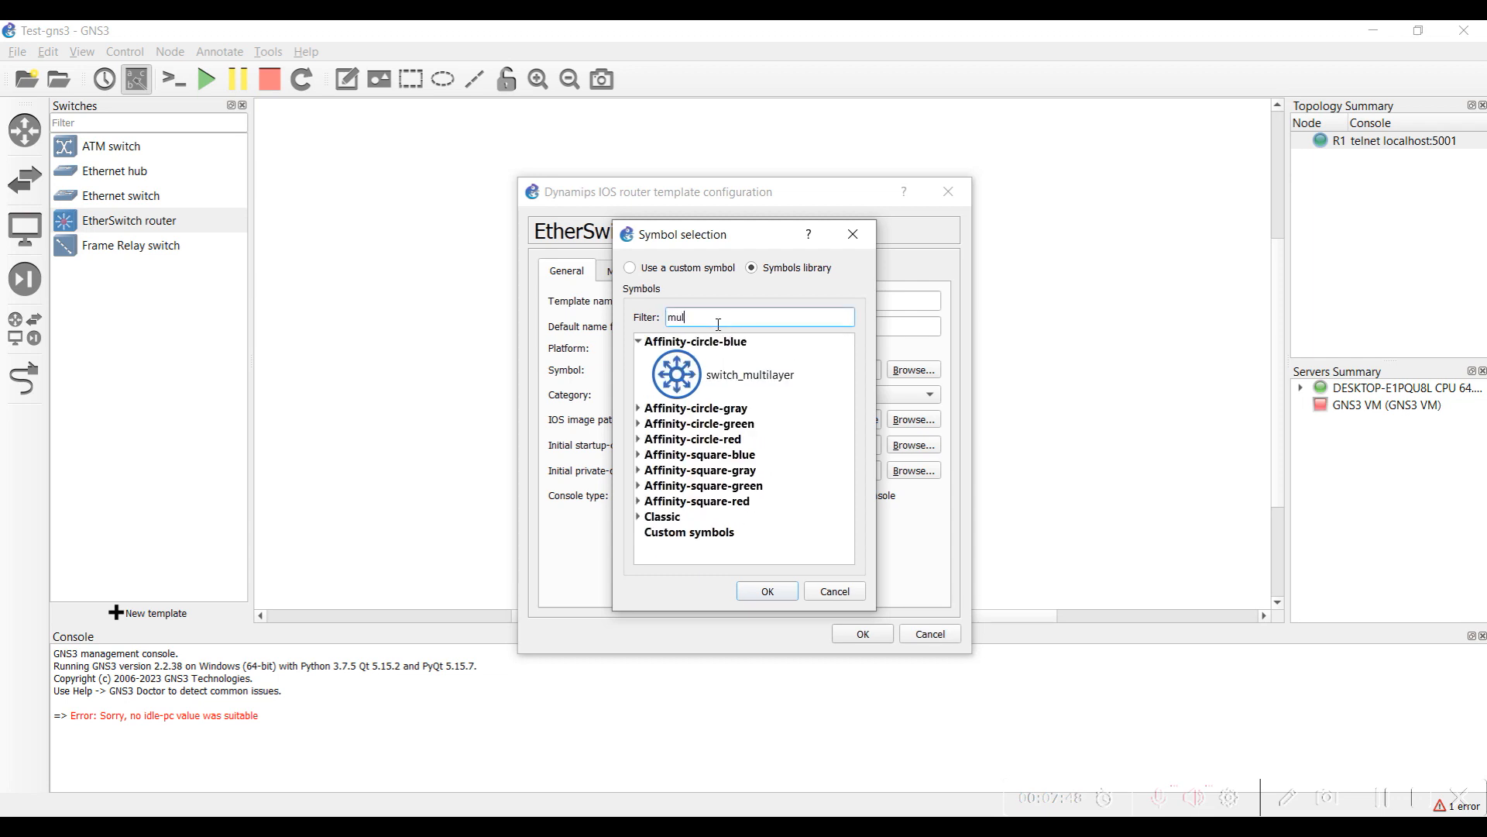
click(748, 373)
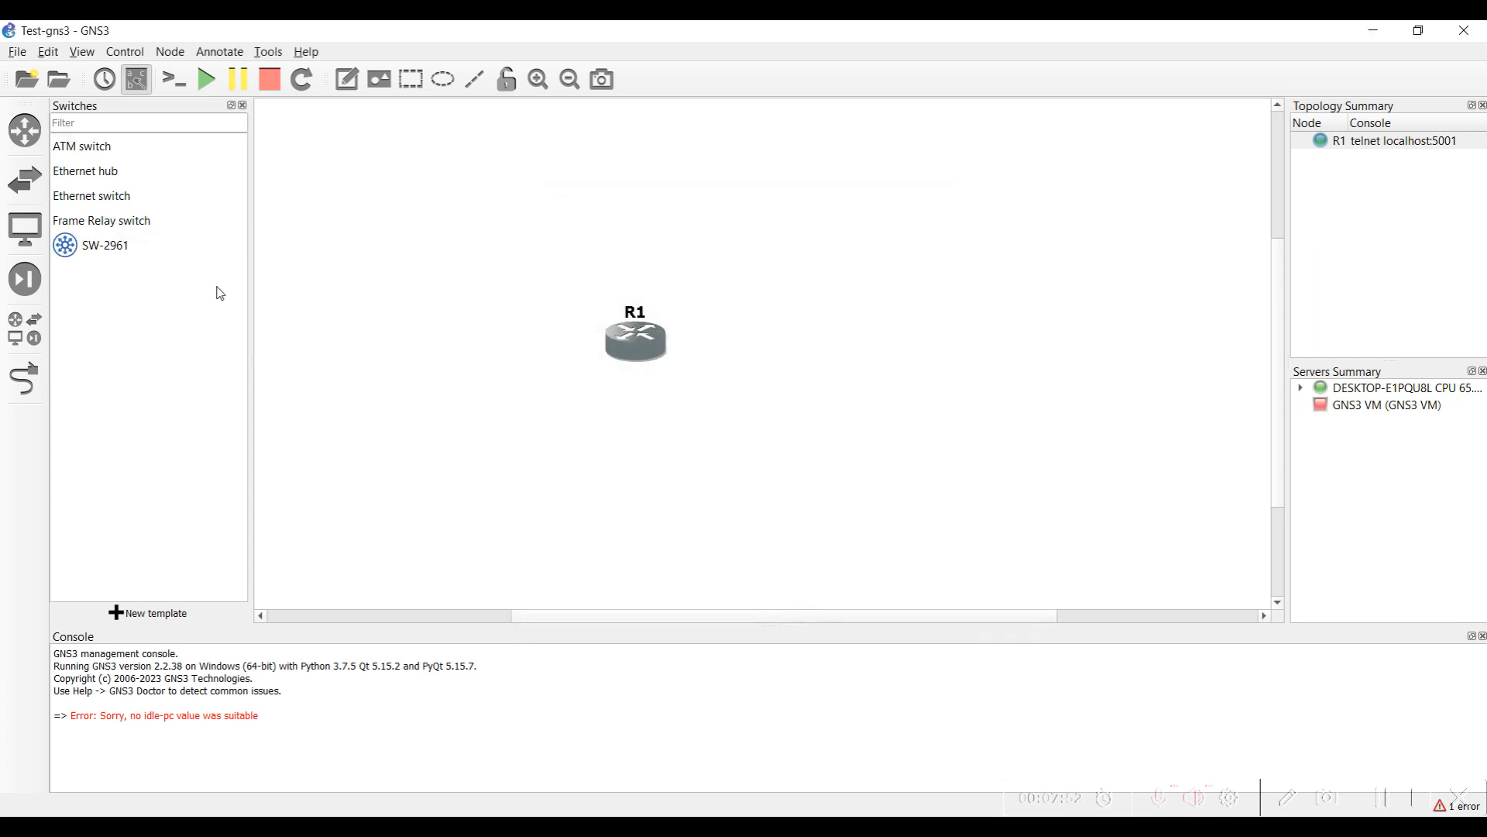
- Add ESW1 from SW-2961 linked to R1 f0/0, reload all devices, and align R1
drag(105, 245, 913, 382)
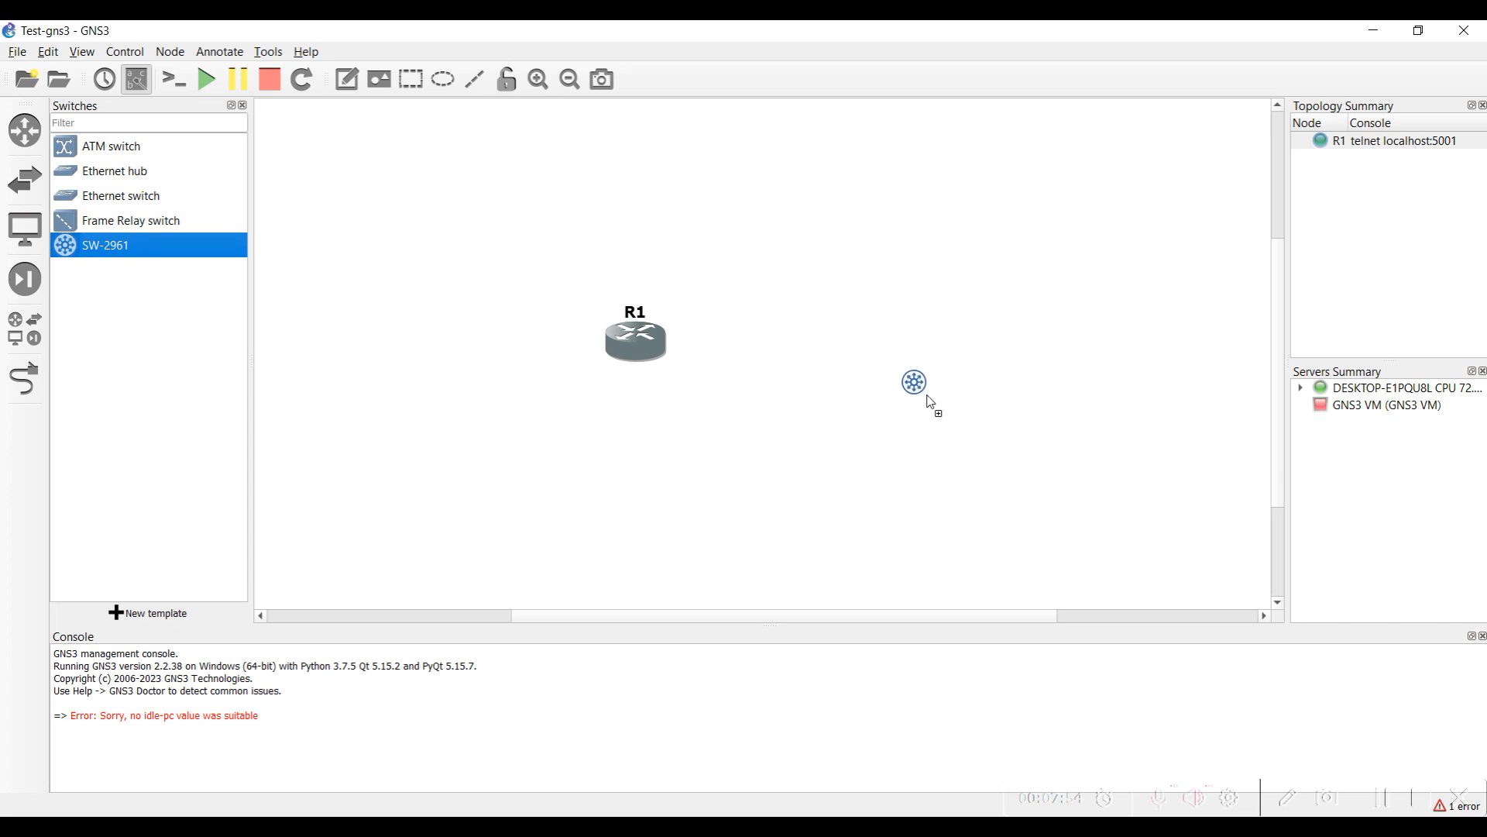
click(913, 382)
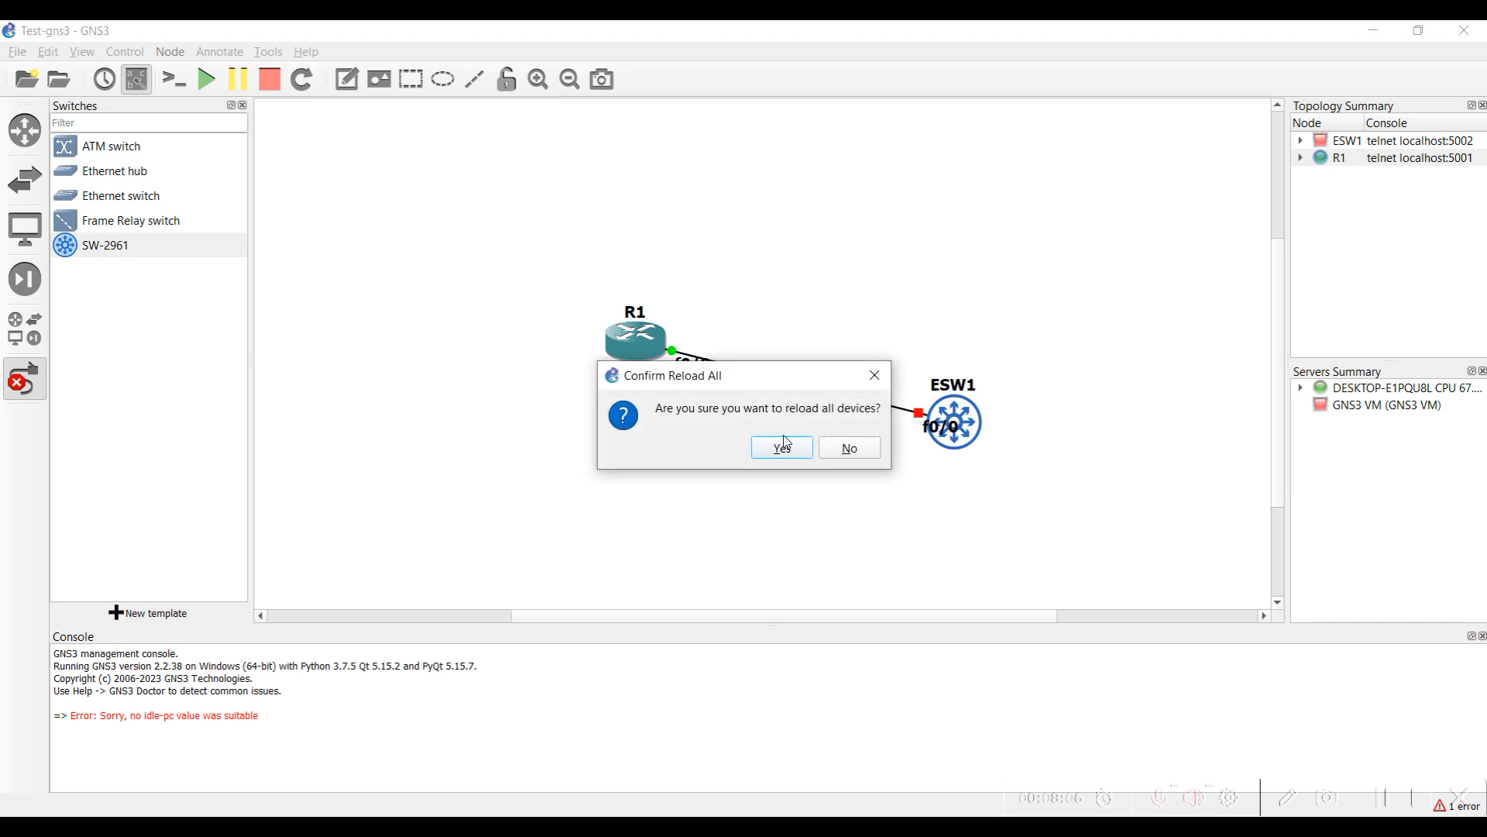
click(781, 447)
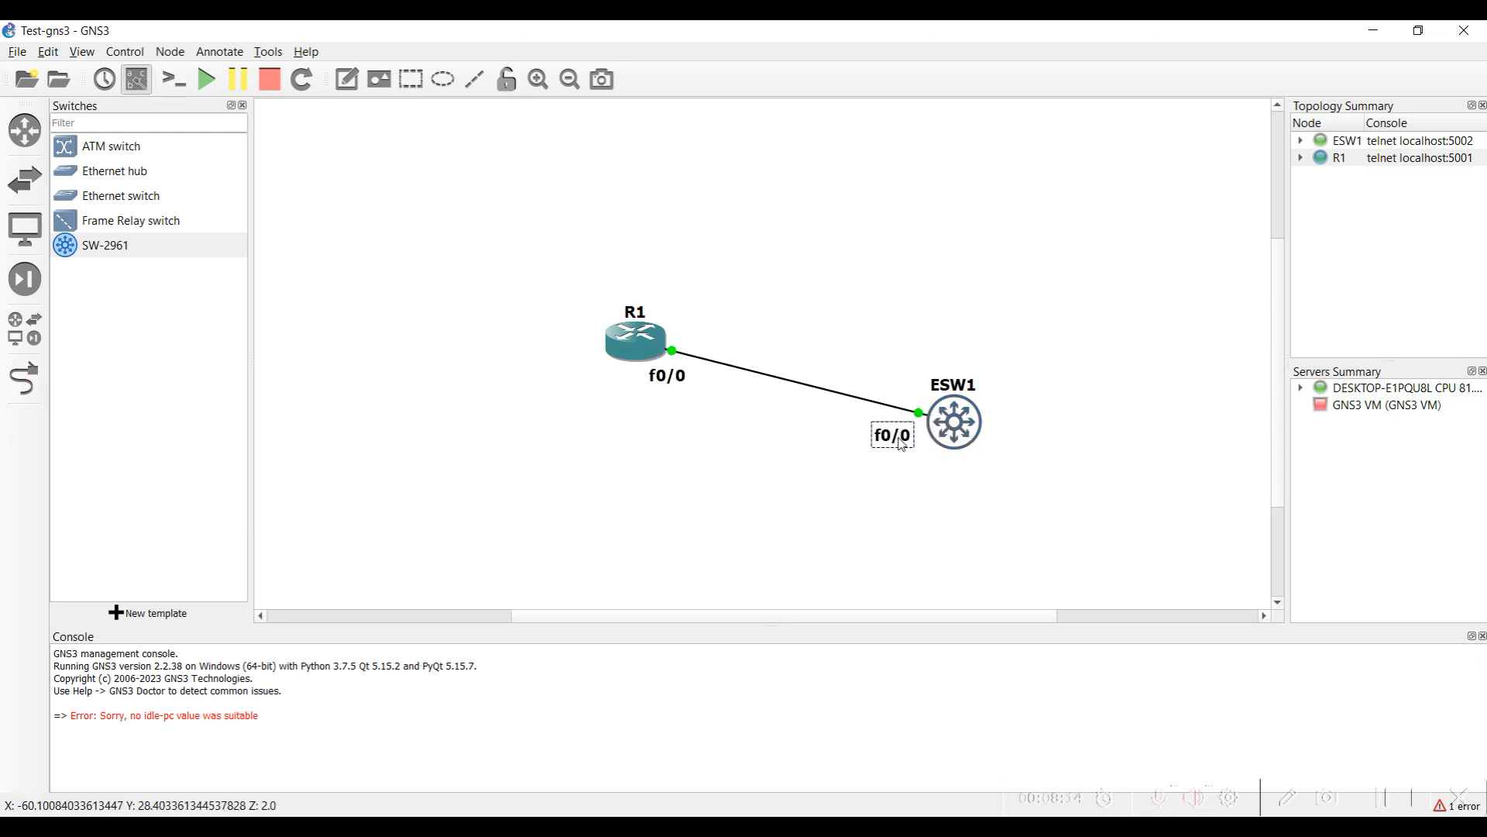
drag(634, 338, 541, 403)
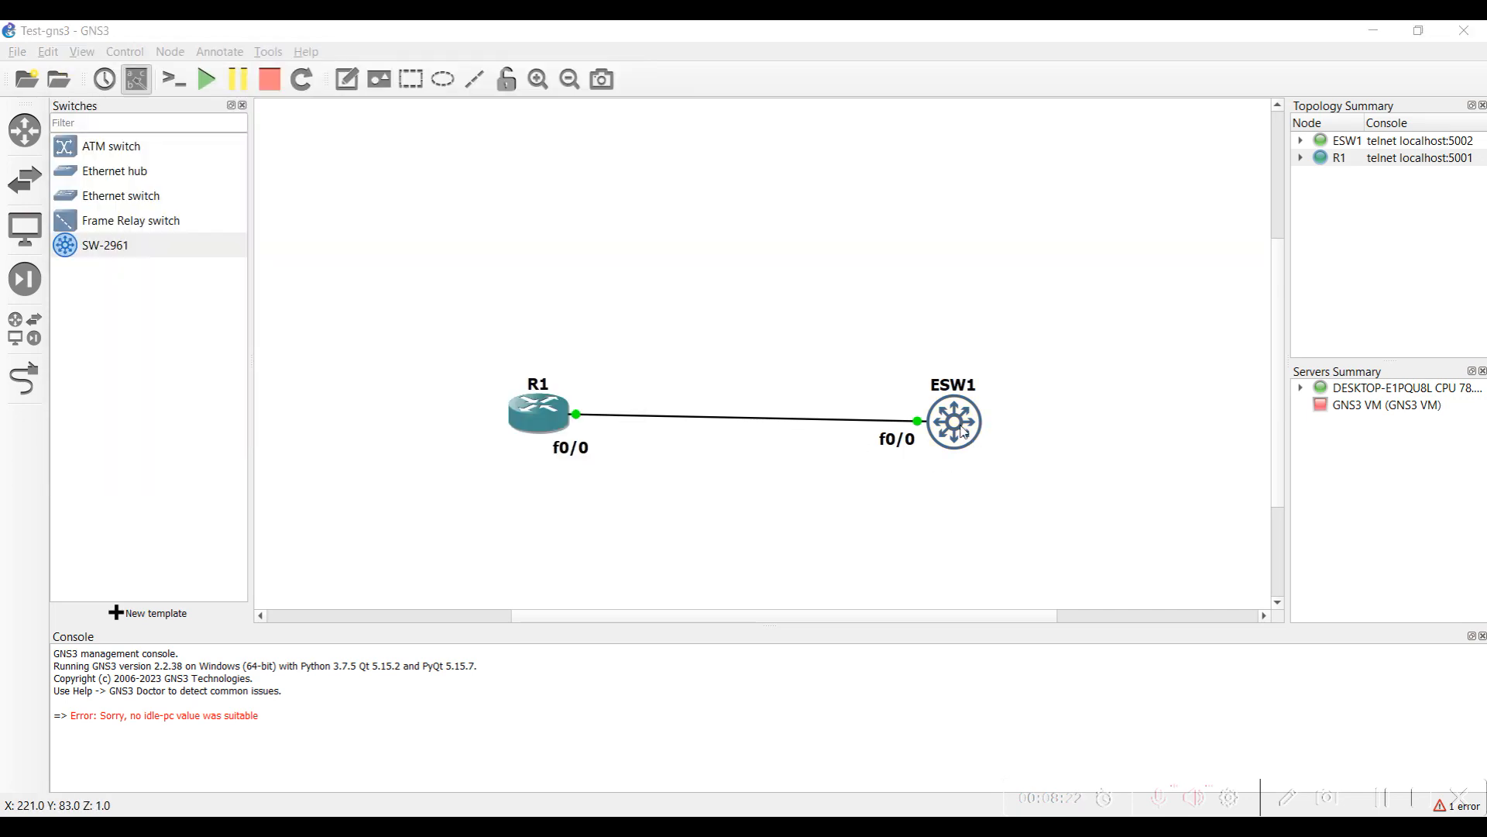
- Give R1 fa0/0 10.1.1.1 255.255.255.0, no shutdown, and save the config
double_click(952, 421)
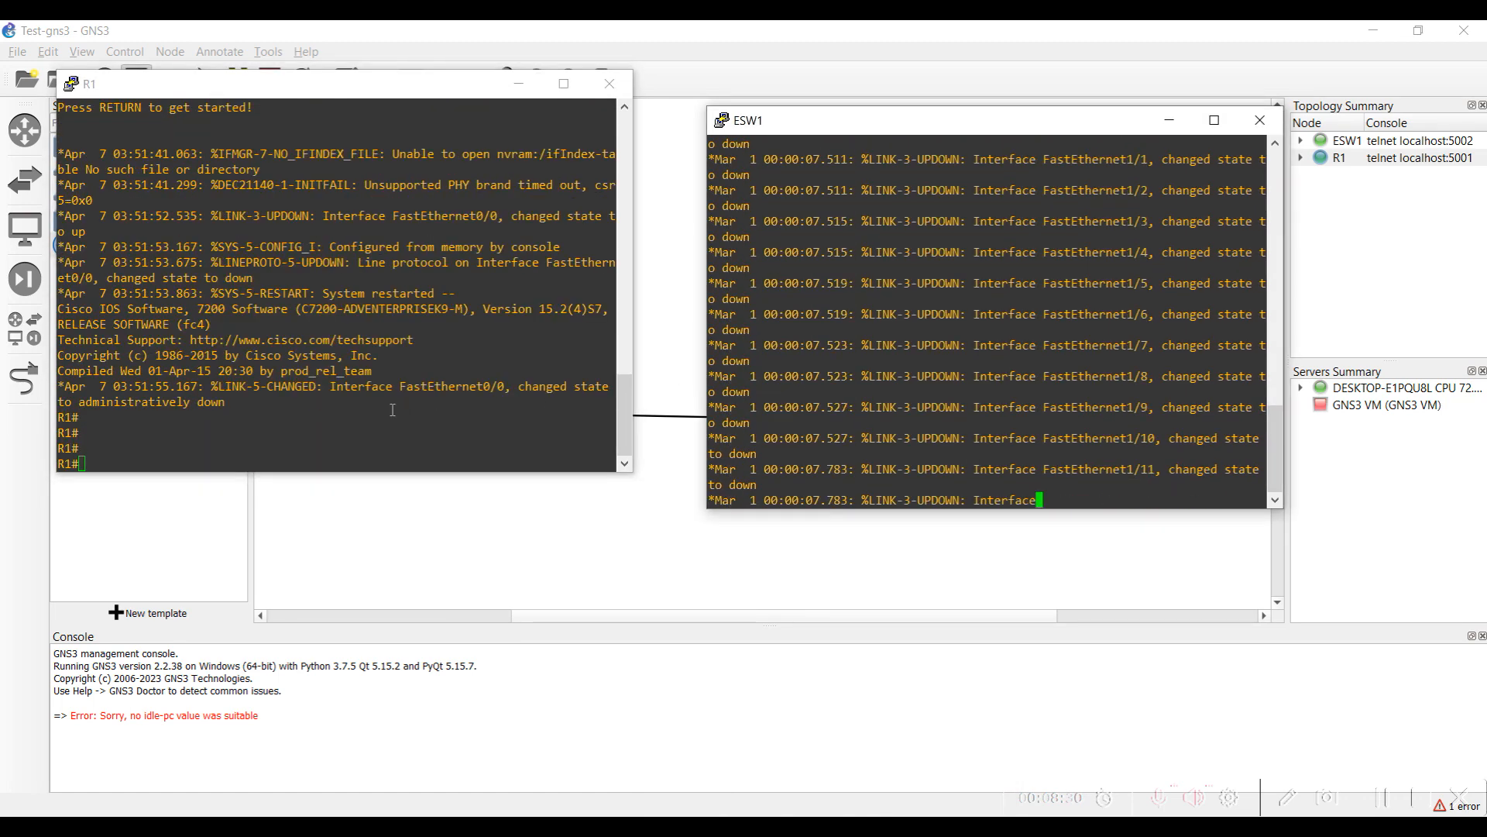
text(co)
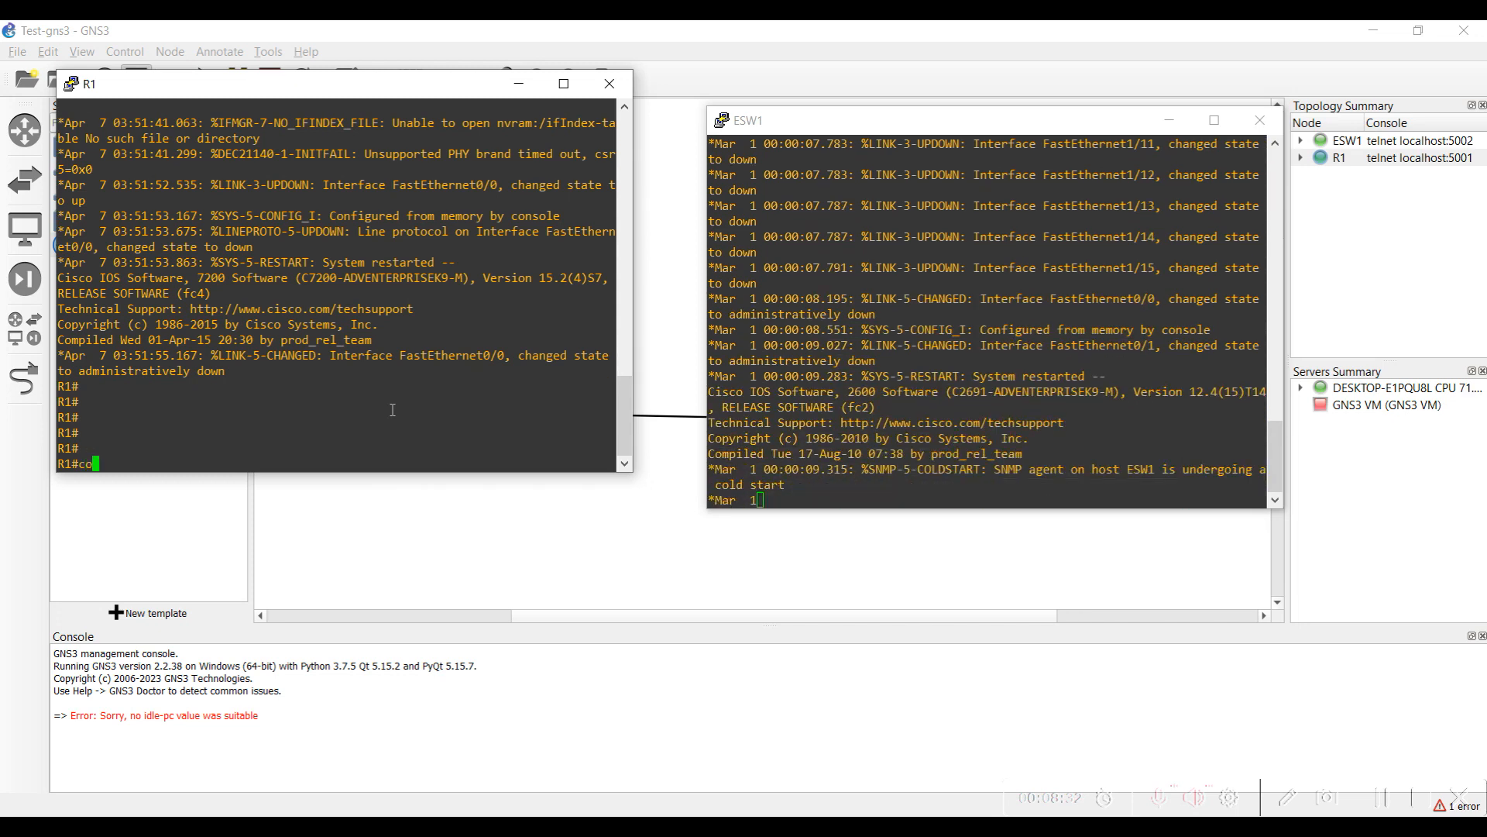
text(config t)
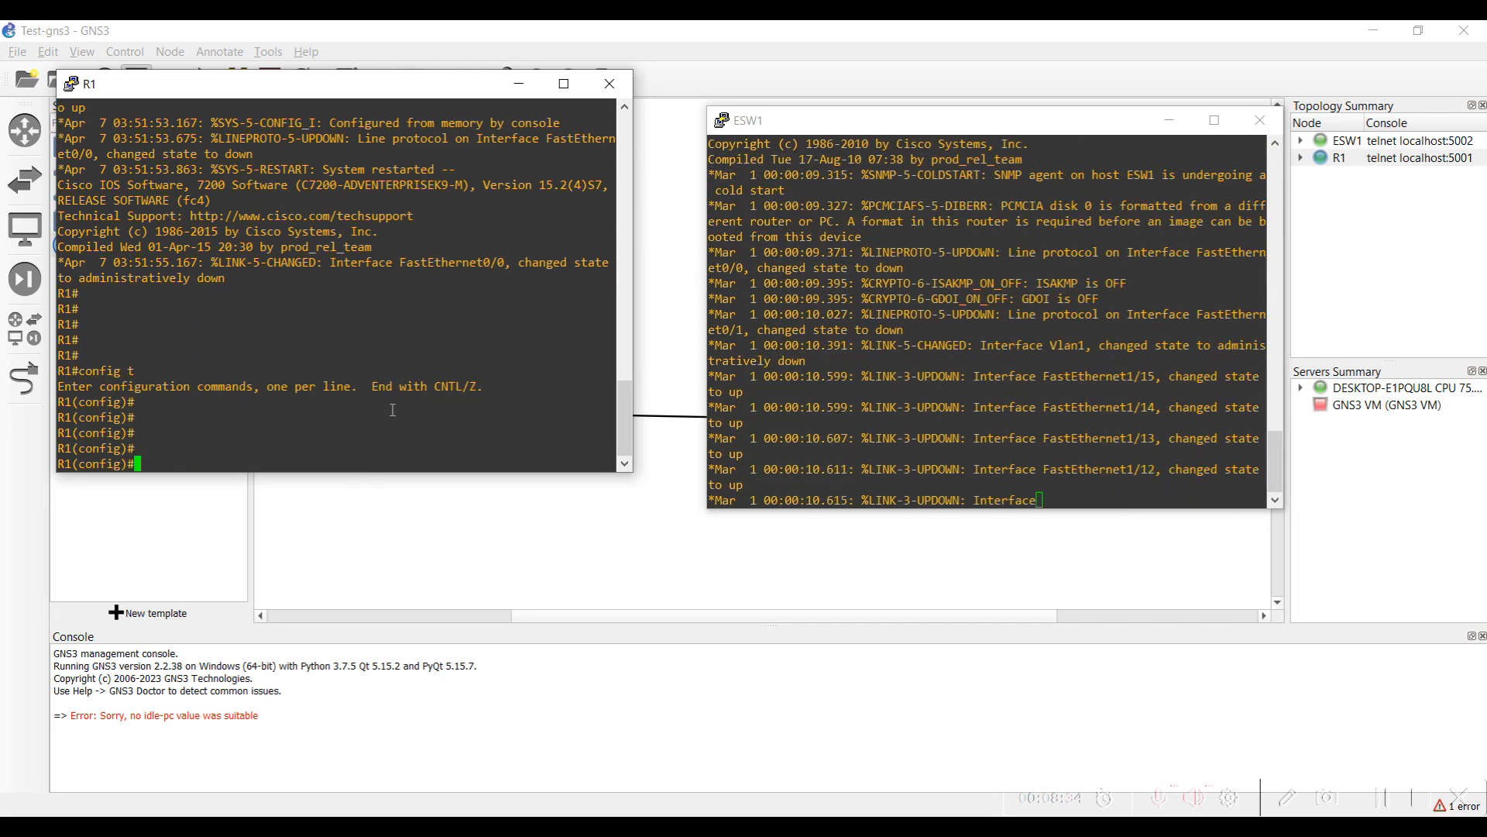
text(interface fa)
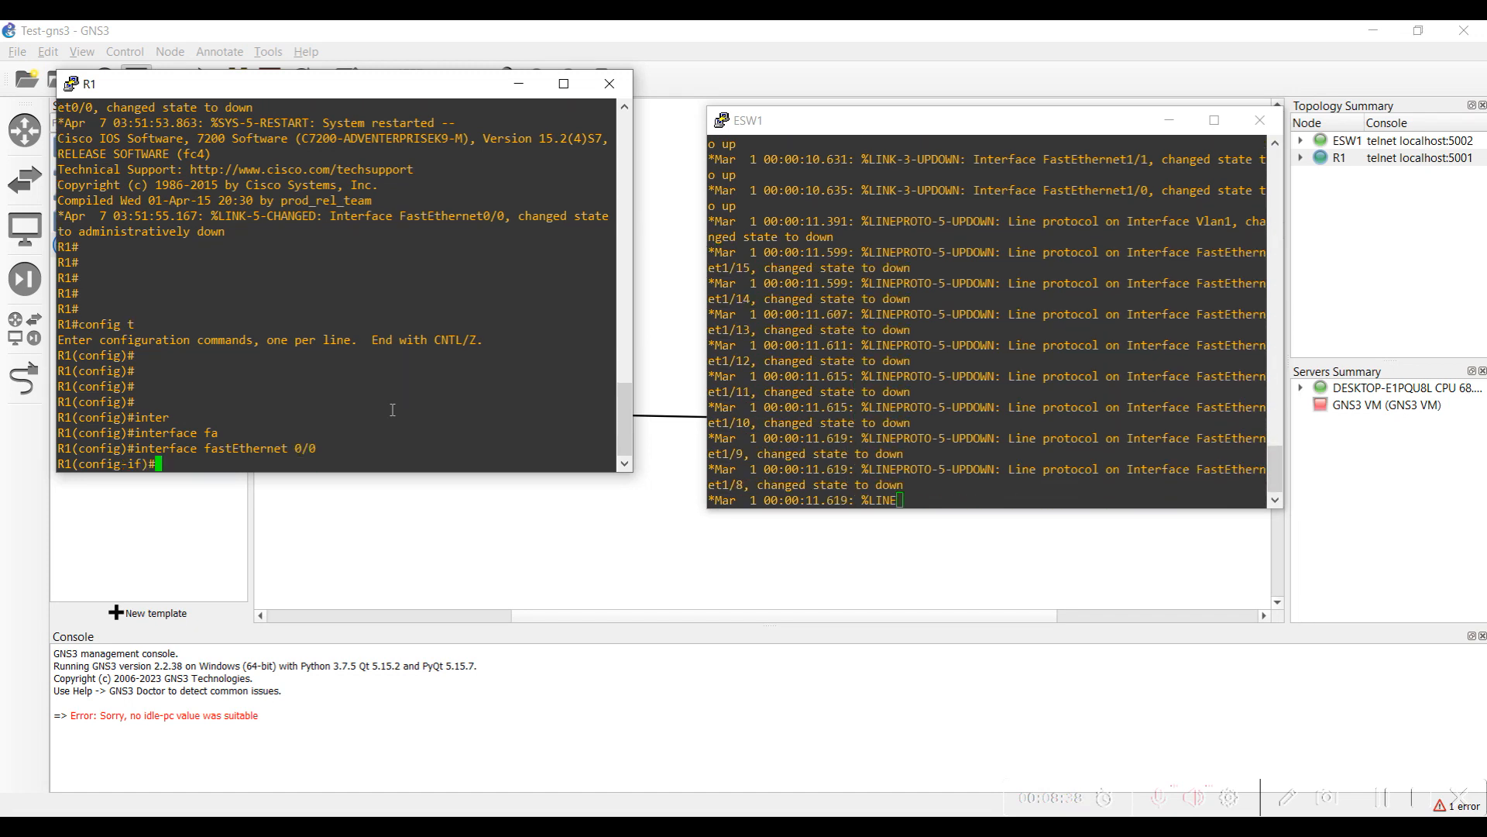
text(nos hu)
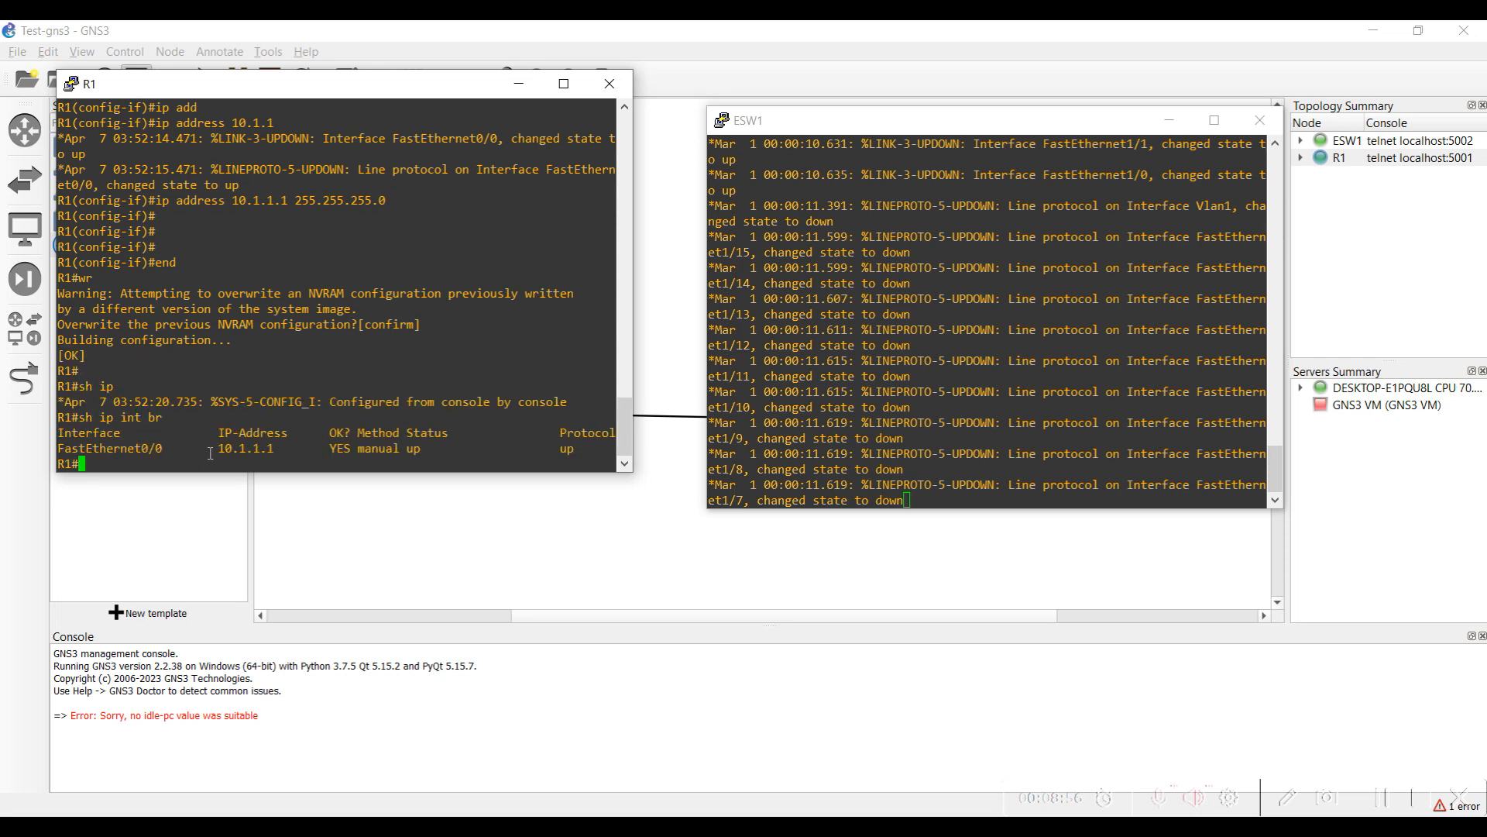
double_click(244, 448)
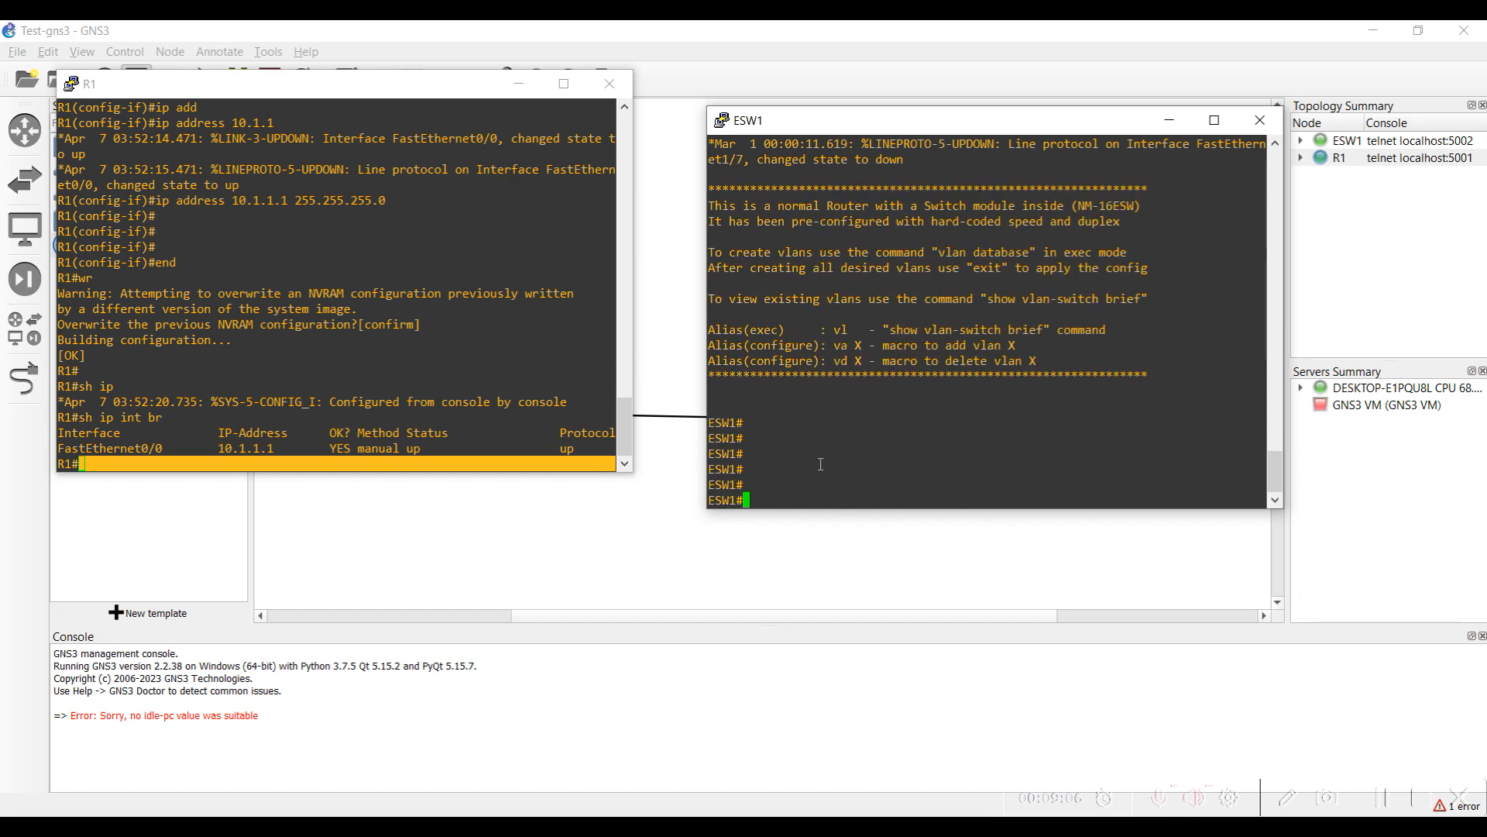
- Give ESW1 fa0/0 10.1.1.2 255.255.255.0, no shutdown, save, and check sh ip int brief
text(config t)
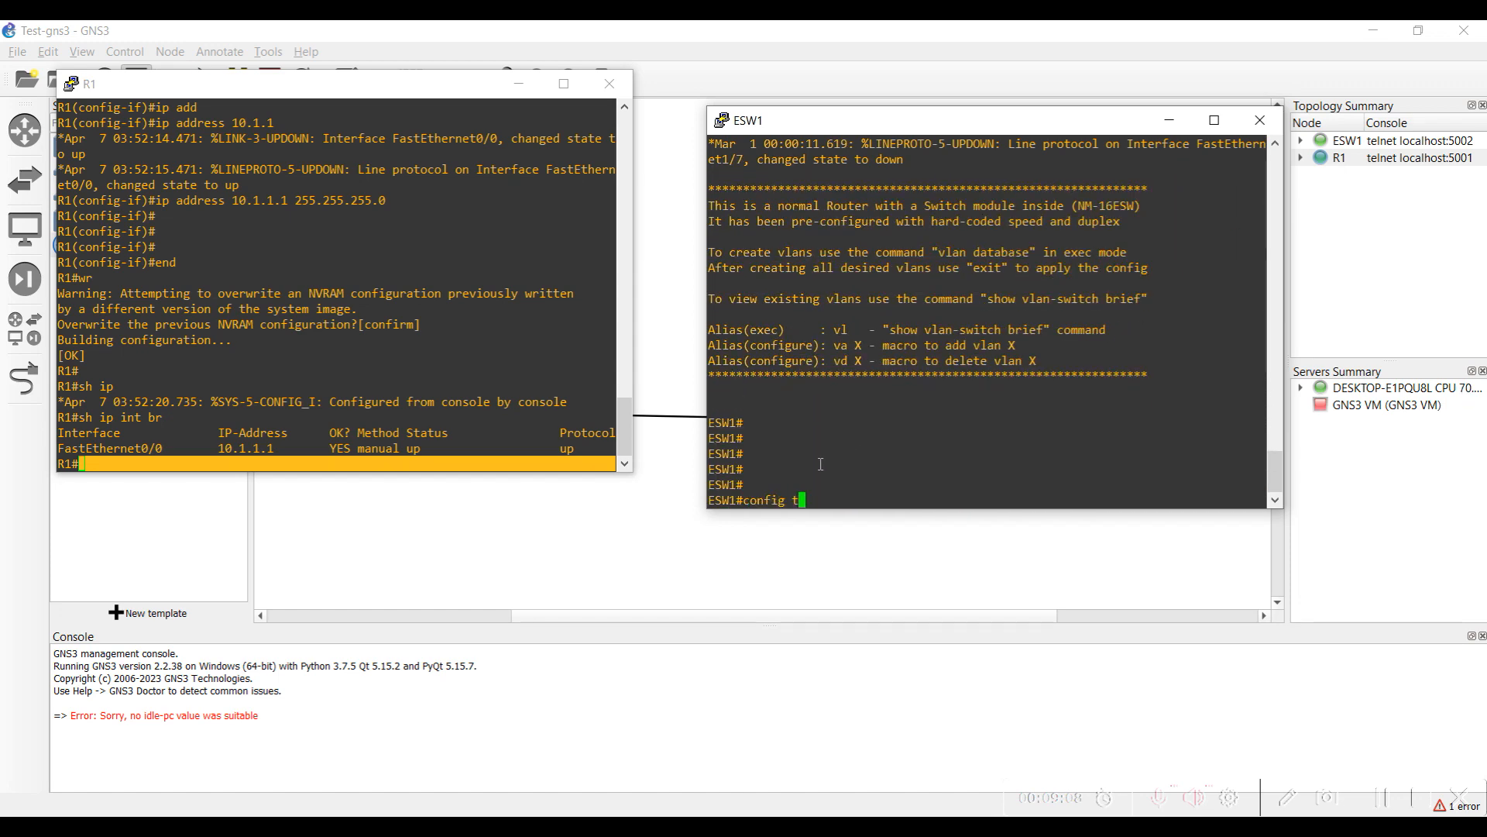
text(do sh ip)
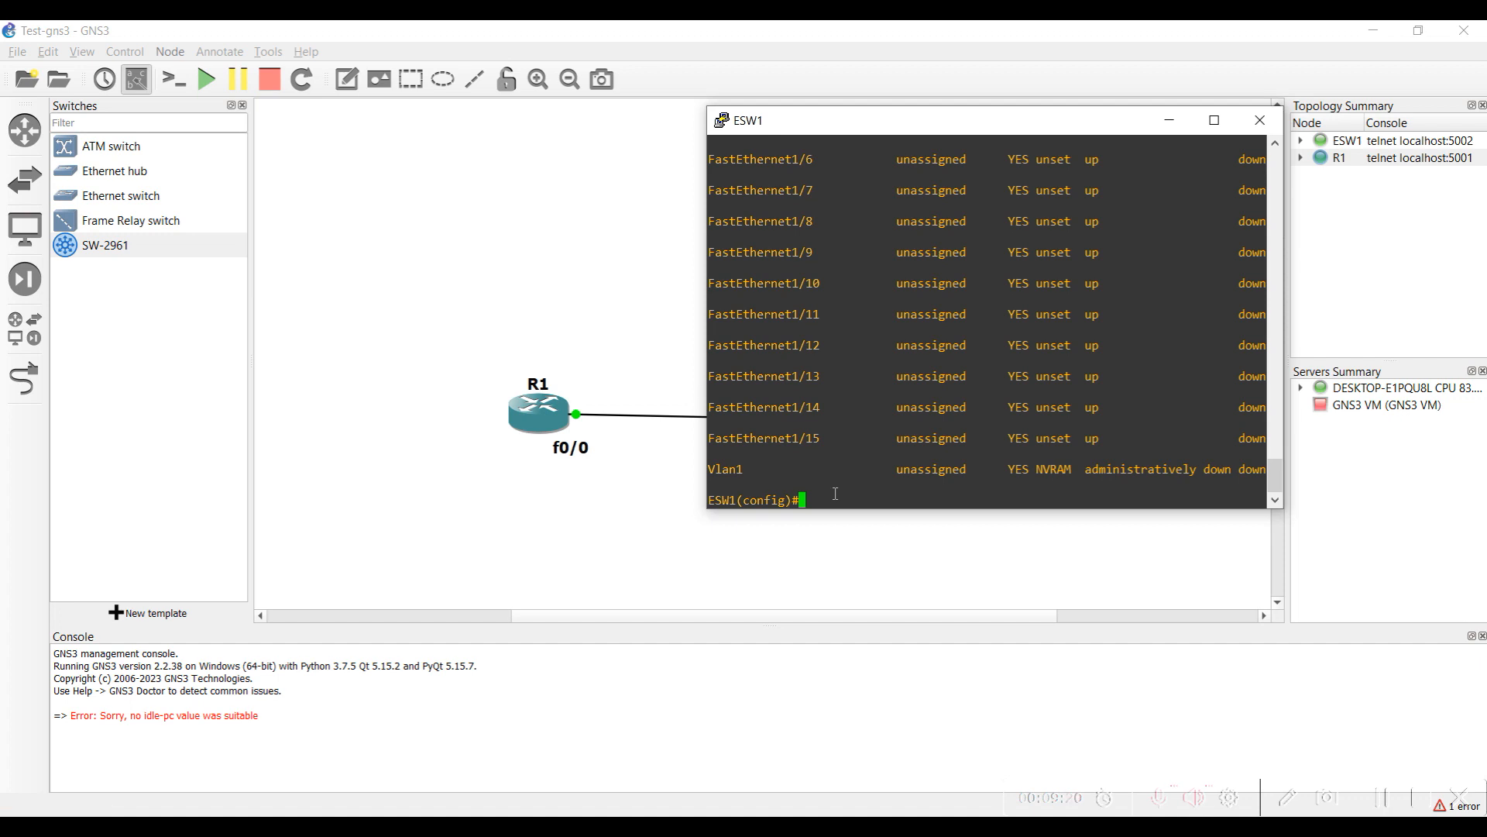
text(interface fa)
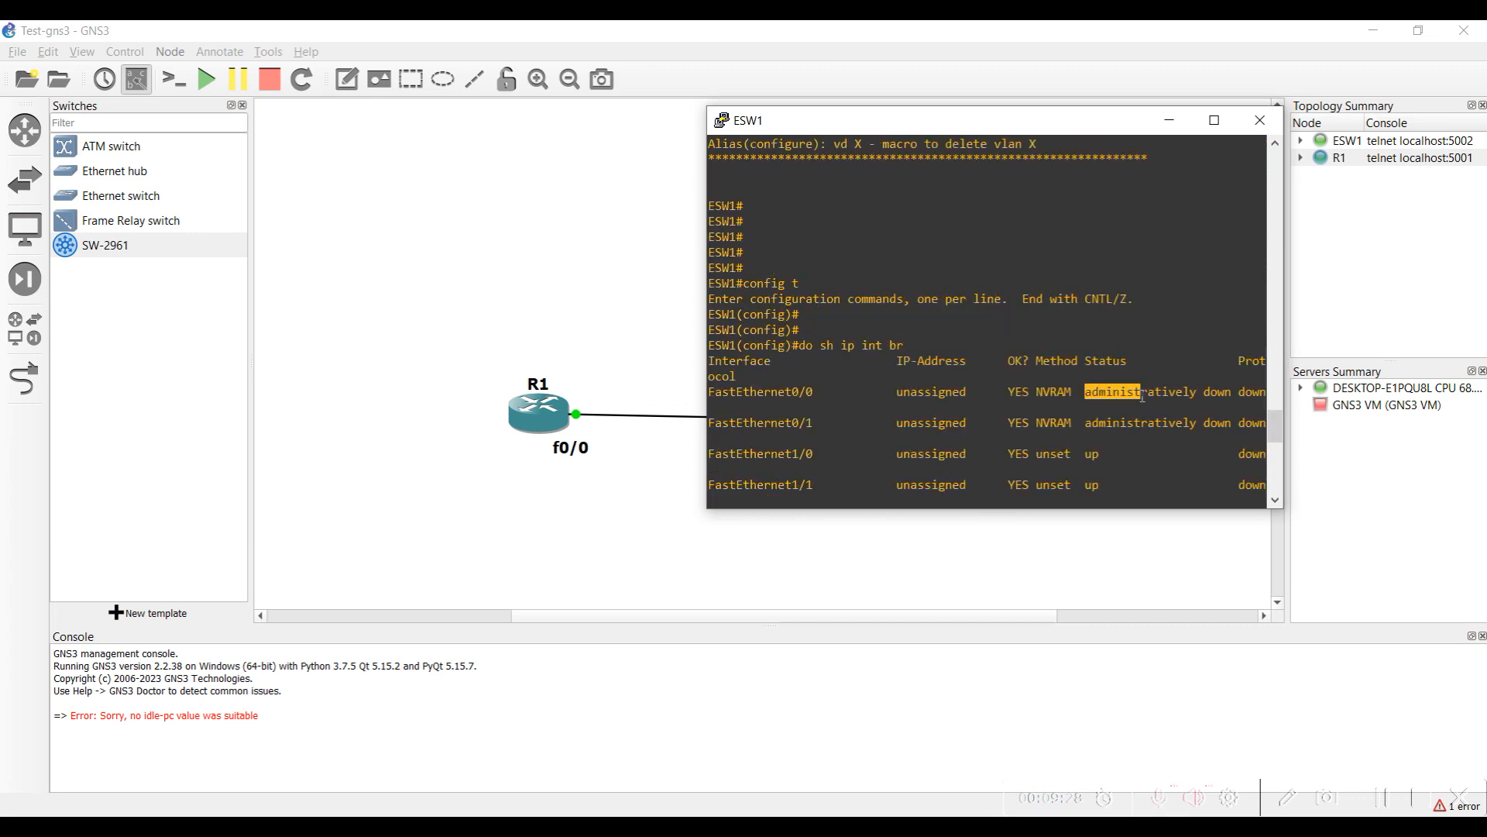
text(interface fastEthernet 0/0)
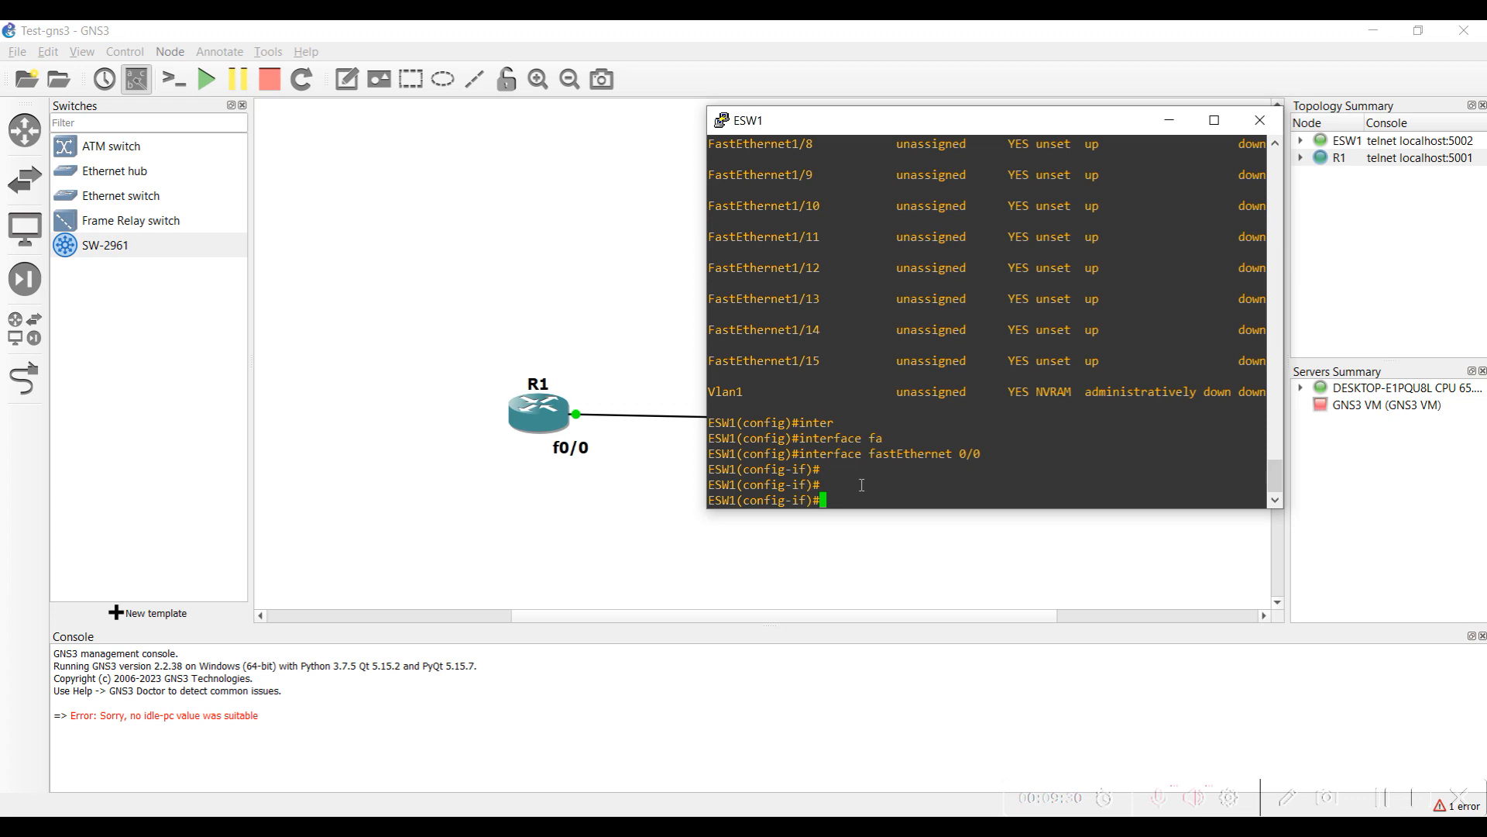
text(no shut)
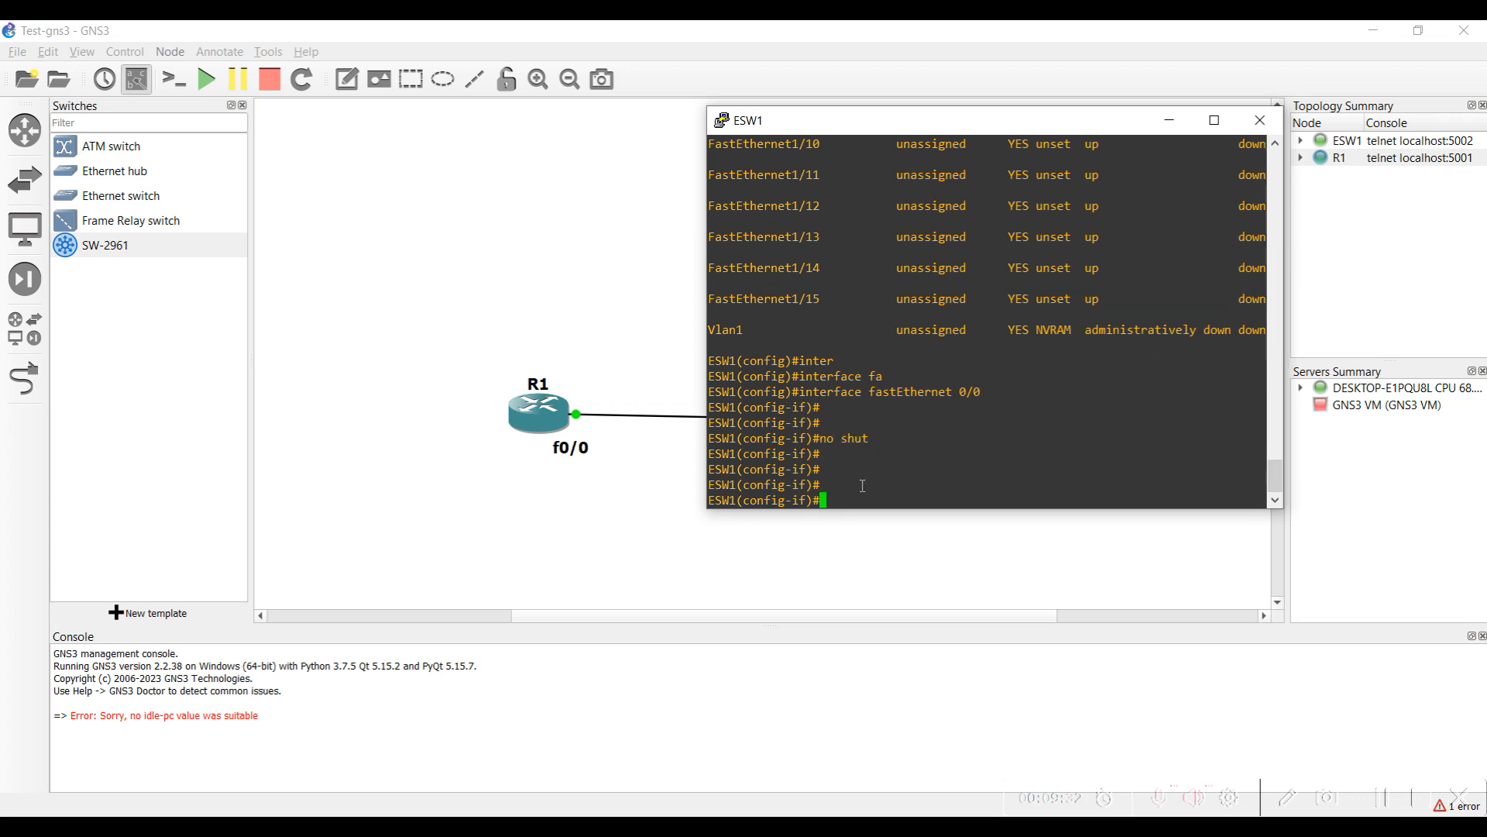
text(ip address 1)
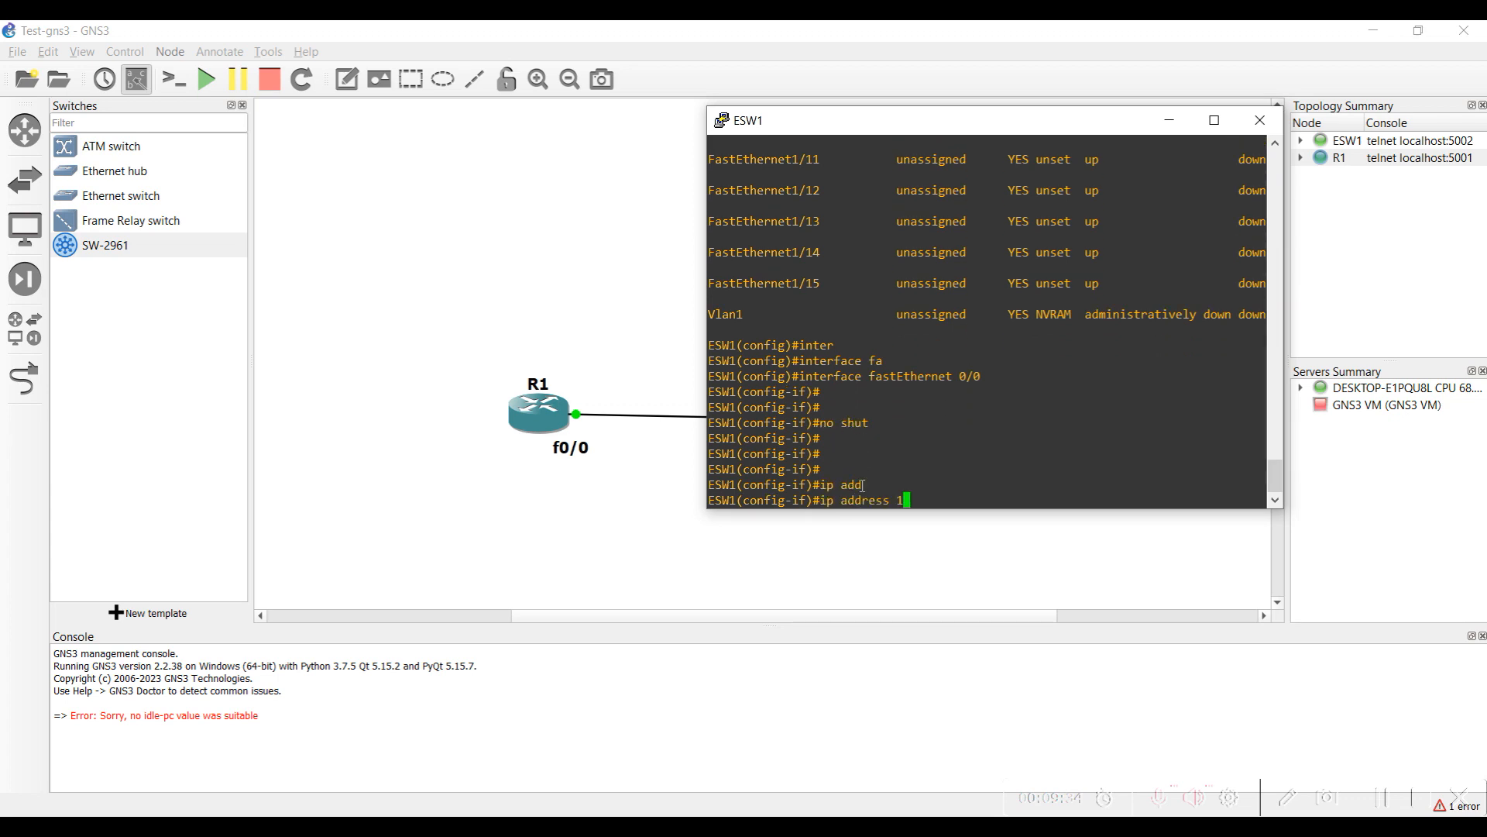
text(0.1.1.2 255.255.255.0)
text(wr)
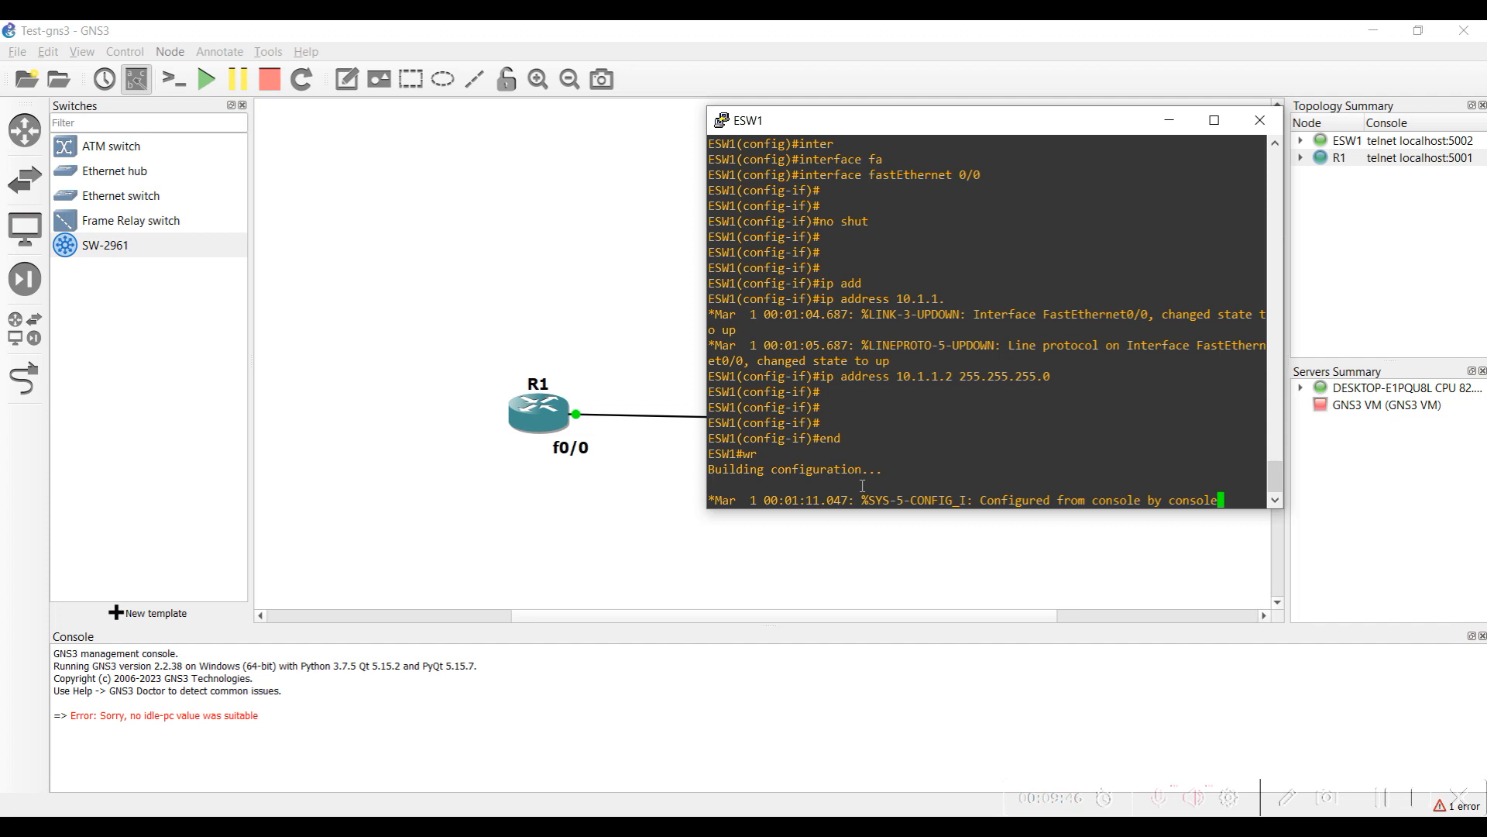
text(sh ip int brief)
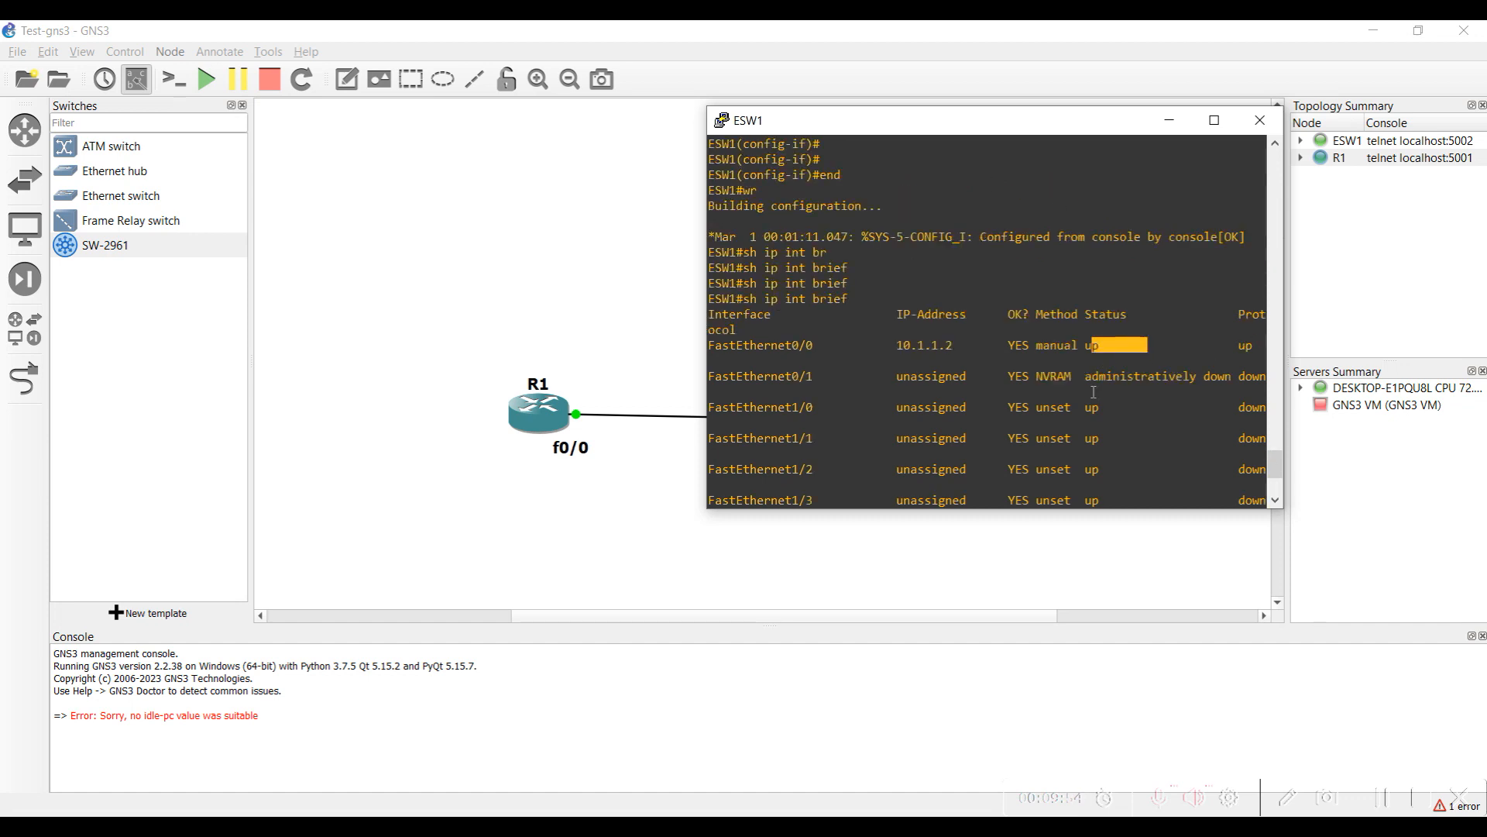
scroll(down, 3)
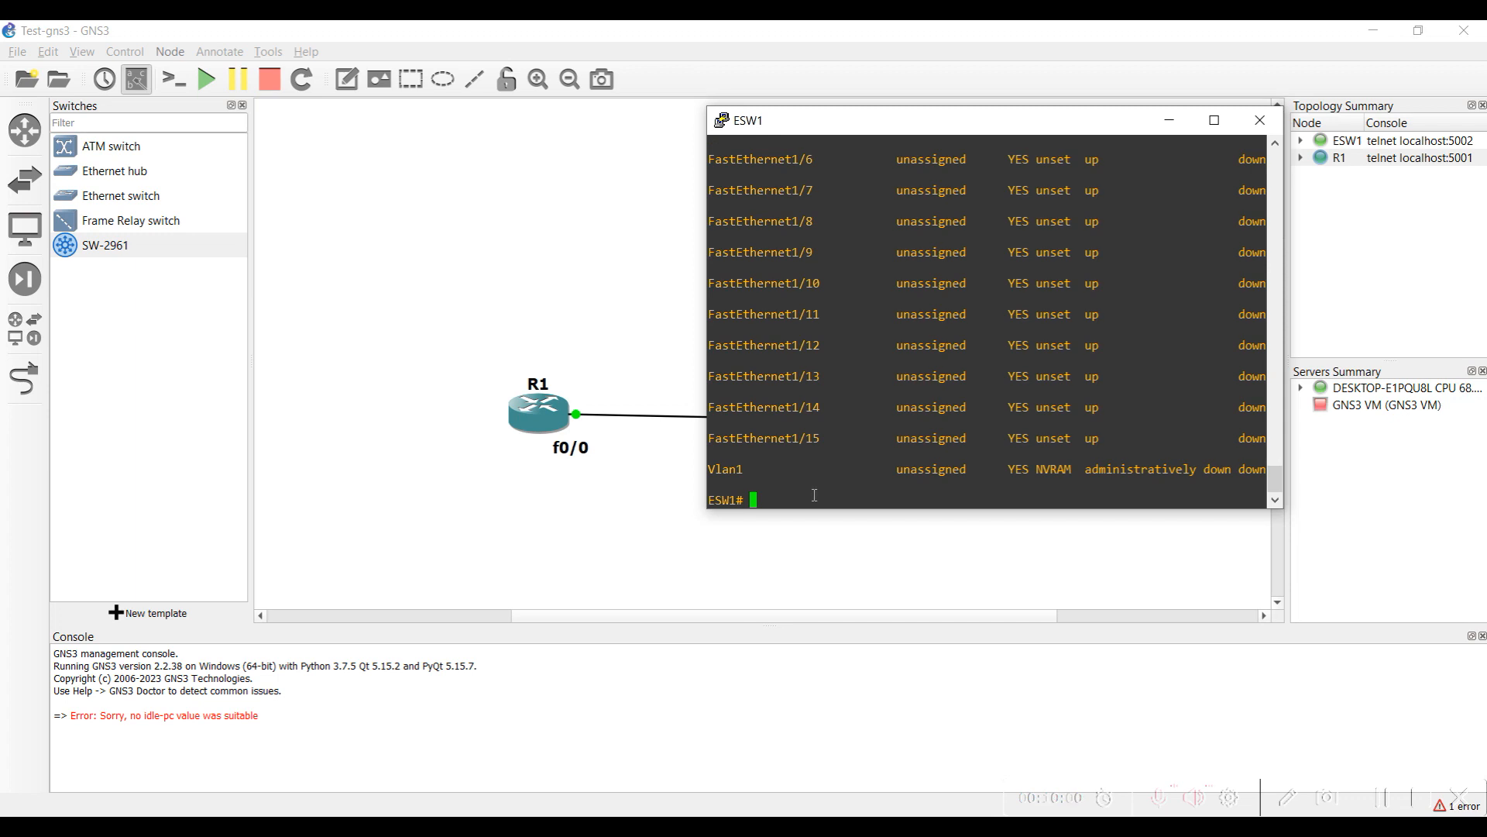
- Ping 10.1.1.1 from the ESW1 console and 10.1.1.2 from R1
text(ping)
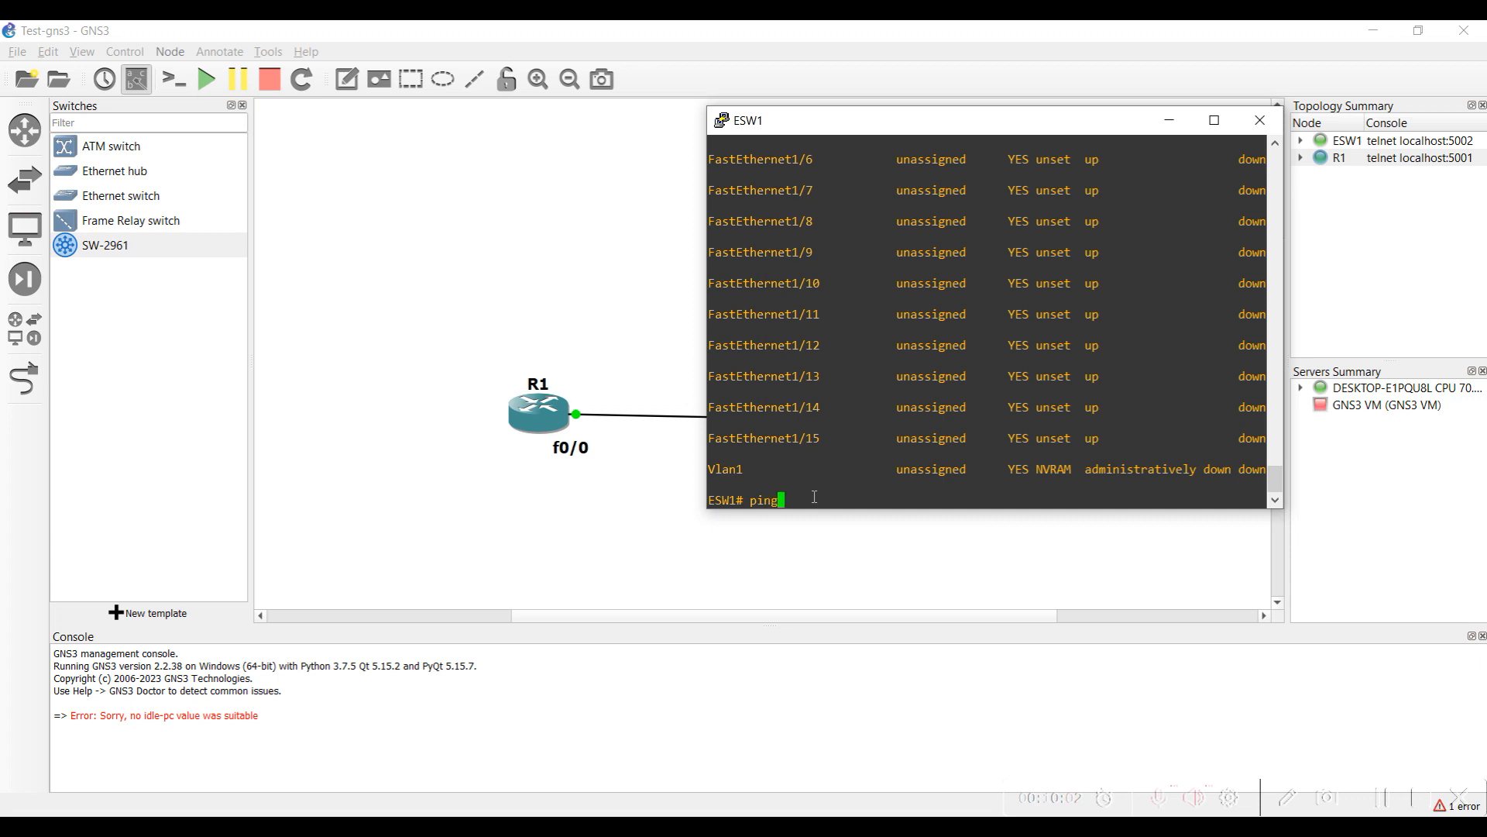
text(10.1.1.1)
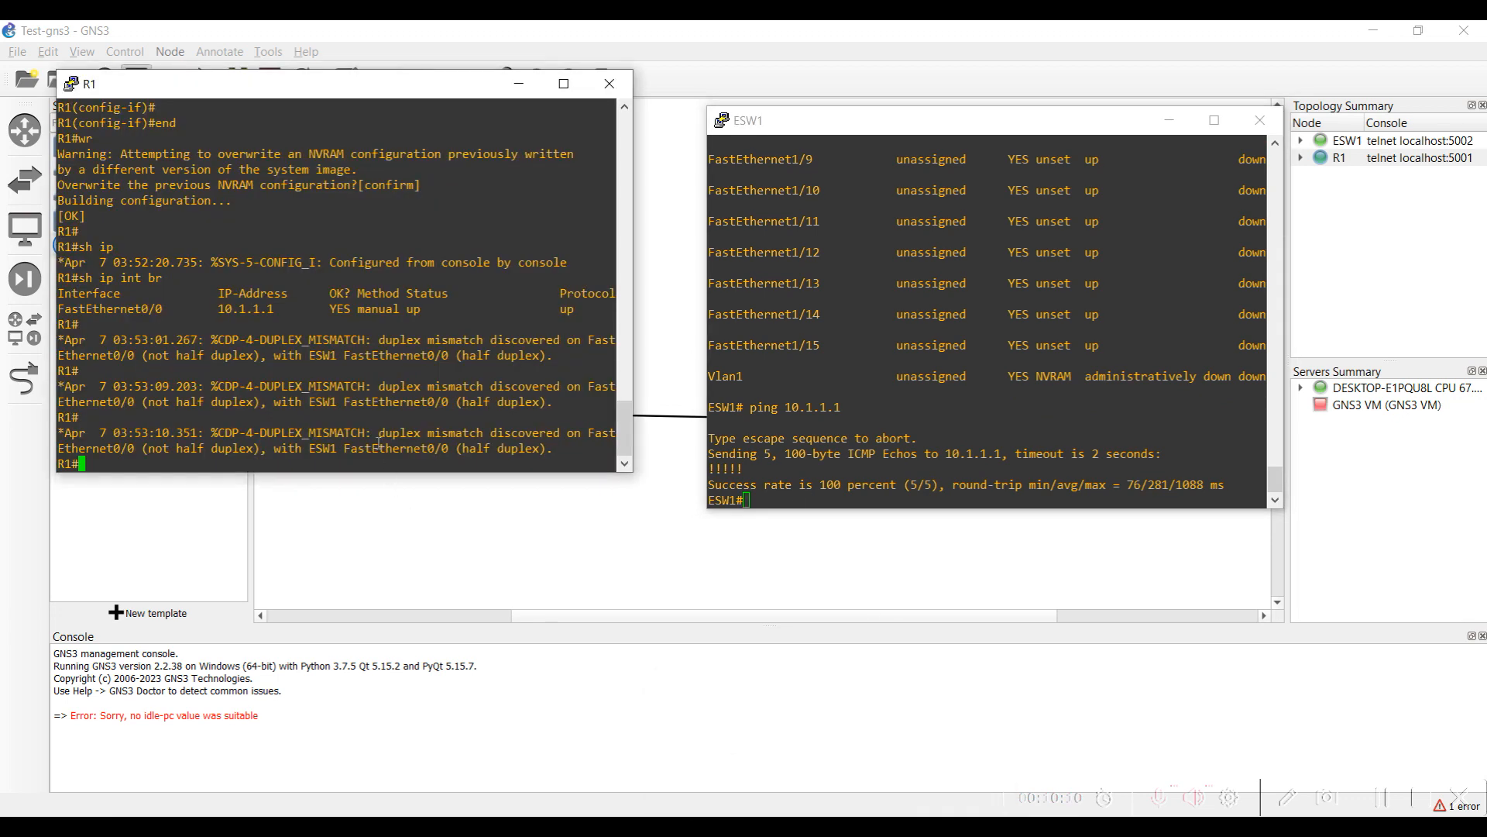
text(ping 10.1.1.2)
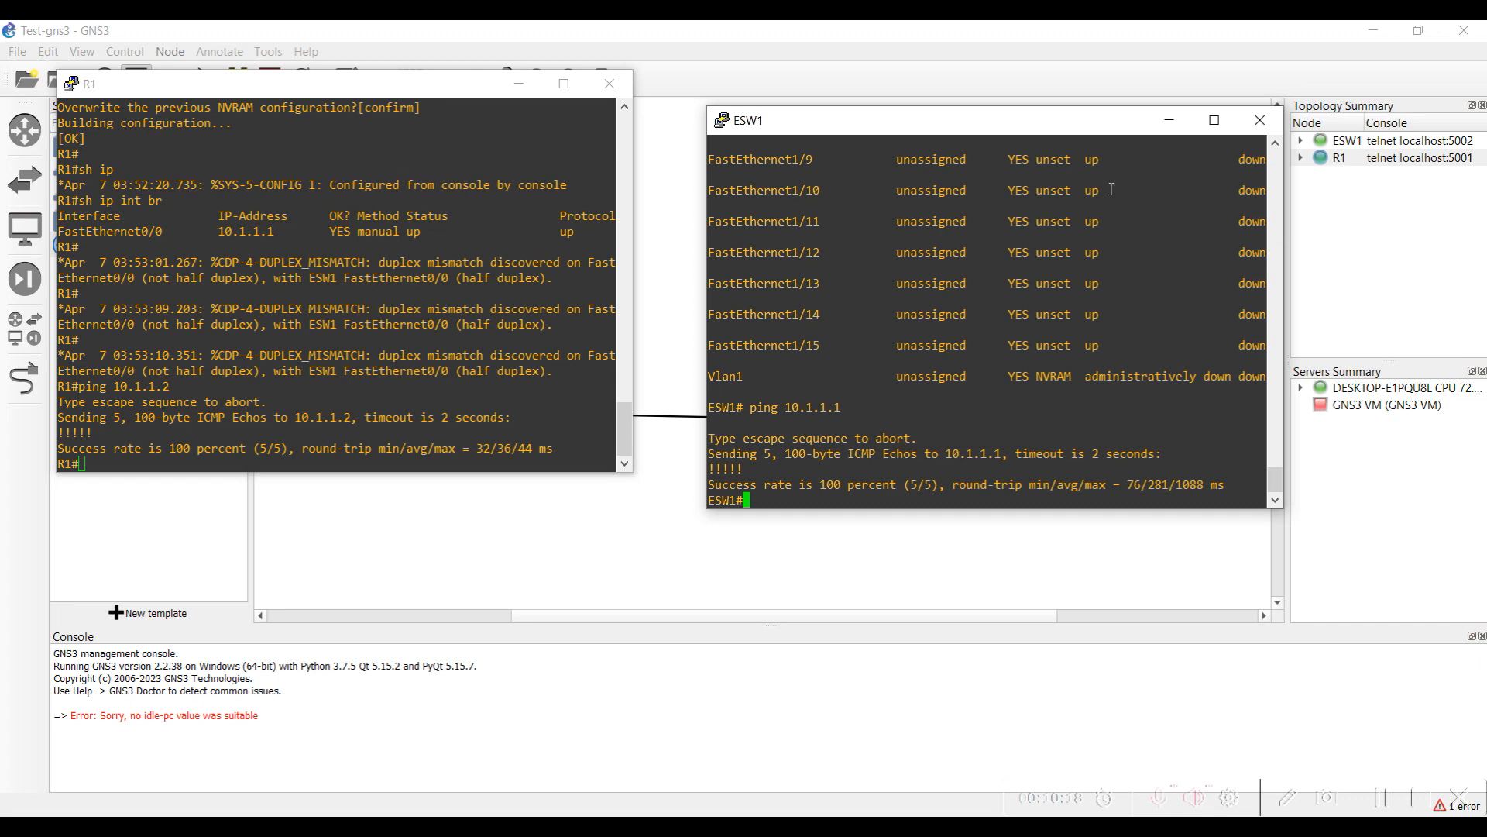
- Close R1's PuTTY console window and confirm ending the session
click(1259, 119)
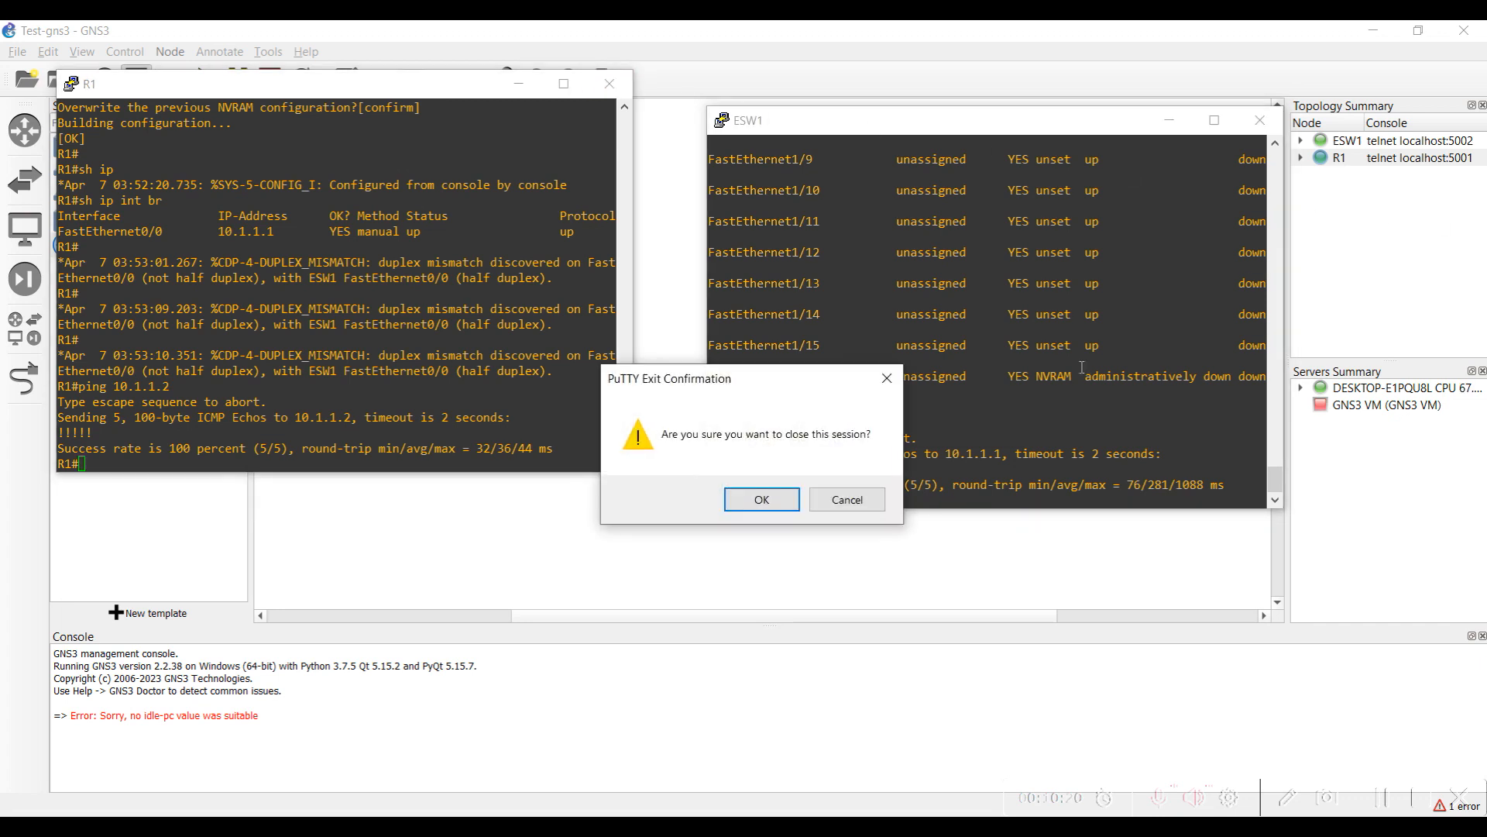
click(760, 499)
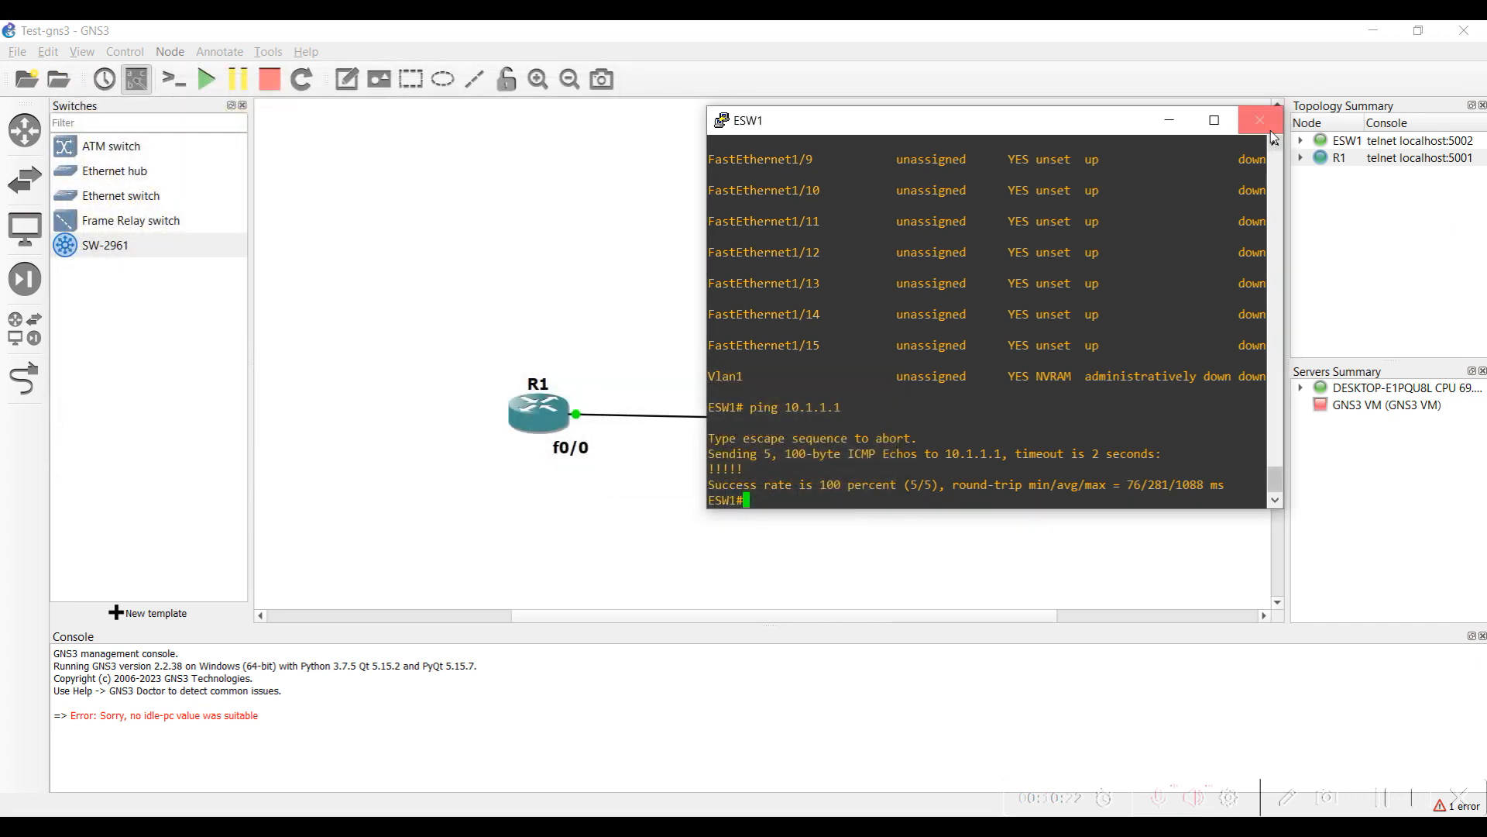
mouse_move(1260, 121)
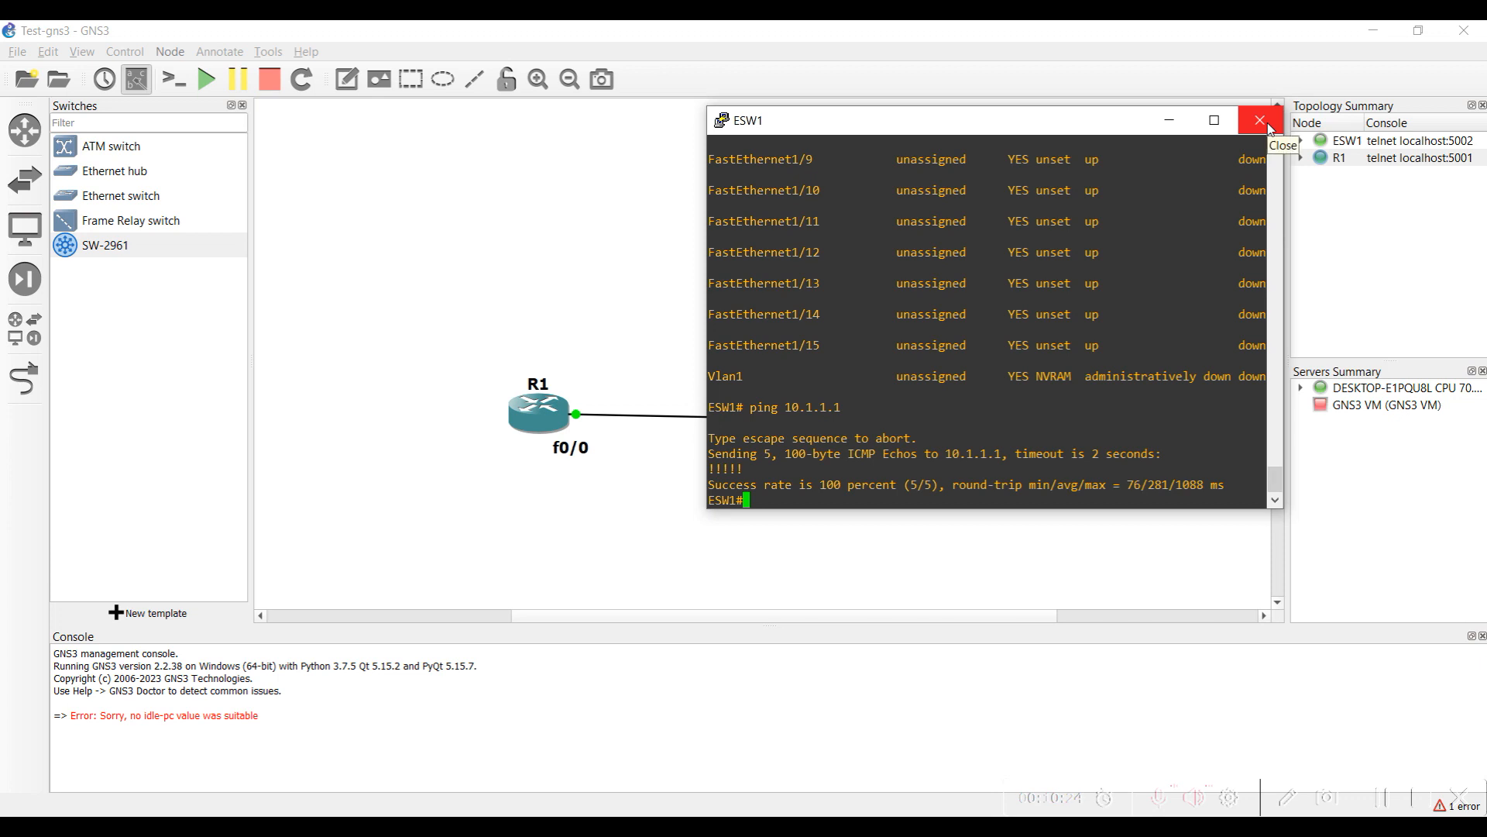